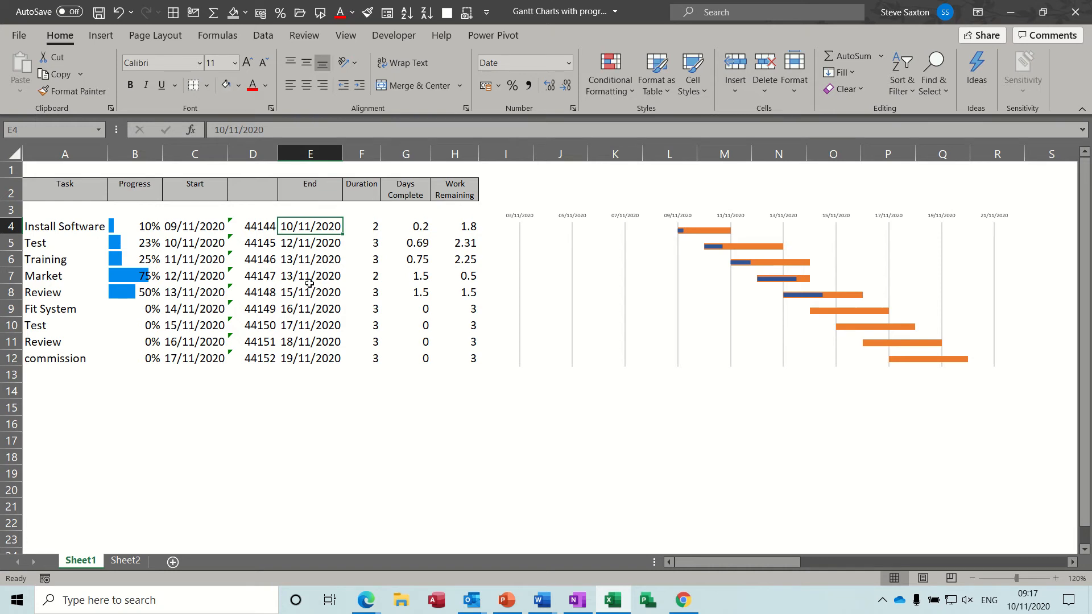
{"action": "mouse_move", "coordinate": [559, 265]}
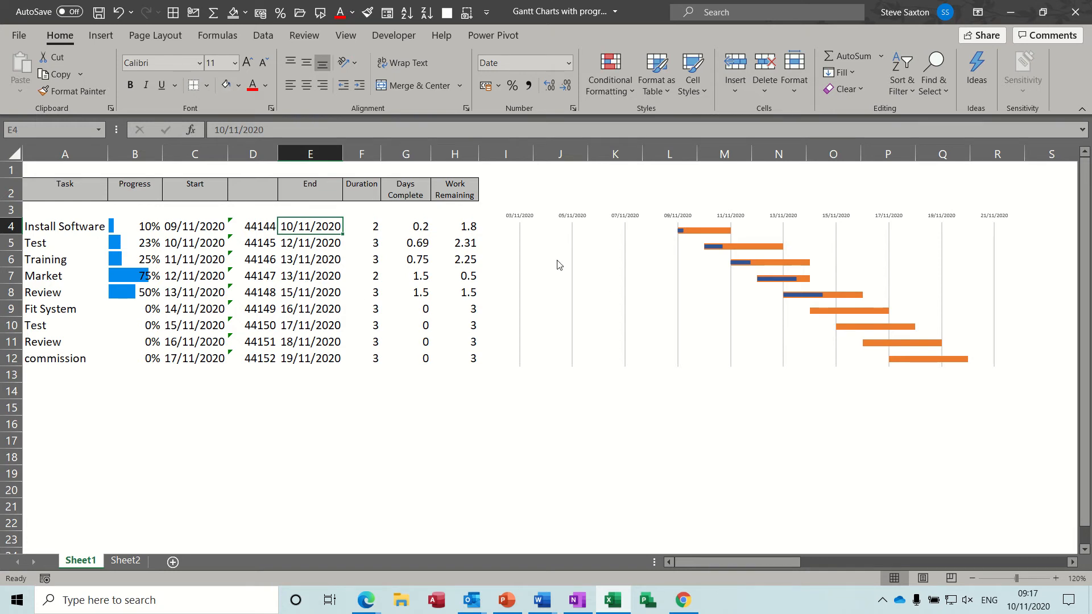
{"action": "mouse_move", "coordinate": [791, 283]}
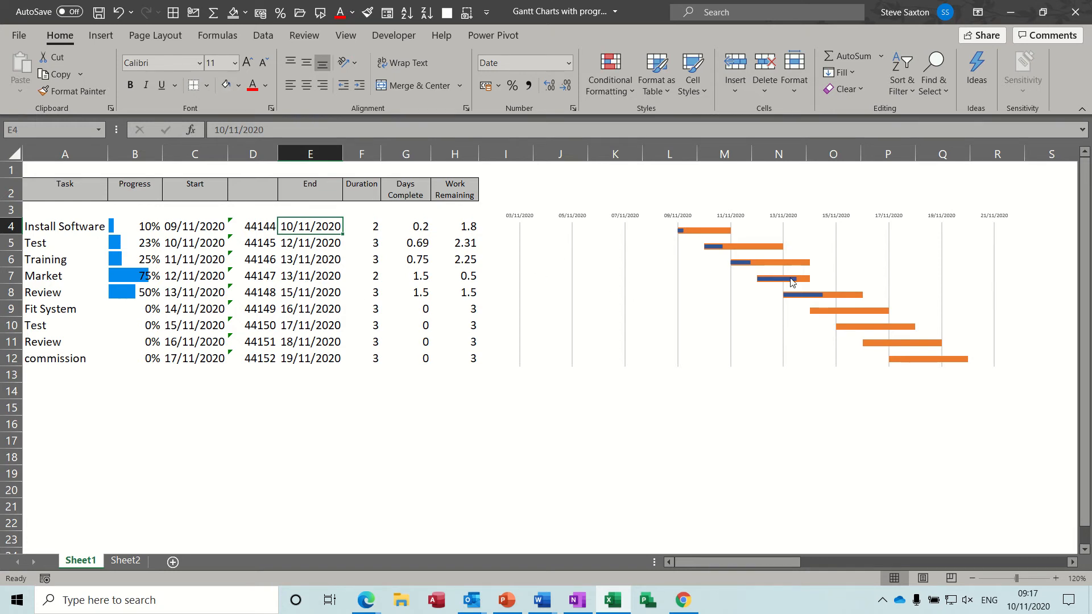
{"action": "mouse_move", "coordinate": [679, 229]}
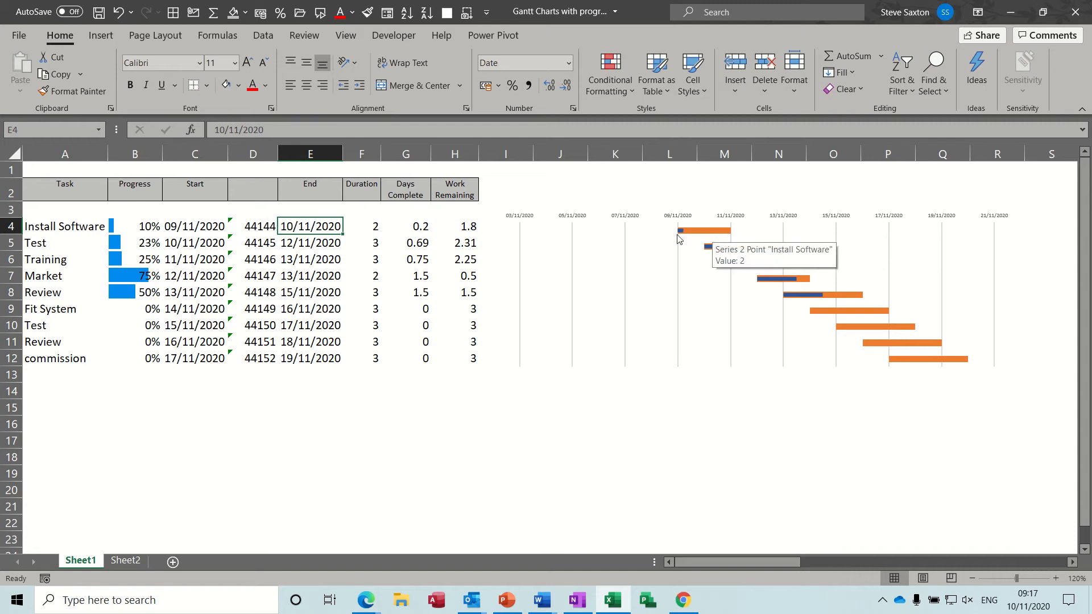
{"action": "mouse_move", "coordinate": [669, 240]}
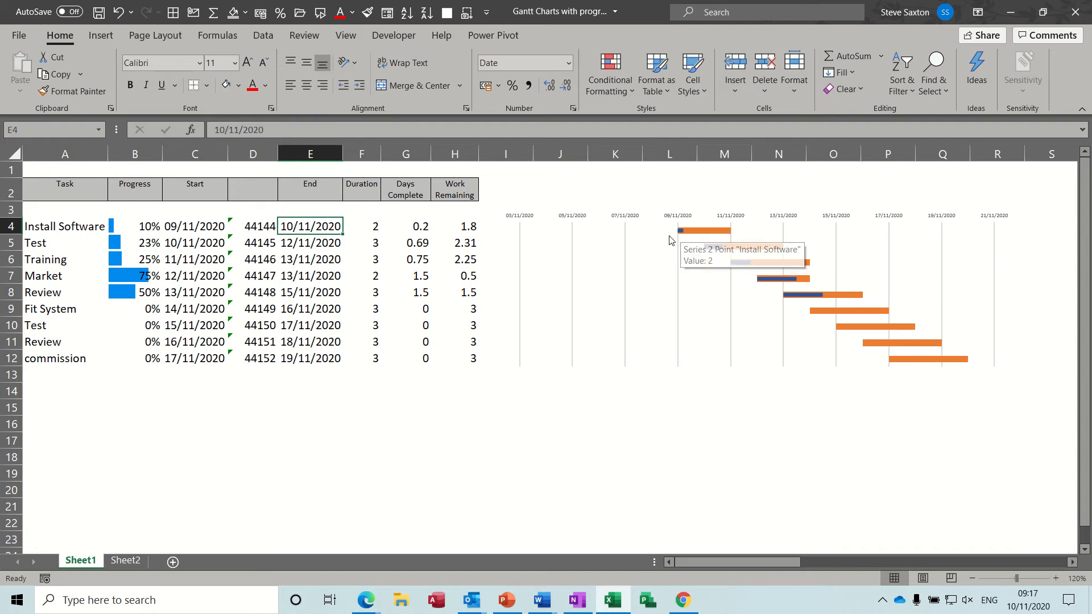
{"action": "mouse_move", "coordinate": [241, 249]}
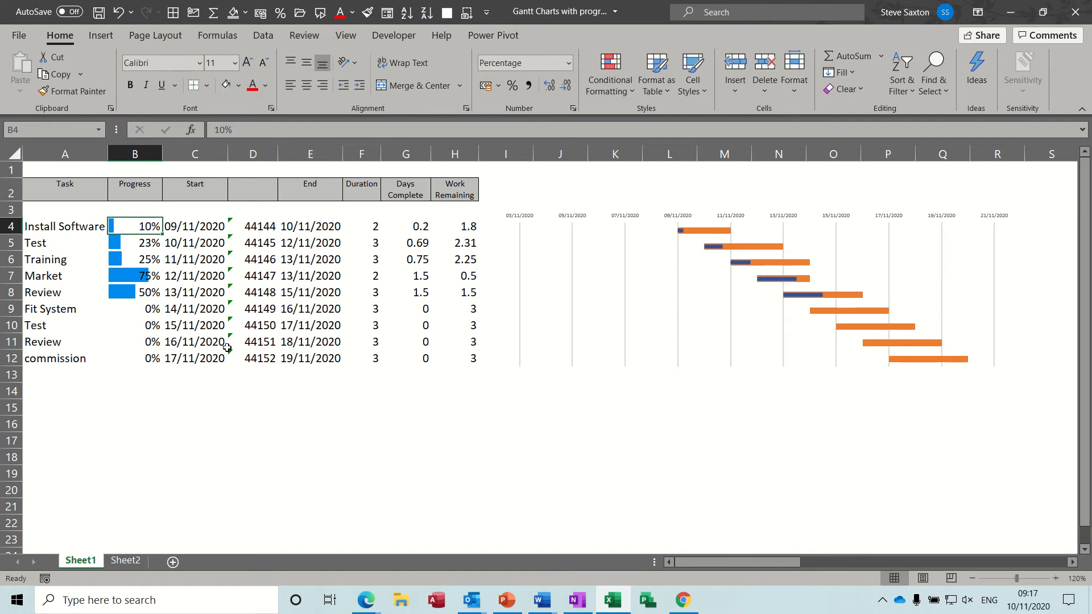
Step: Enter 45% as Install Software's progress in B4
{"action": "type", "text": "45%"}
{"action": "left_click", "coordinate": [134, 242]}
{"action": "type", "text": "77"}
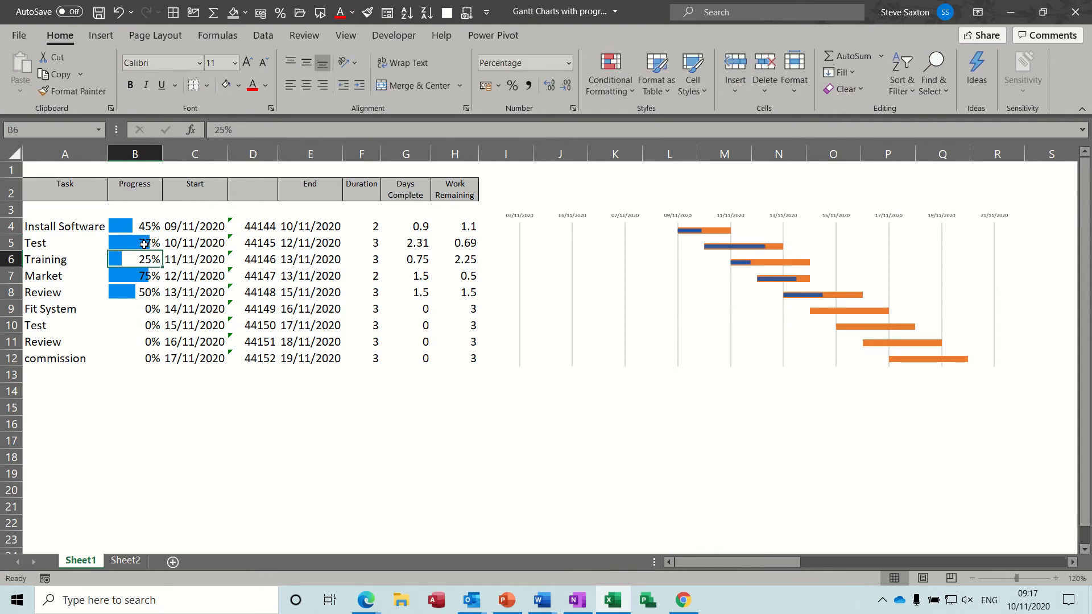
{"action": "mouse_move", "coordinate": [653, 243]}
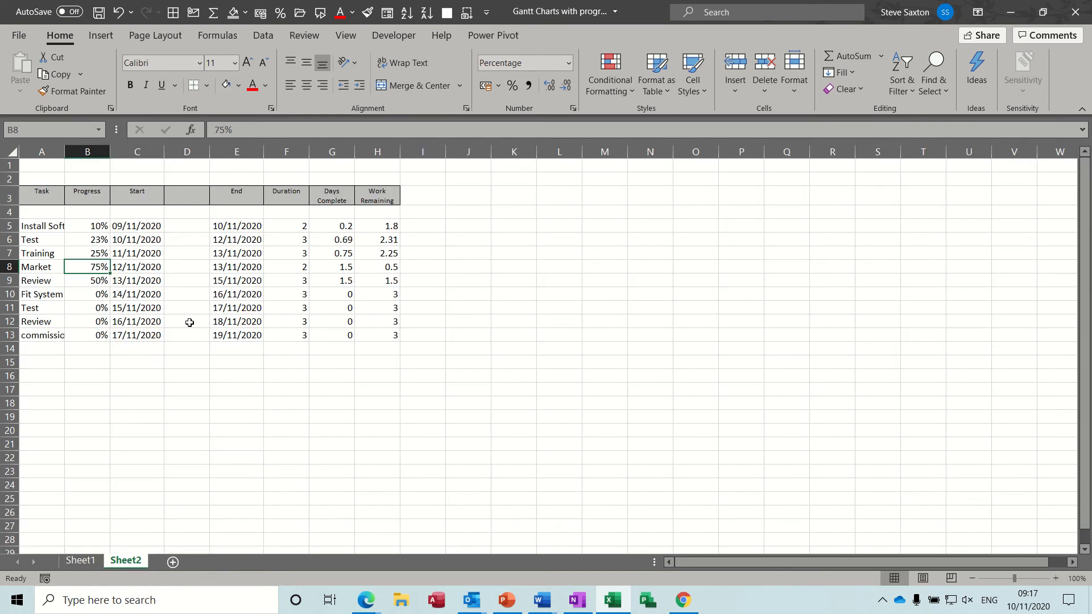
{"action": "mouse_move", "coordinate": [252, 271]}
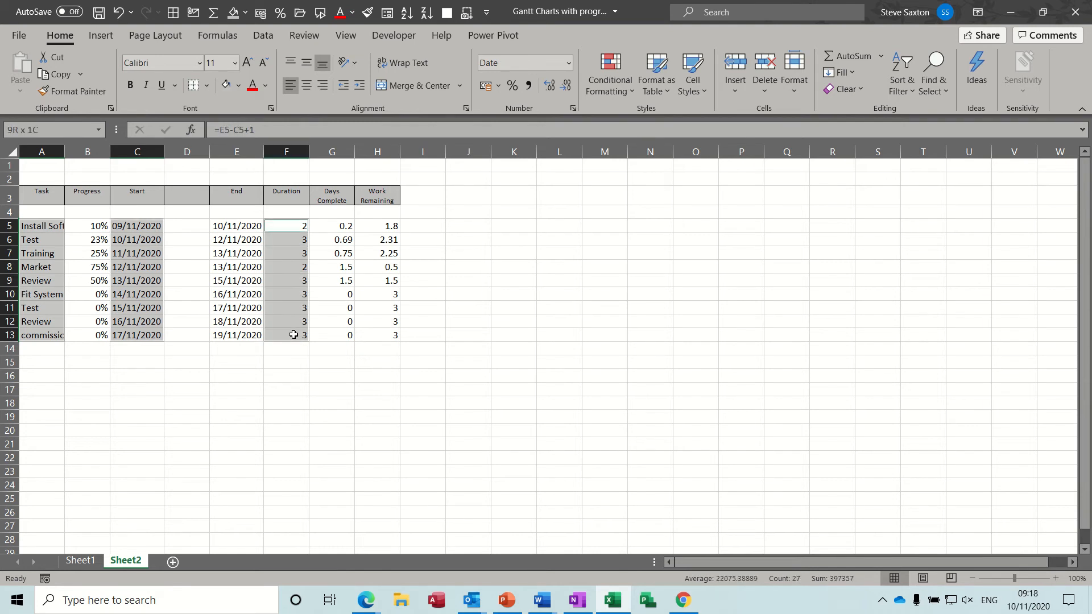
Step: Insert a 2-D bar chart from the selected Start and Duration columns and select it
{"action": "left_click", "coordinate": [100, 35]}
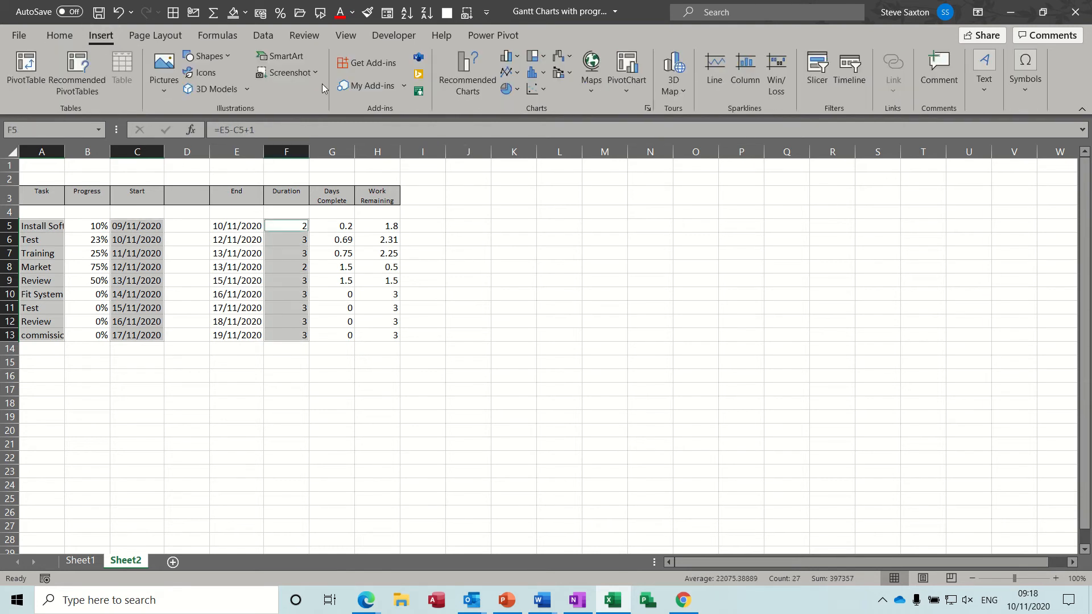
{"action": "left_click", "coordinate": [506, 56]}
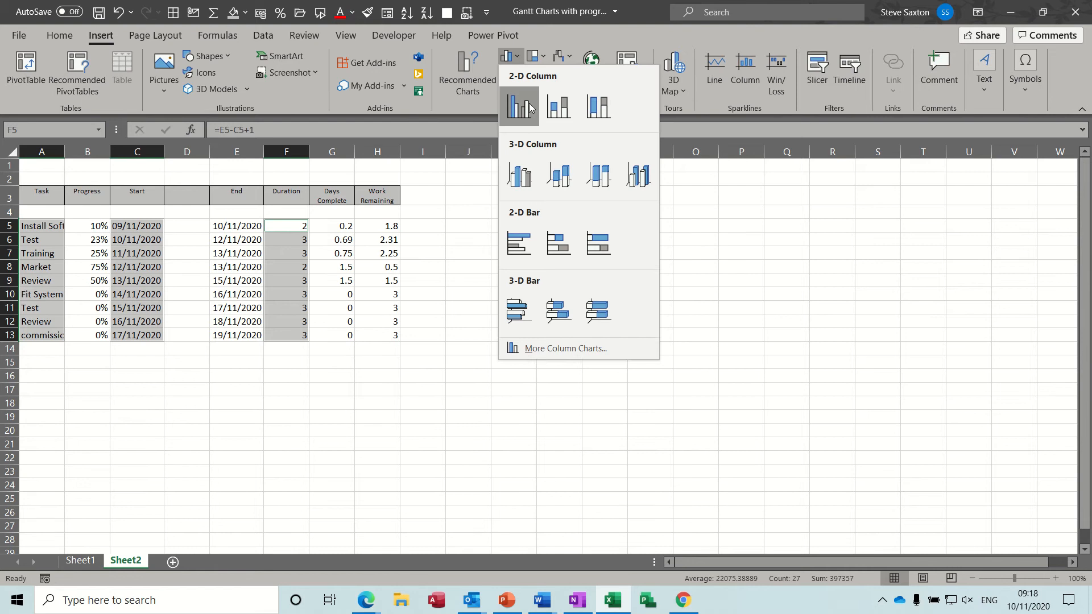
{"action": "left_click", "coordinate": [518, 243]}
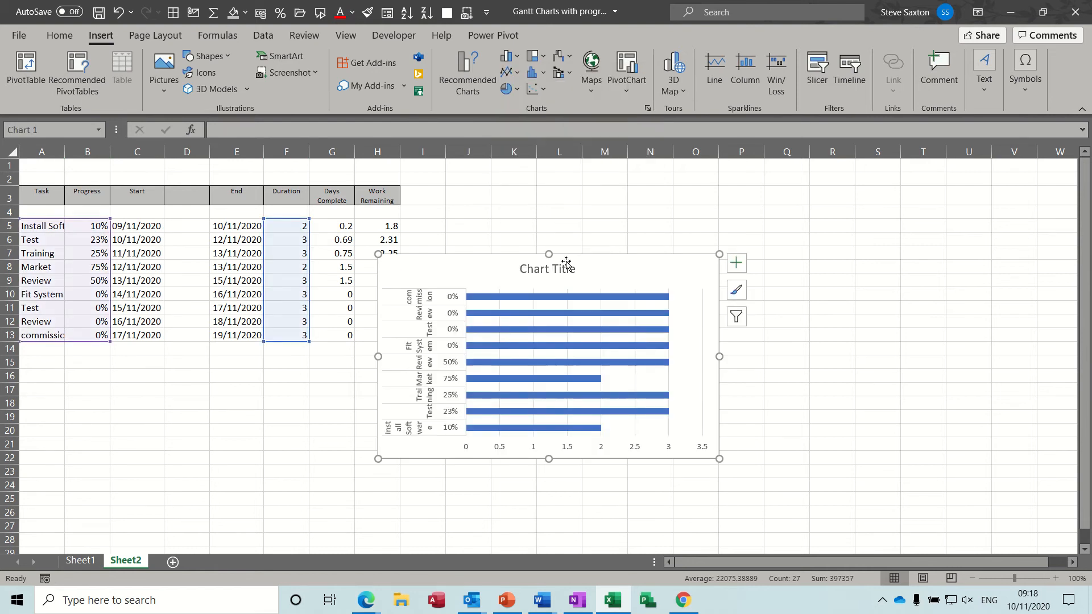
{"action": "left_click", "coordinate": [504, 55]}
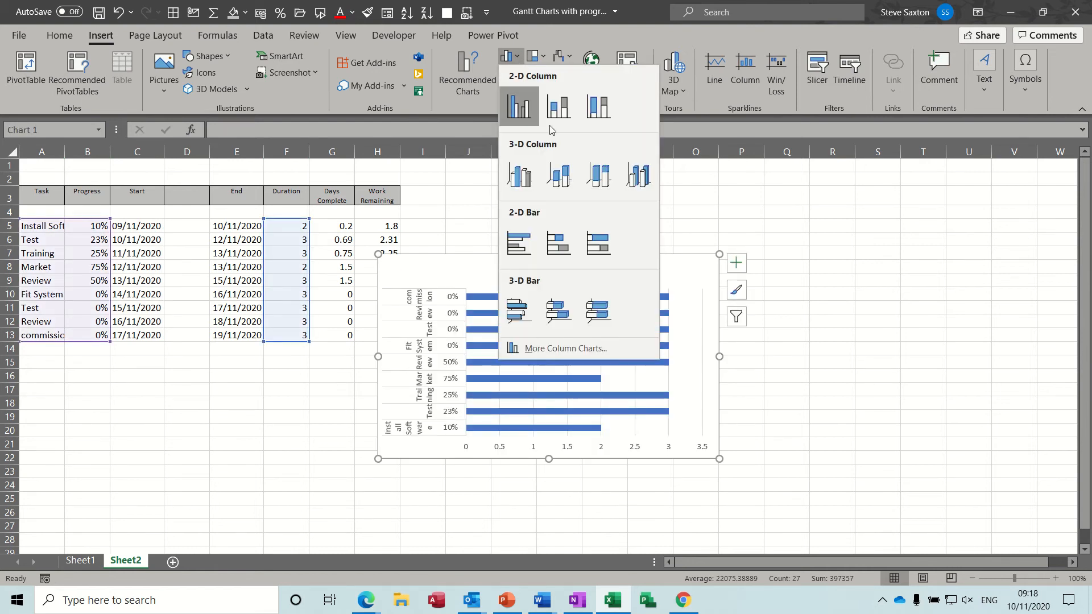
{"action": "left_click", "coordinate": [518, 107]}
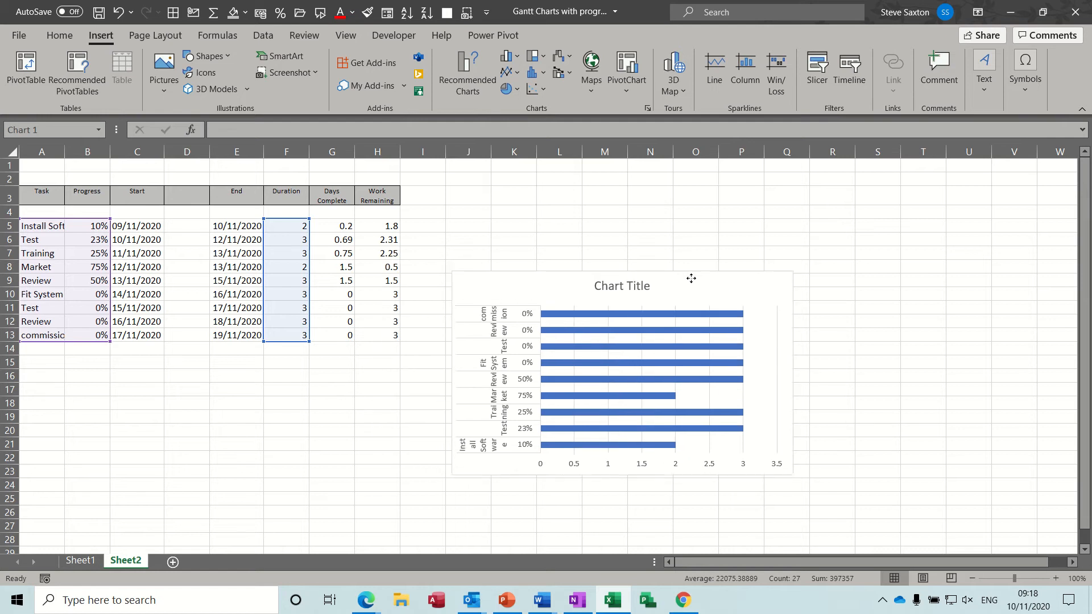
{"action": "left_click", "coordinate": [624, 369]}
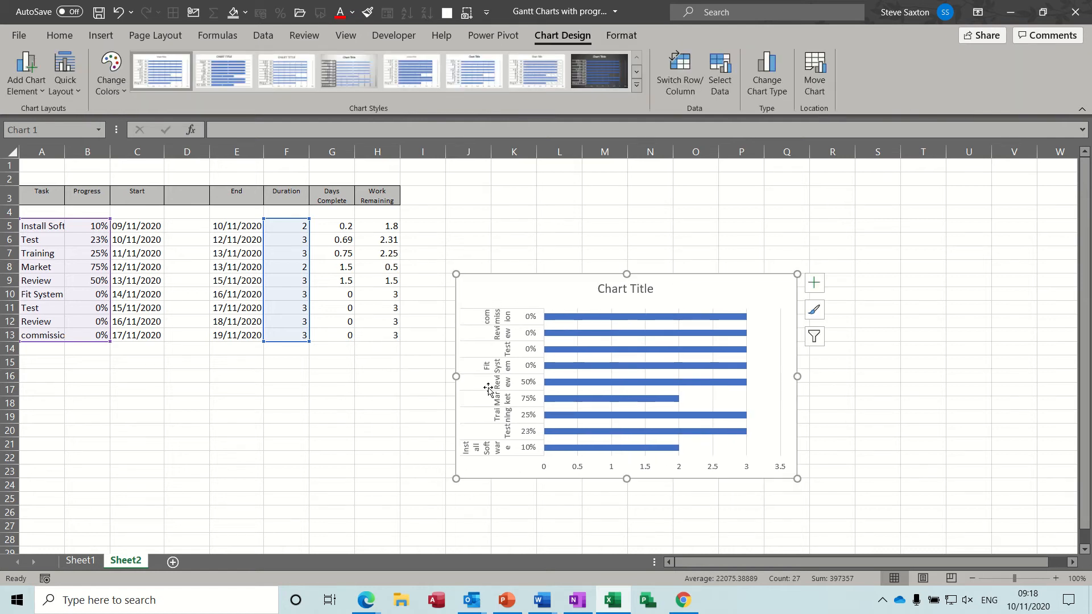
{"action": "mouse_move", "coordinate": [496, 315]}
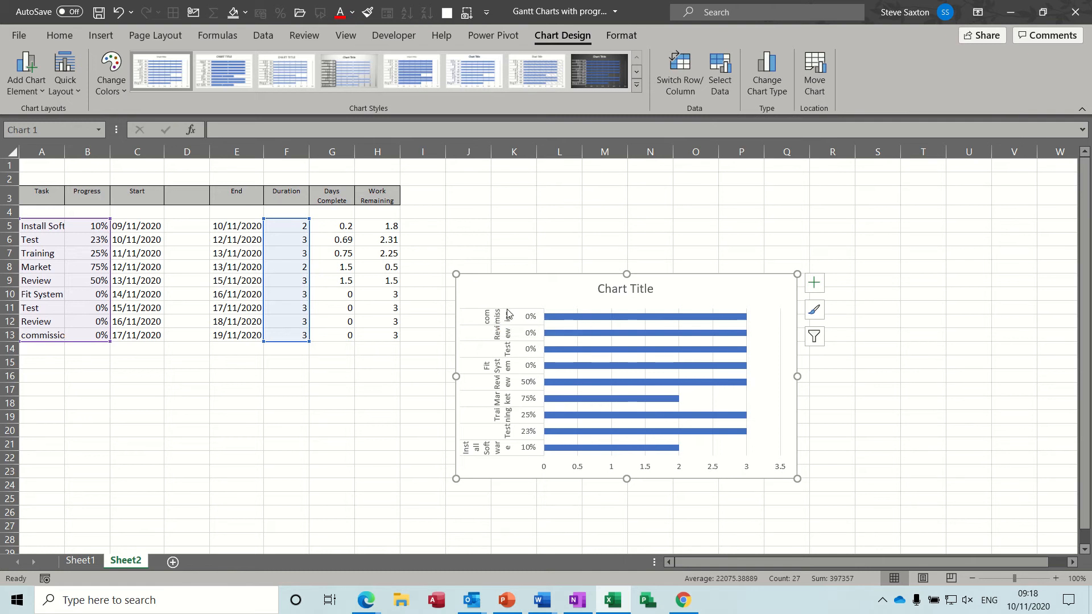
{"action": "mouse_move", "coordinate": [534, 401]}
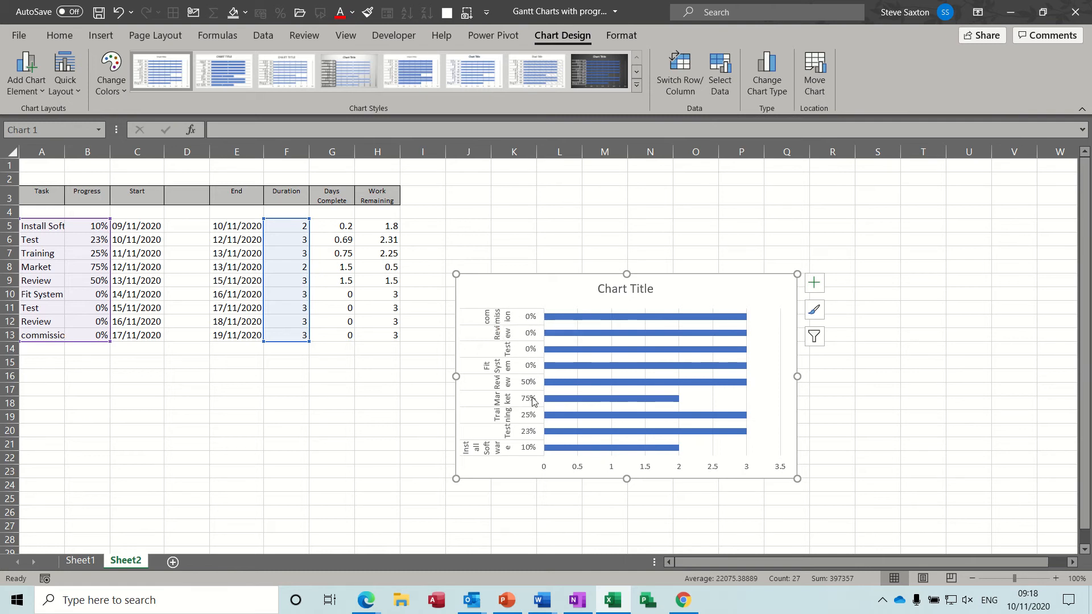
{"action": "mouse_move", "coordinate": [620, 309]}
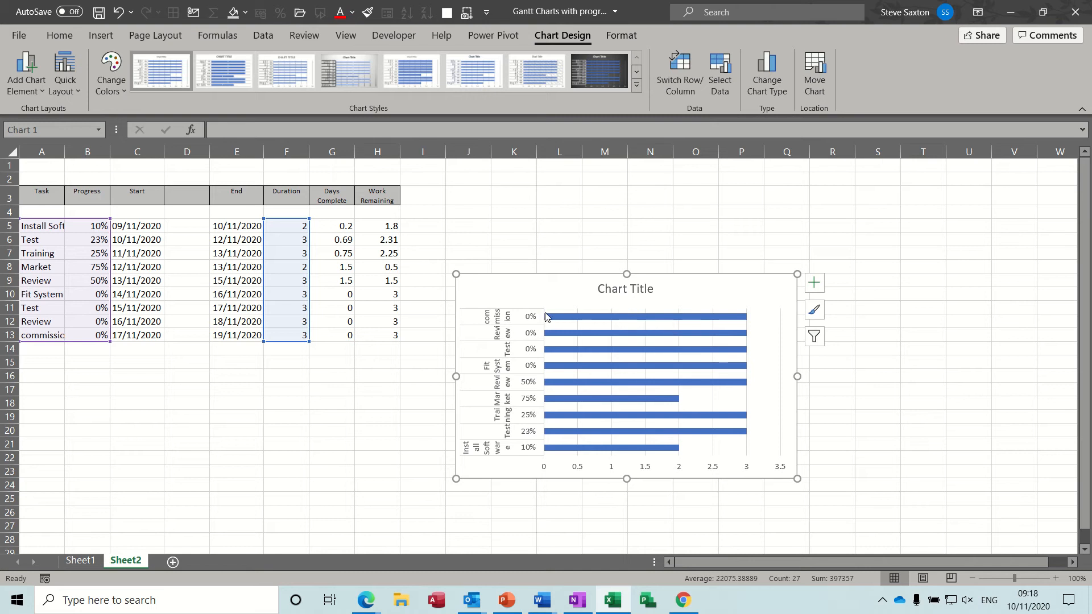
{"action": "mouse_move", "coordinate": [113, 341]}
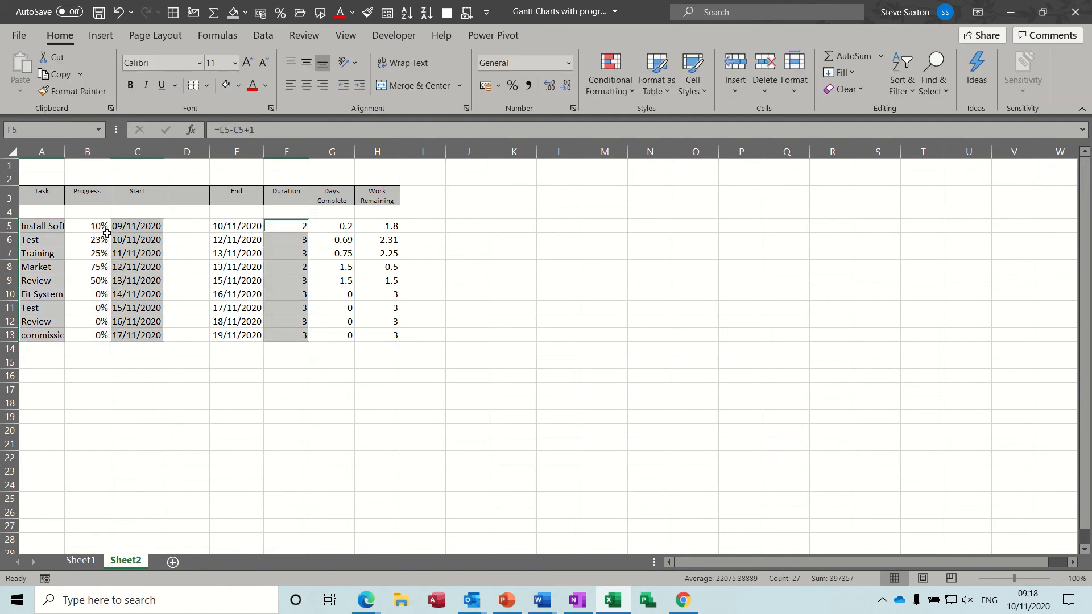
{"action": "mouse_move", "coordinate": [100, 36]}
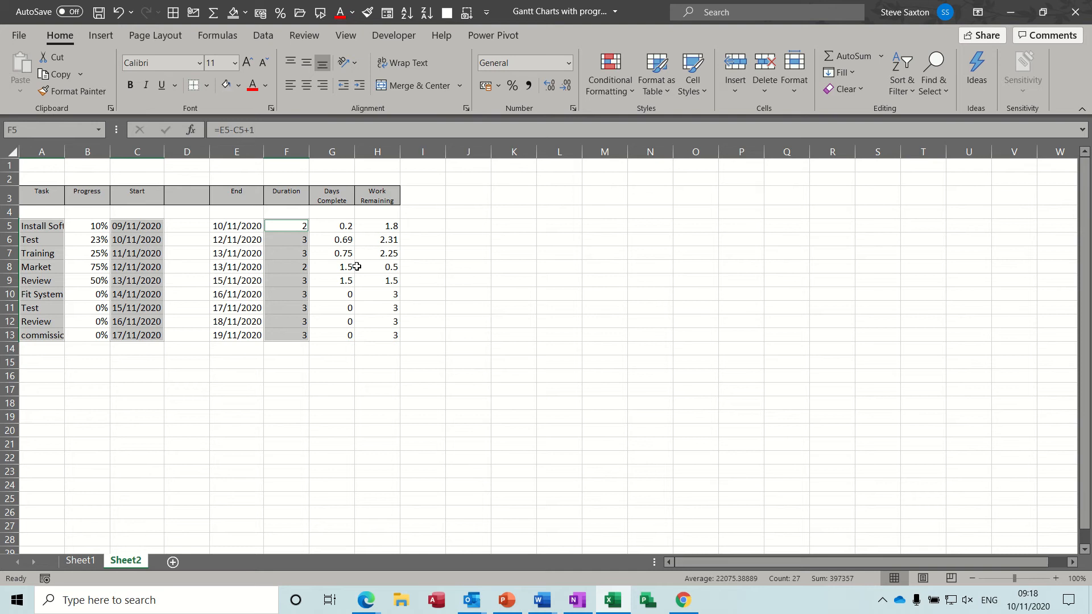
{"action": "left_click", "coordinate": [100, 35]}
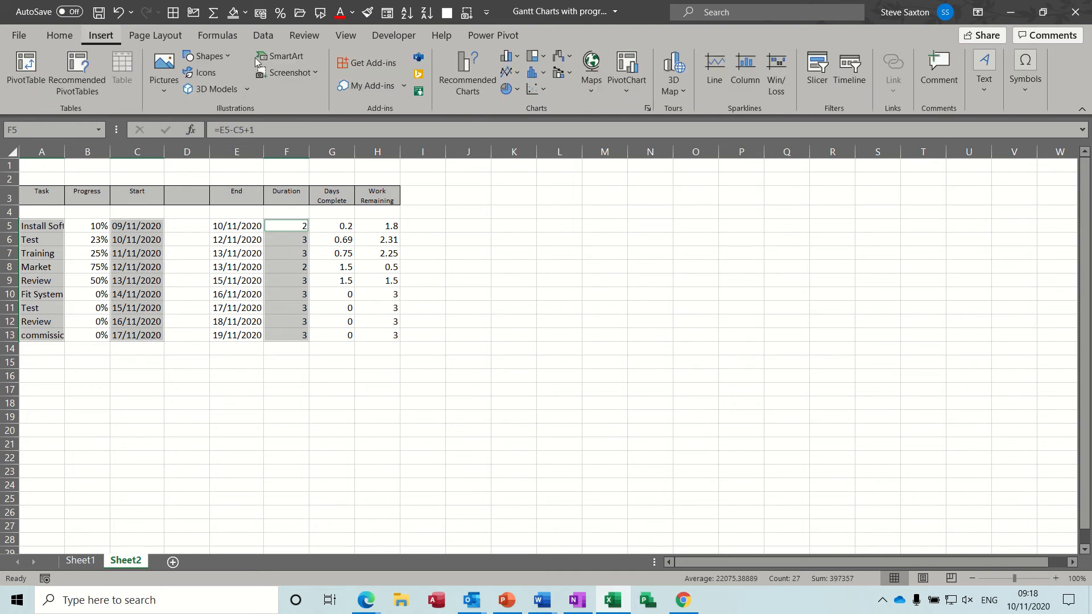
{"action": "left_click", "coordinate": [506, 56]}
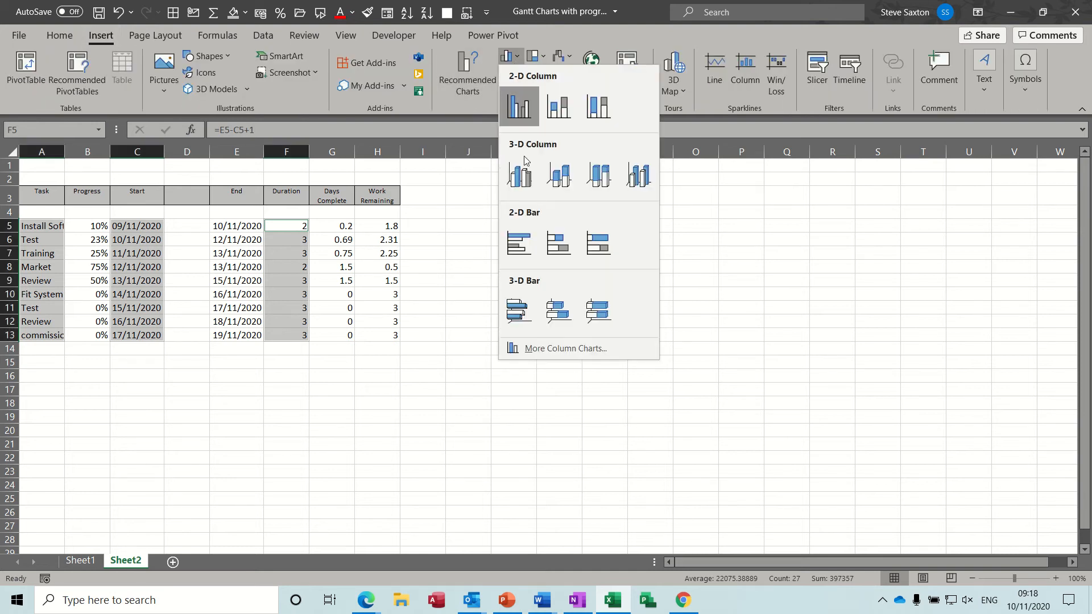
{"action": "left_click", "coordinate": [518, 244]}
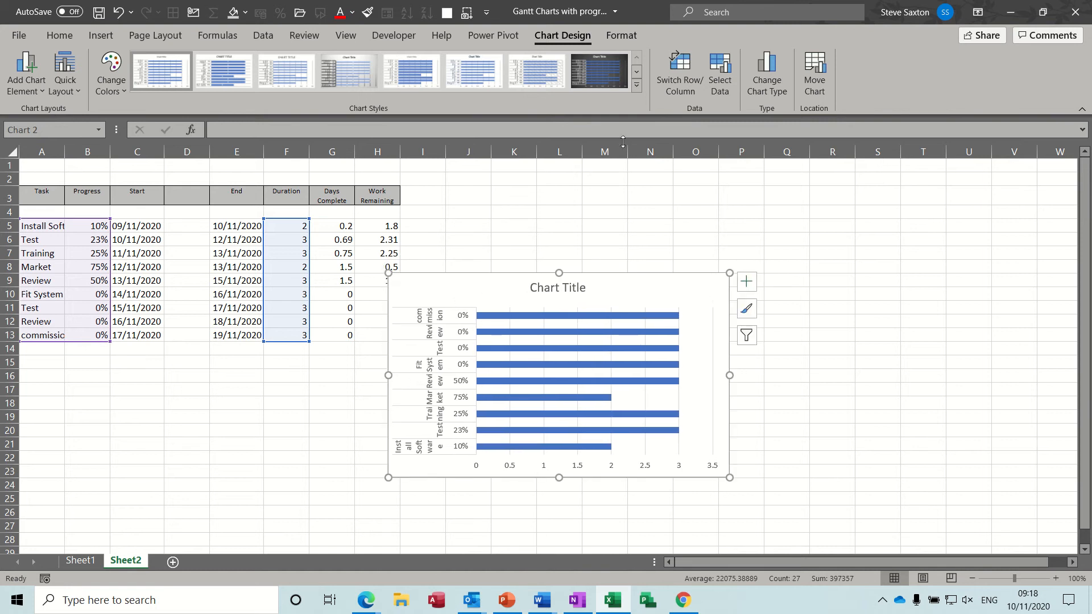
{"action": "left_click", "coordinate": [679, 73]}
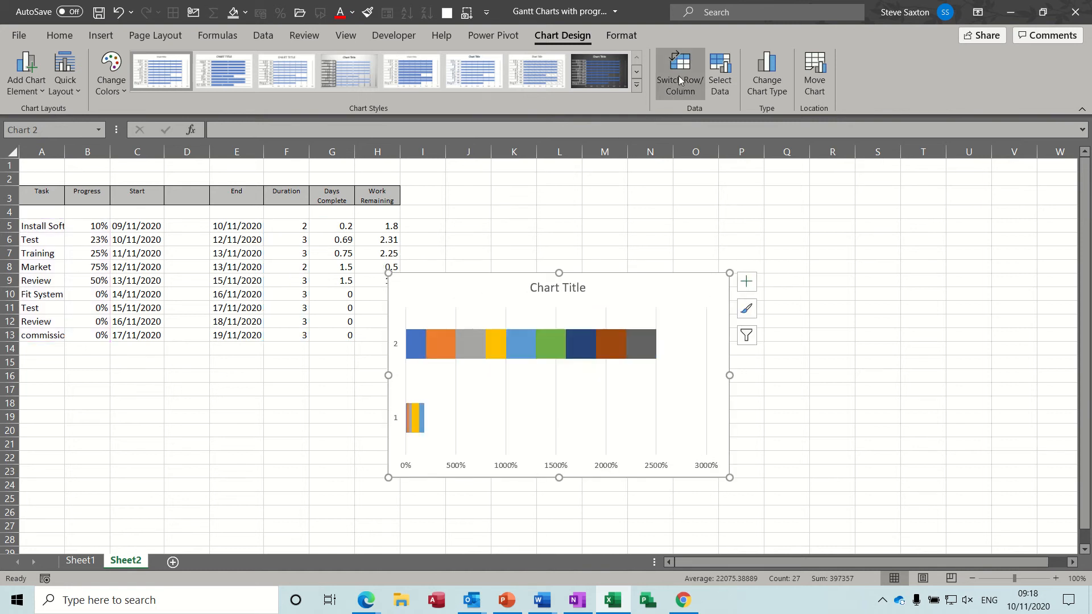
{"action": "left_click", "coordinate": [678, 73]}
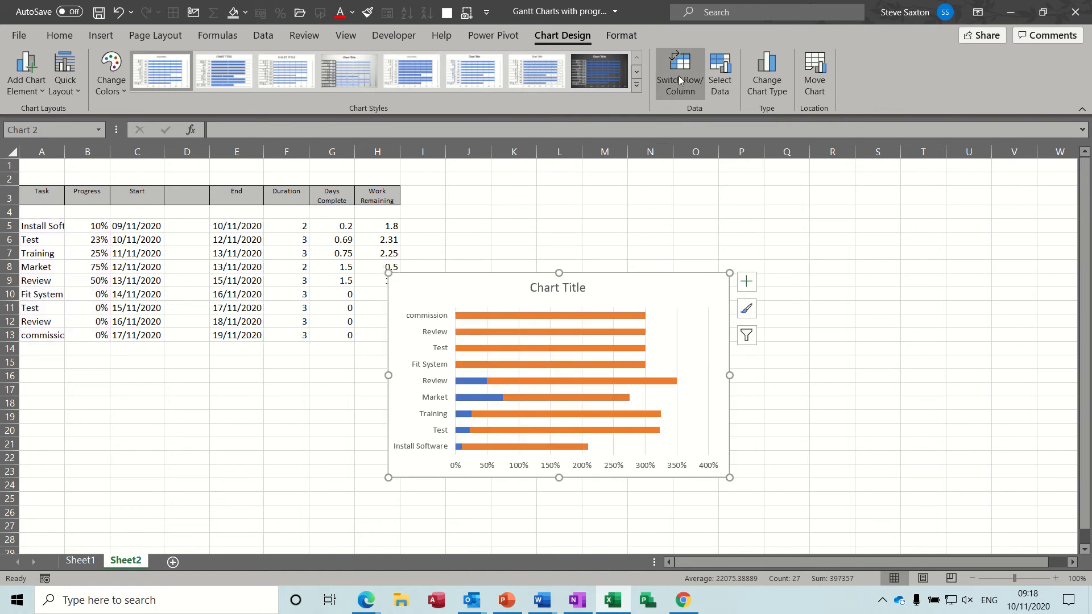
{"action": "left_click", "coordinate": [679, 73]}
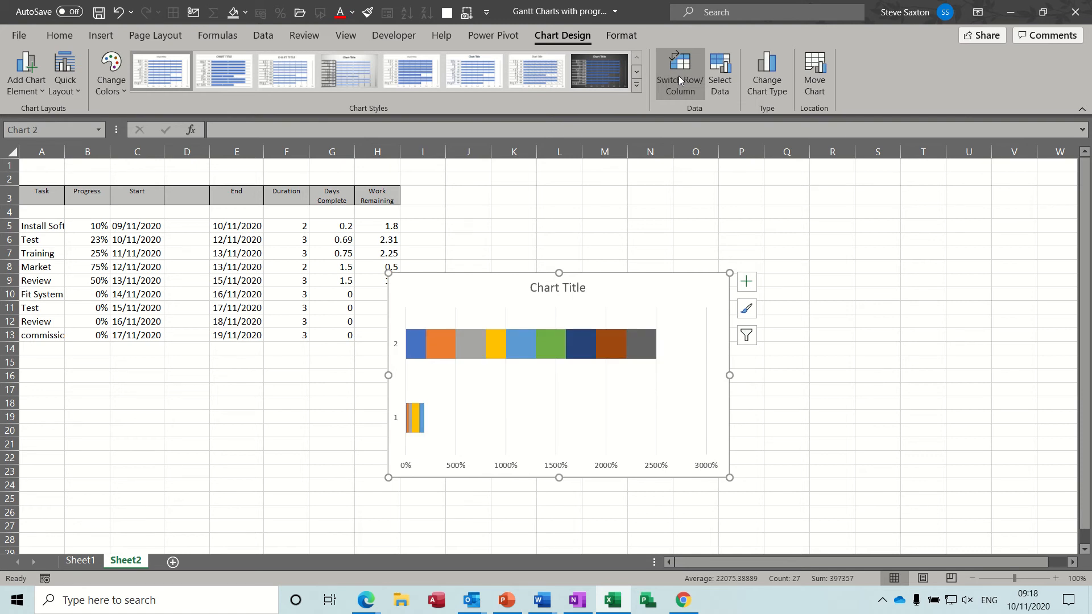
{"action": "left_click", "coordinate": [679, 75]}
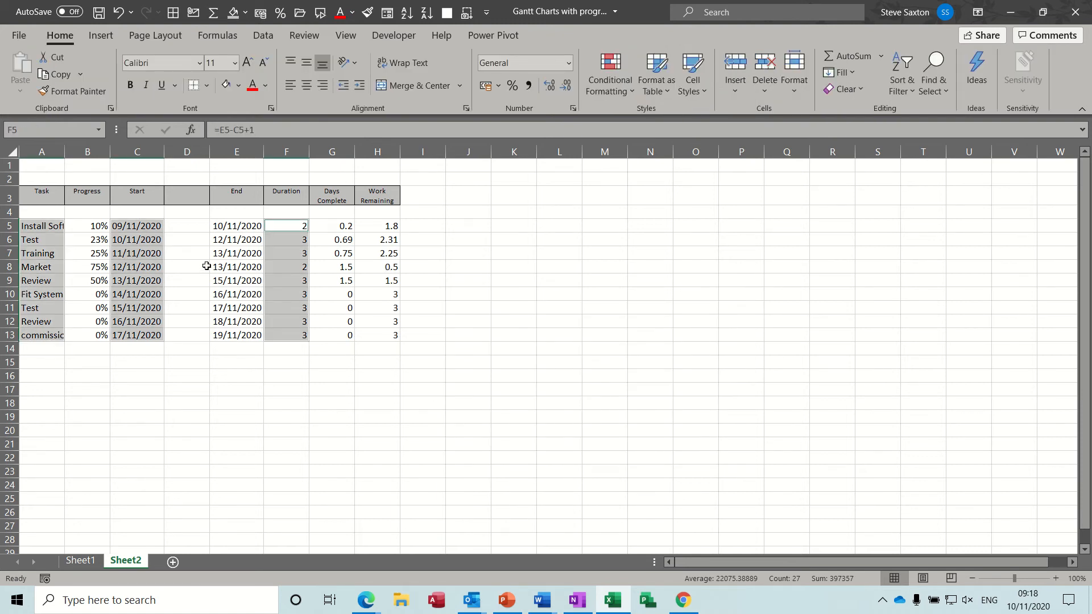
Step: Fill D5:D13 with the start dates shown as plain serial numbers without decimals
{"action": "left_click", "coordinate": [186, 226]}
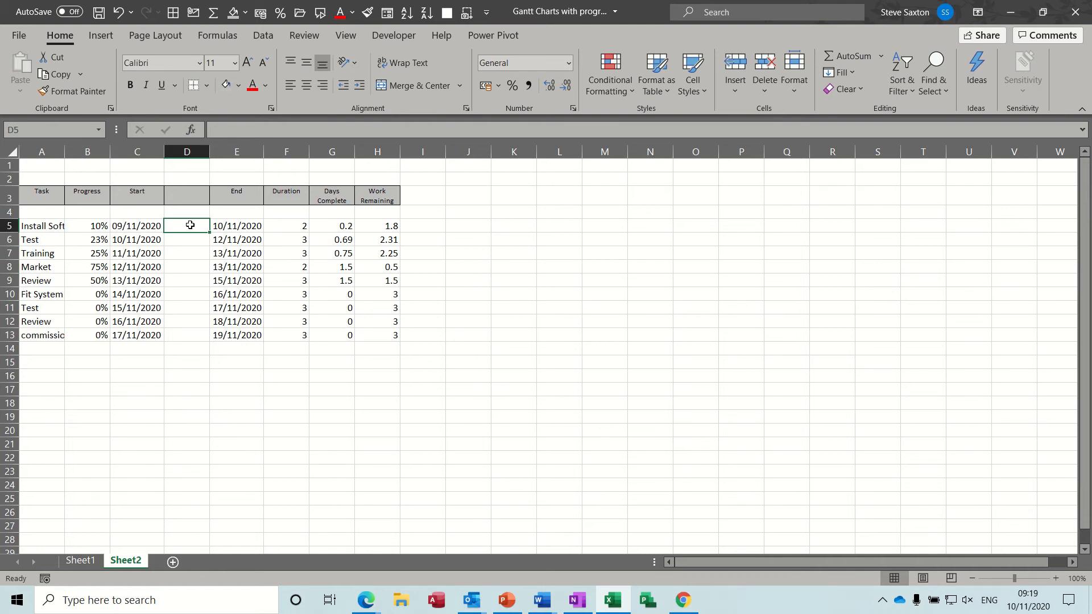
{"action": "left_click_drag", "start_coordinate": [186, 225], "coordinate": [186, 334]}
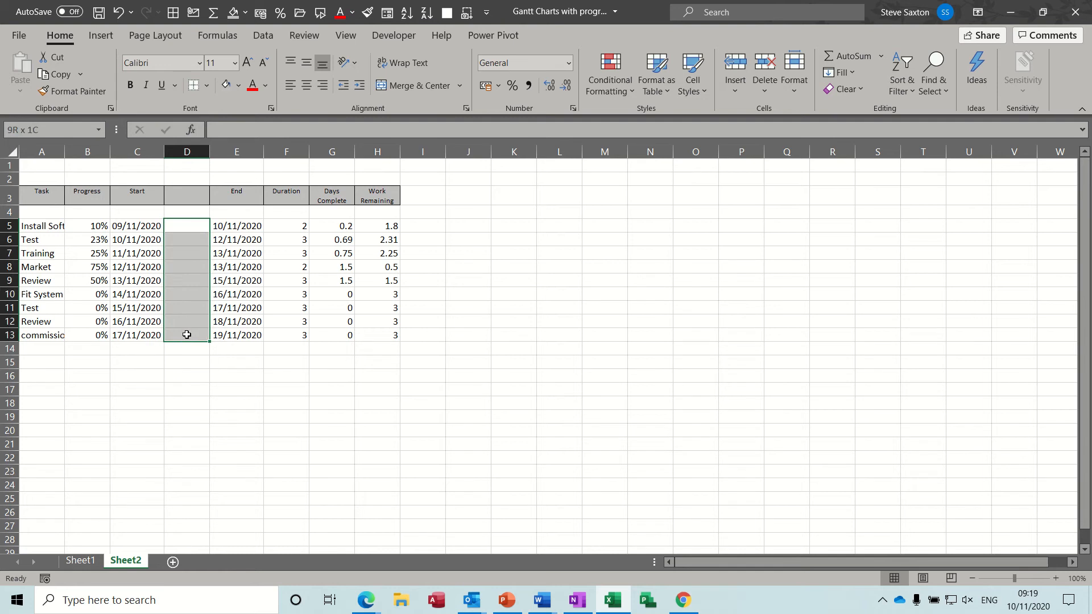
{"action": "left_click", "coordinate": [185, 225]}
{"action": "type", "text": "=C5"}
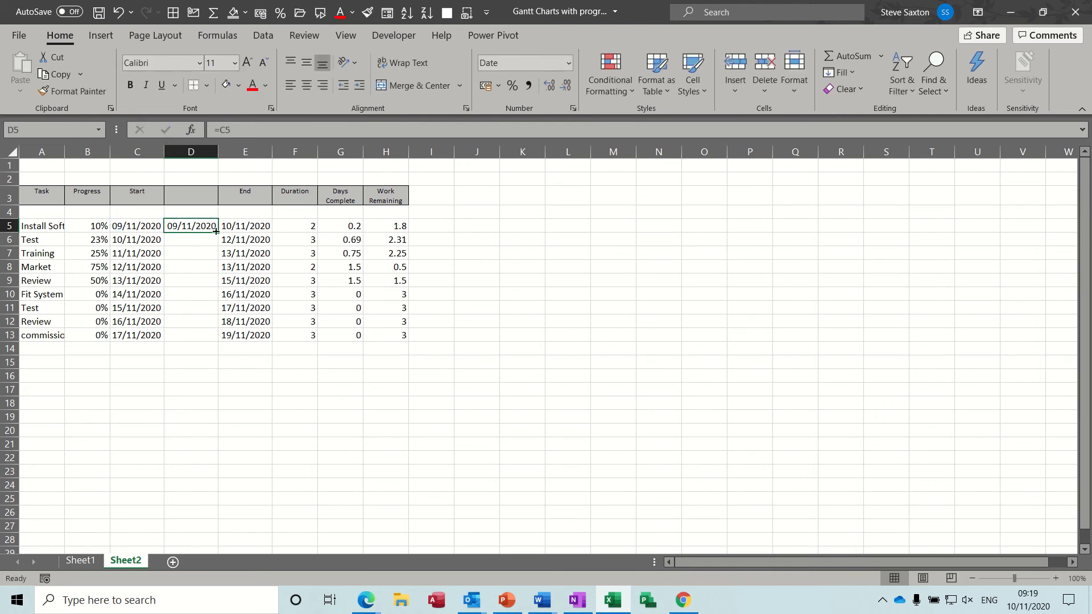
{"action": "left_click_drag", "start_coordinate": [216, 231], "coordinate": [216, 334]}
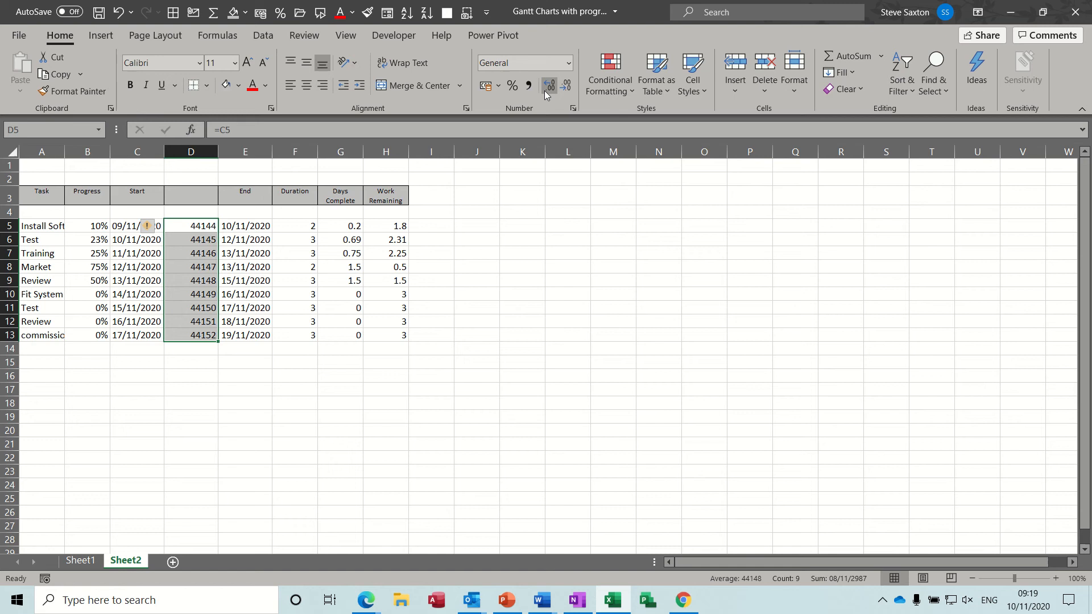
{"action": "left_click", "coordinate": [550, 85]}
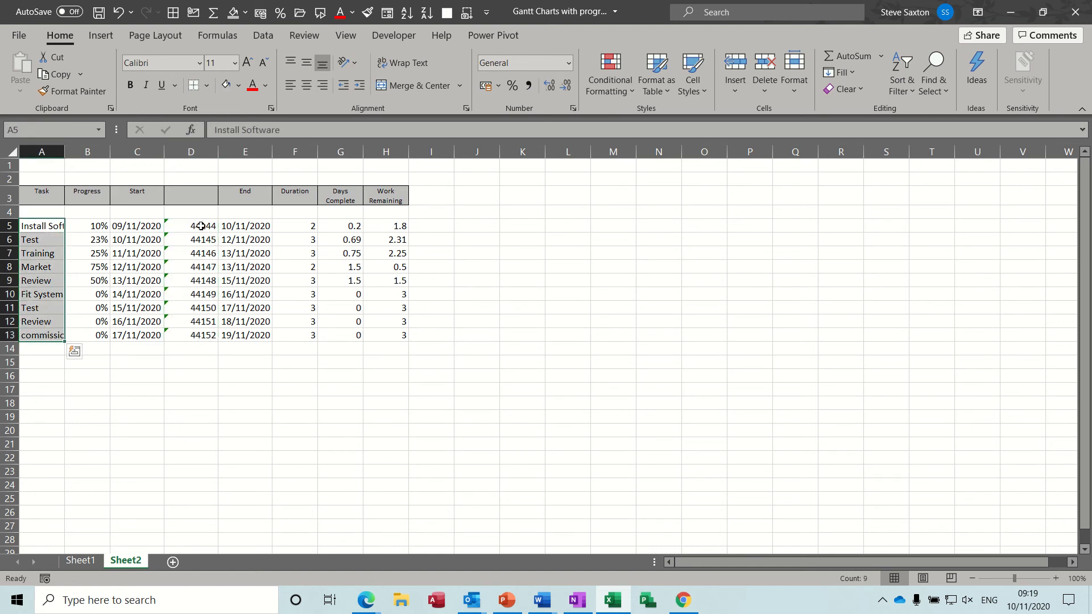
Step: Select the task names in A5:A13 as chart data
{"action": "left_click_drag", "start_coordinate": [189, 225], "coordinate": [190, 266]}
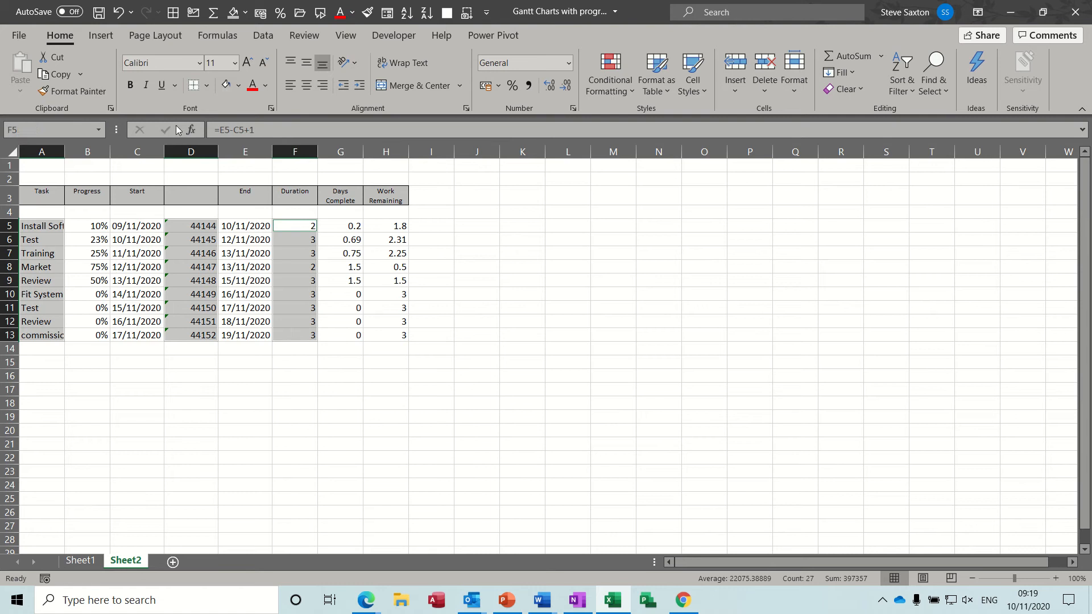
Step: Insert a 2-D stacked bar chart of the task start numbers and durations
{"action": "left_click", "coordinate": [100, 36]}
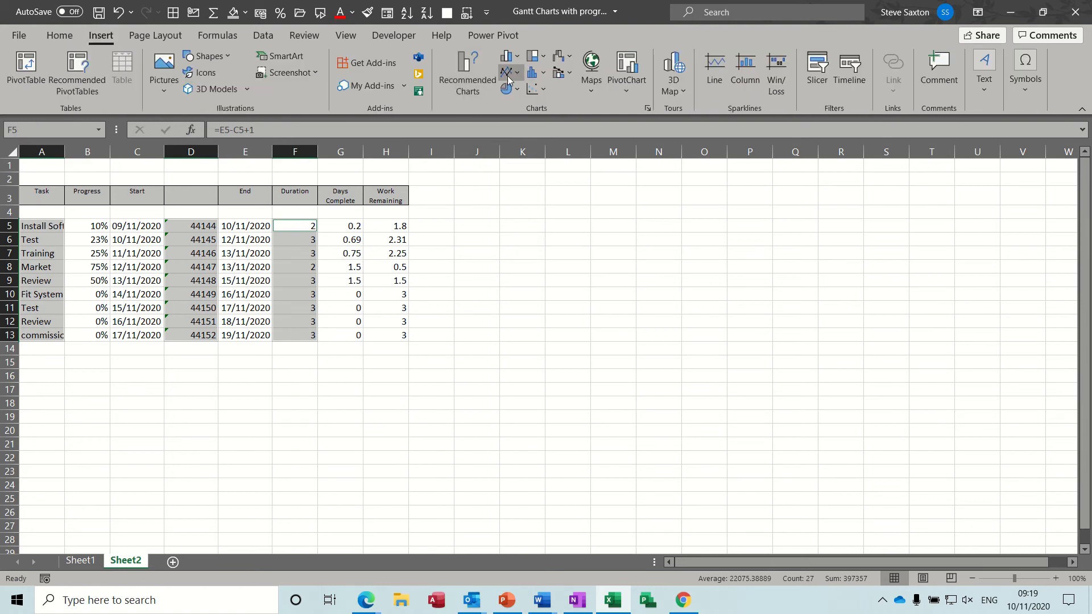
{"action": "left_click", "coordinate": [507, 56]}
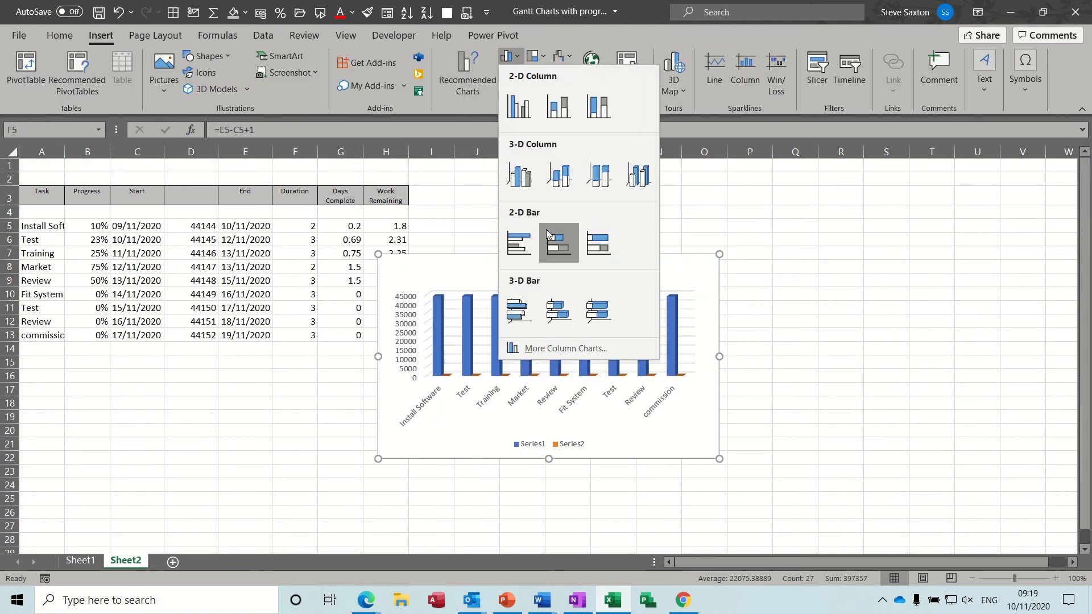
{"action": "left_click", "coordinate": [557, 244]}
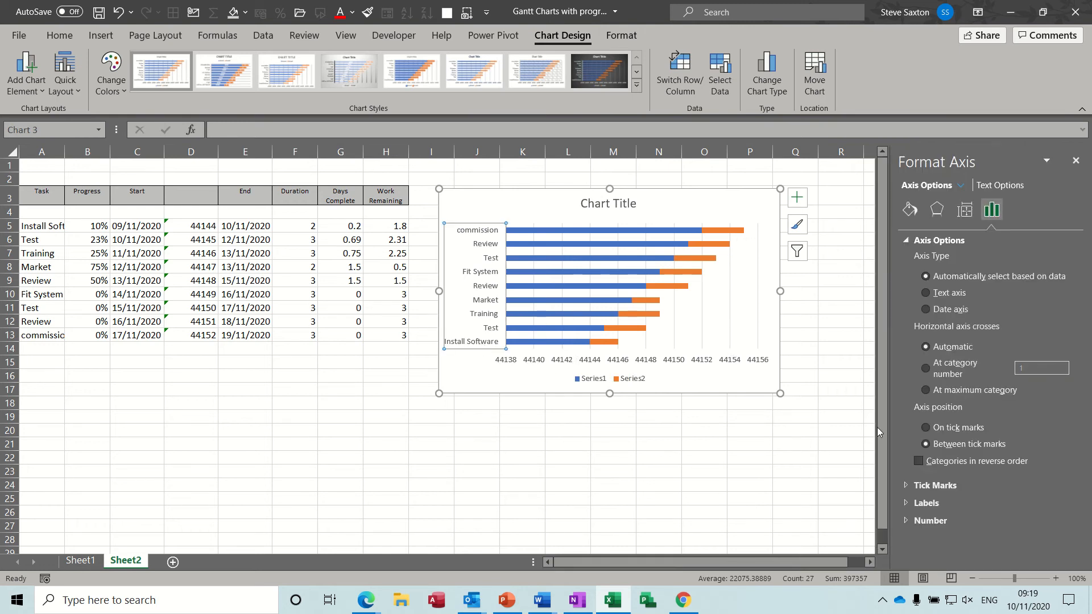
Step: Set the category axis to reverse order and reach the value axis Number settings
{"action": "left_click", "coordinate": [919, 460]}
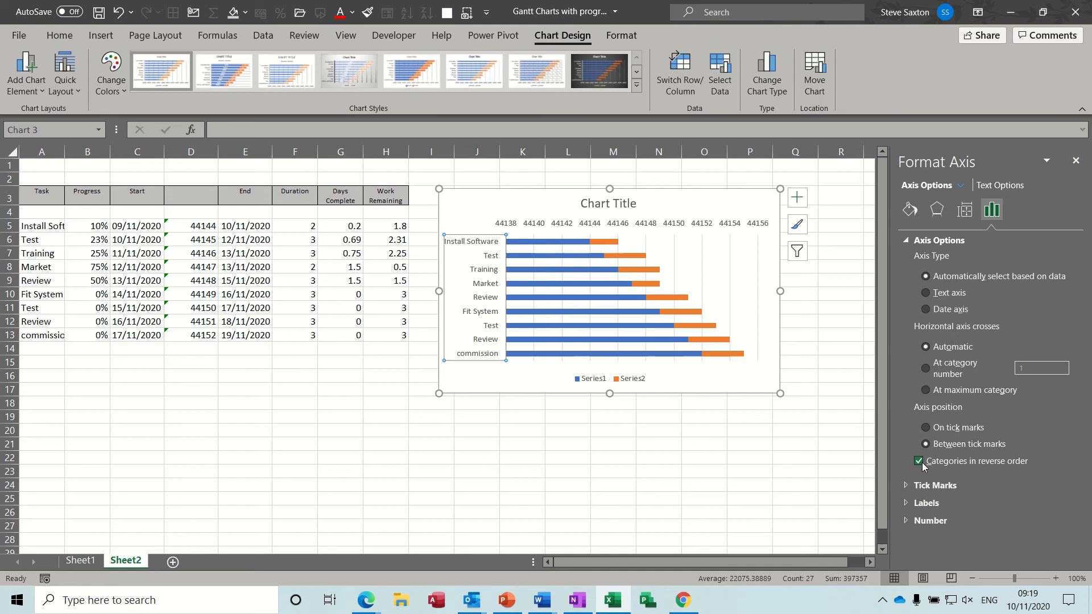
{"action": "left_click", "coordinate": [917, 461]}
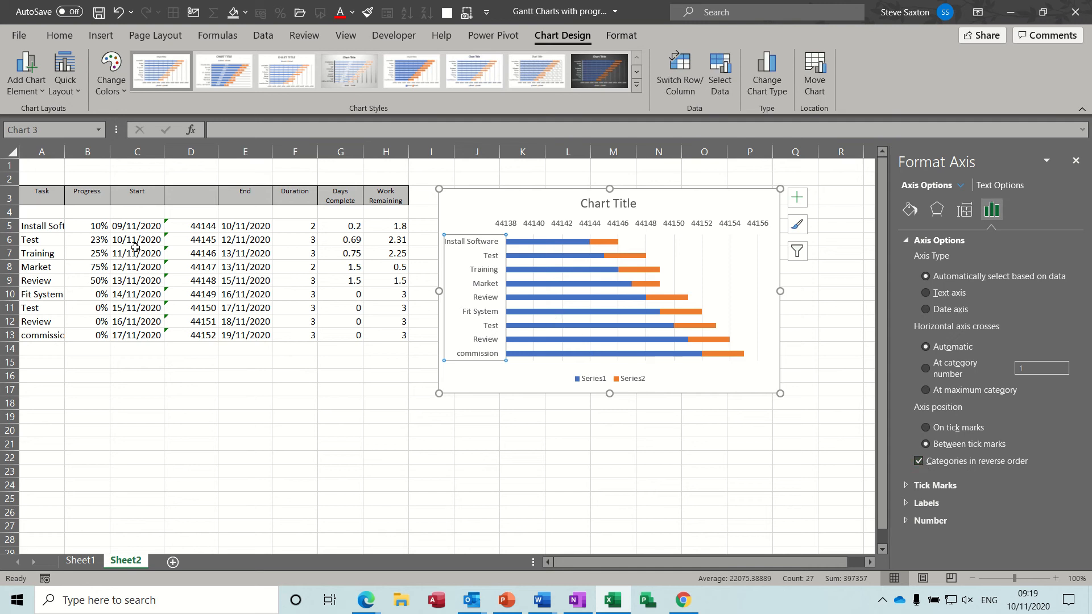
{"action": "mouse_move", "coordinate": [536, 231]}
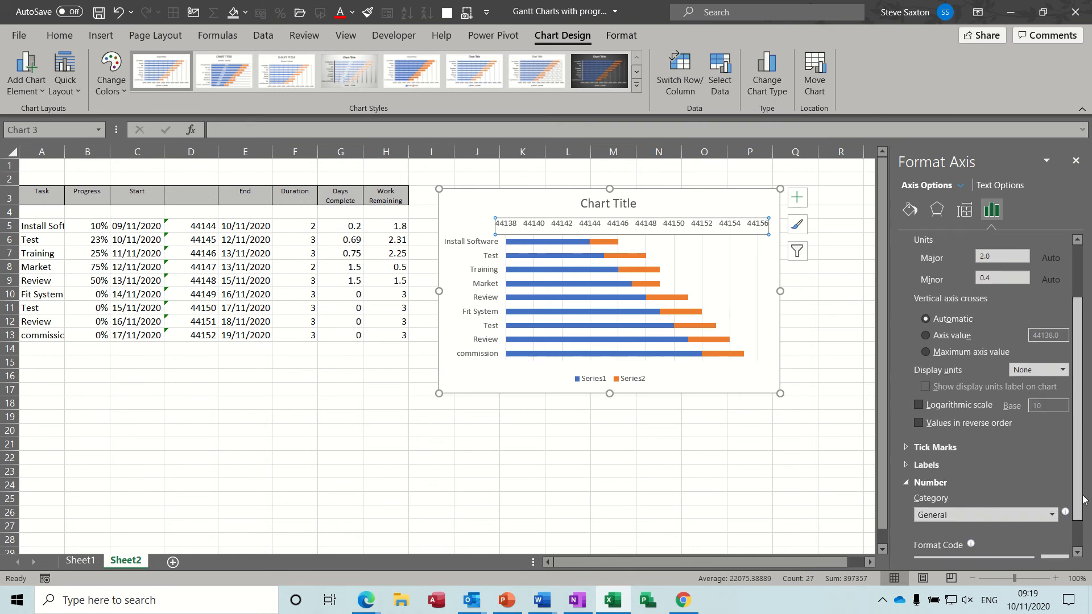
{"action": "scroll", "scroll_direction": "down", "scroll_amount": 3}
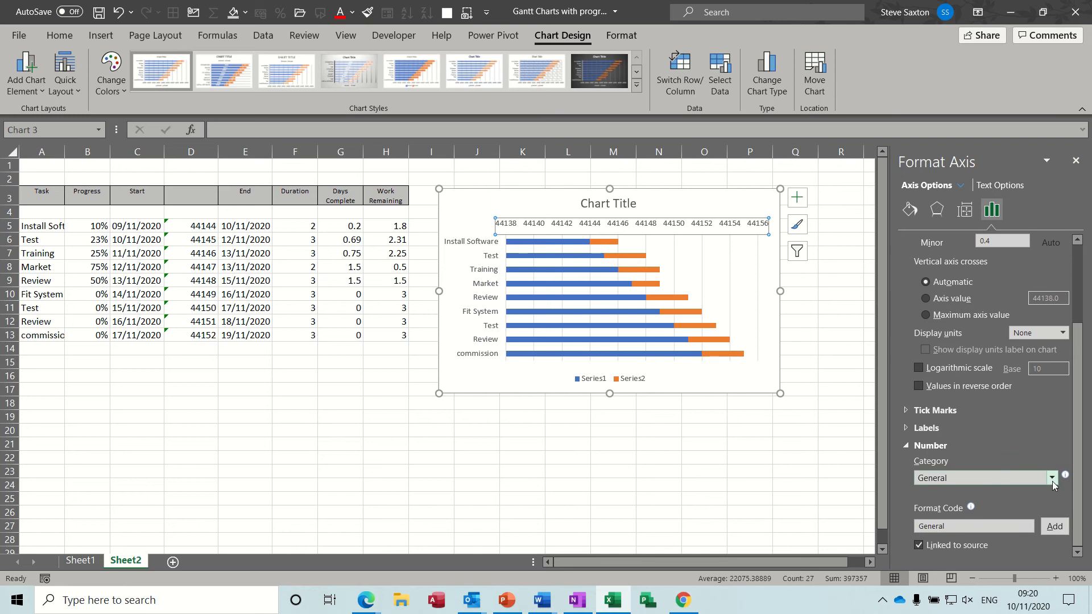
{"action": "left_click", "coordinate": [1050, 478]}
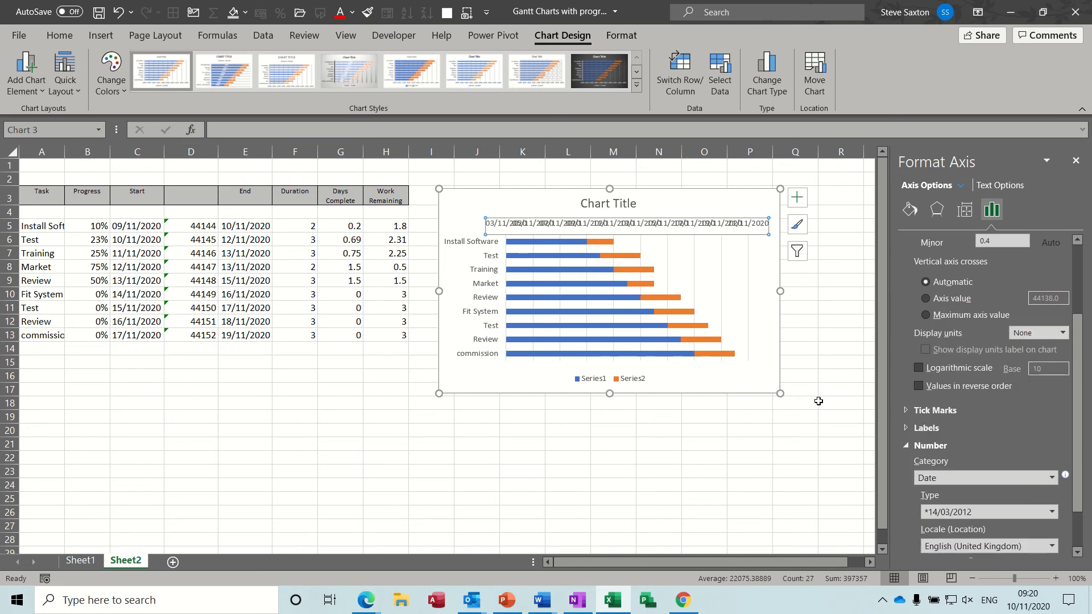
{"action": "mouse_move", "coordinate": [777, 321]}
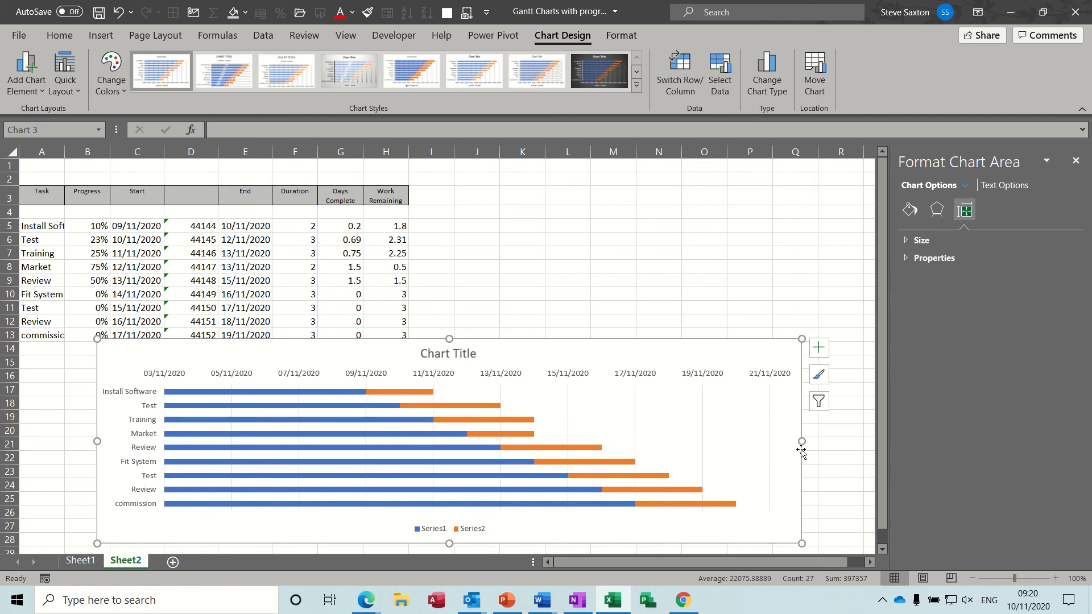
{"action": "mouse_move", "coordinate": [320, 397]}
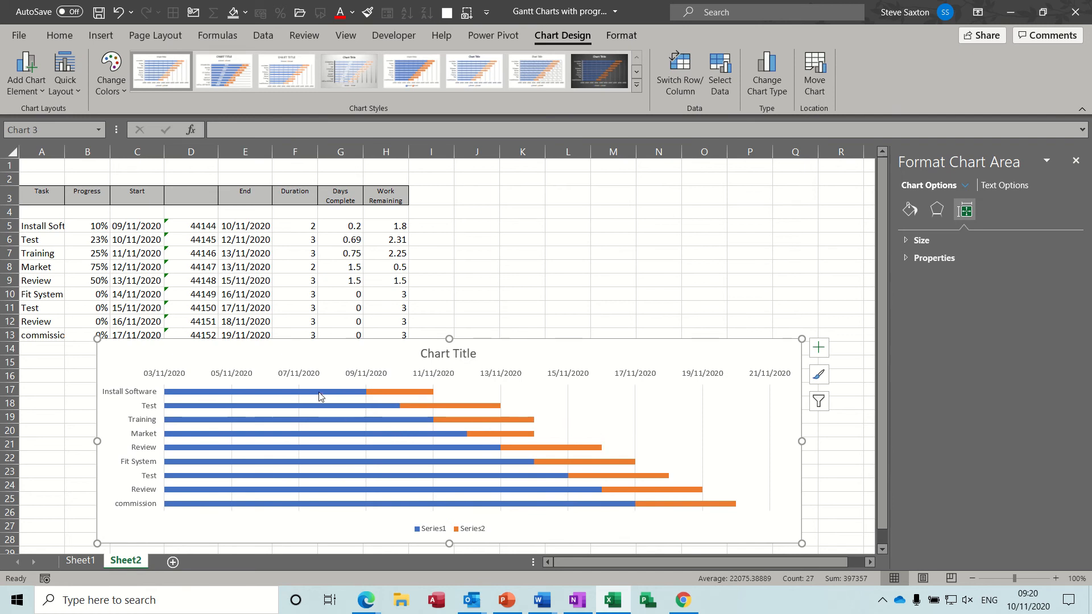
{"action": "mouse_move", "coordinate": [319, 397]}
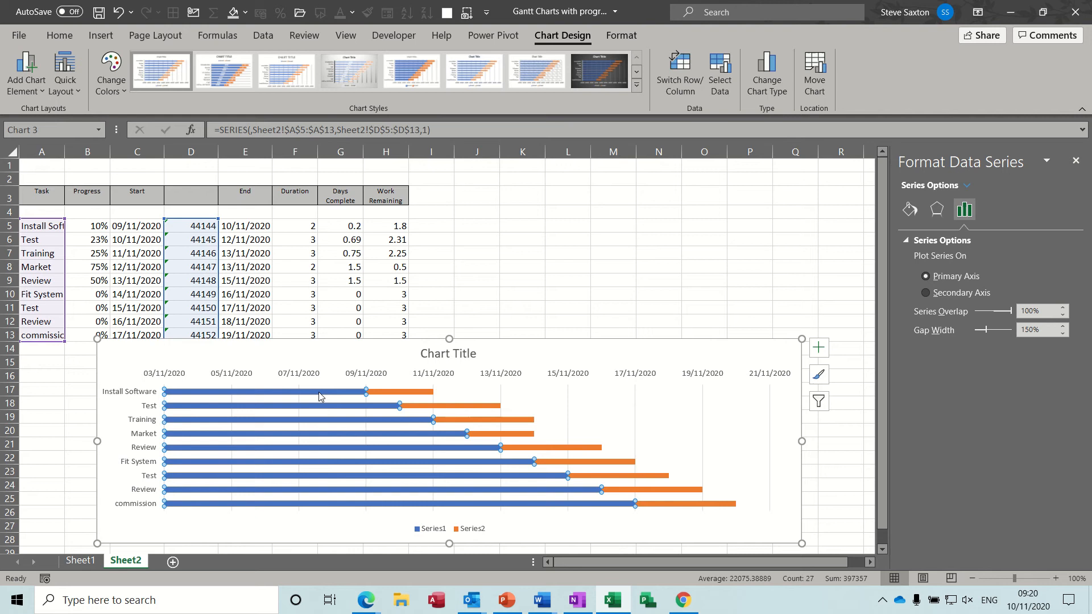
Step: Give the blue start-date series No fill so only the duration bars show
{"action": "left_click", "coordinate": [910, 209]}
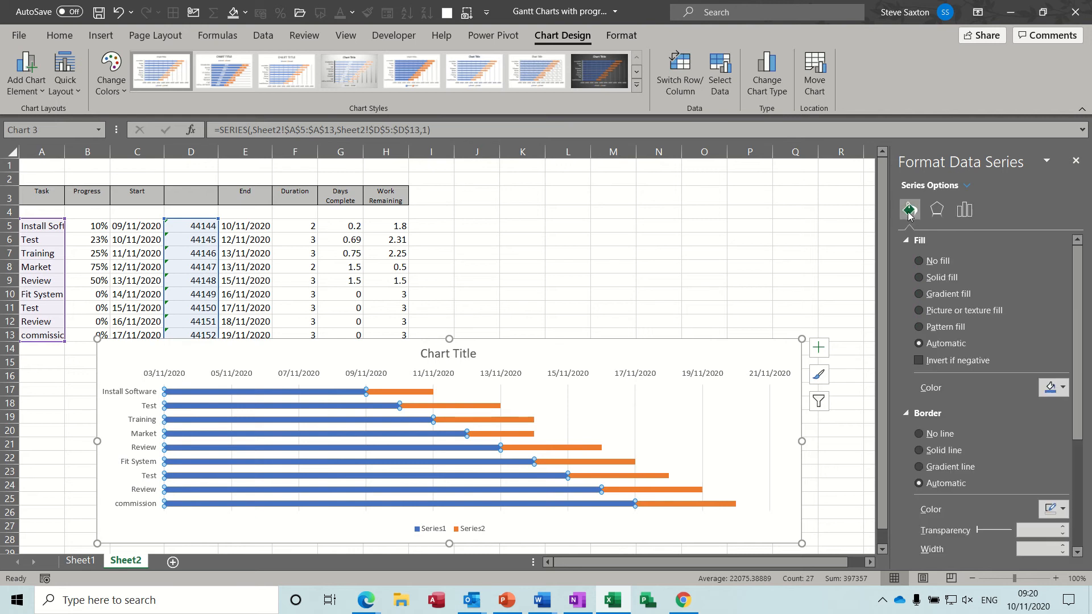
{"action": "left_click", "coordinate": [918, 262]}
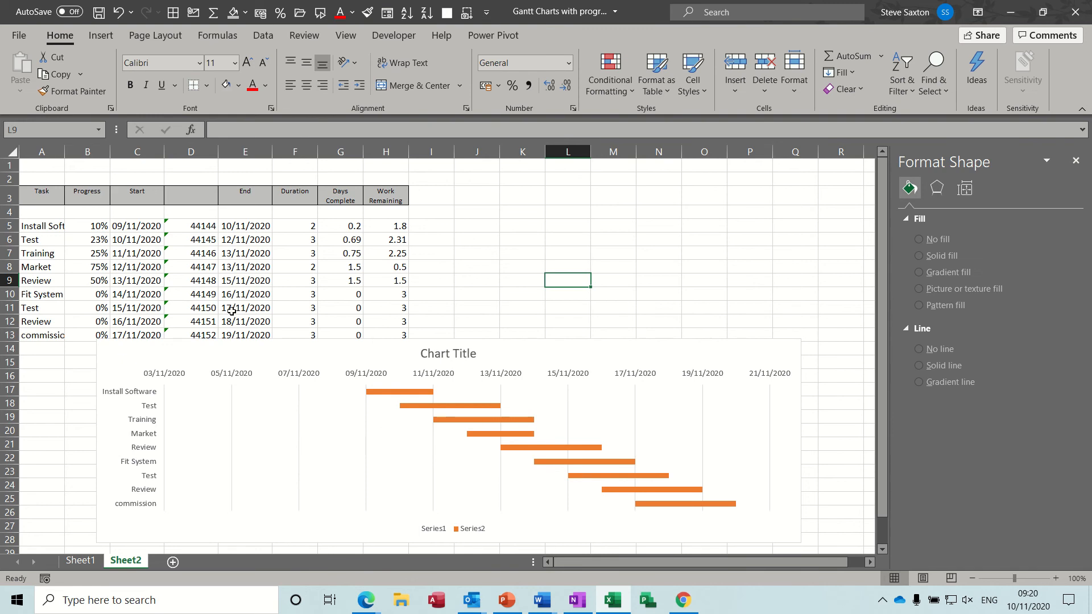
{"action": "mouse_move", "coordinate": [132, 233]}
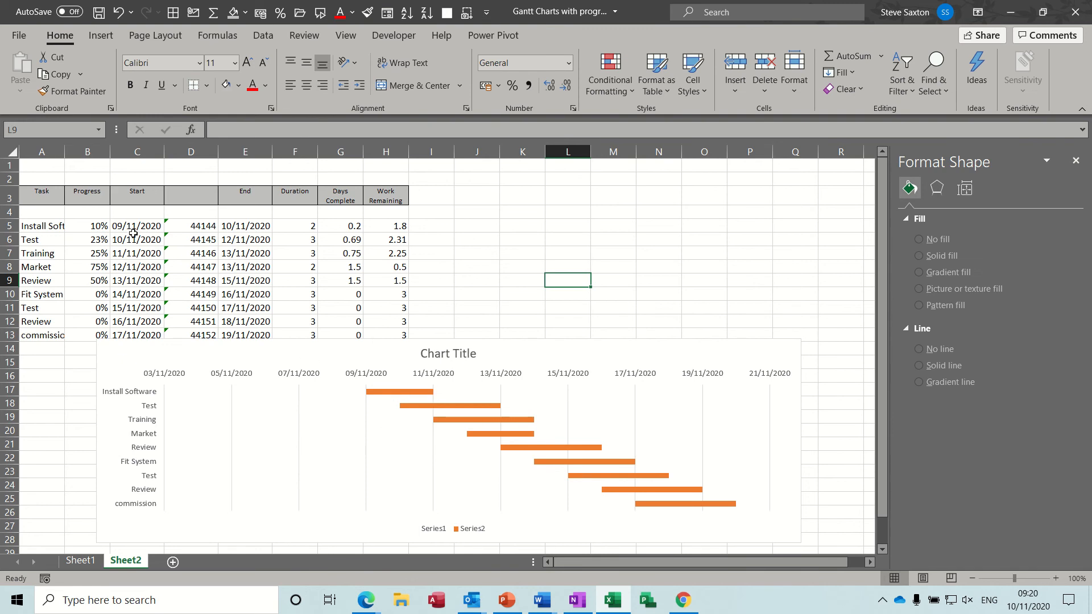
Step: Change Install Software's start to 11/11/2020 and end to 12/11/2020
{"action": "left_click", "coordinate": [137, 226]}
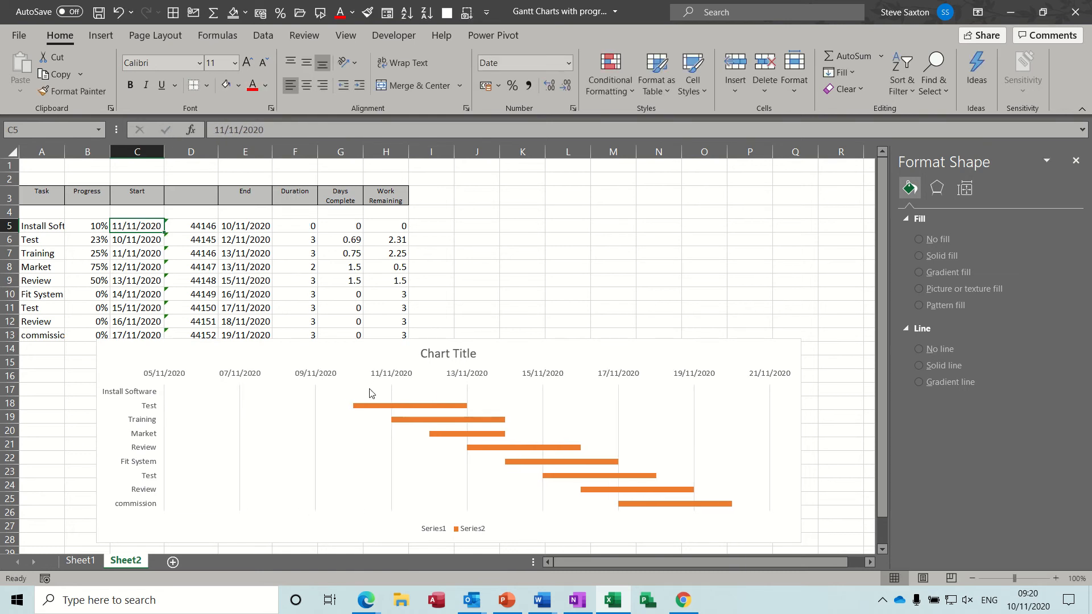
{"action": "mouse_move", "coordinate": [390, 402]}
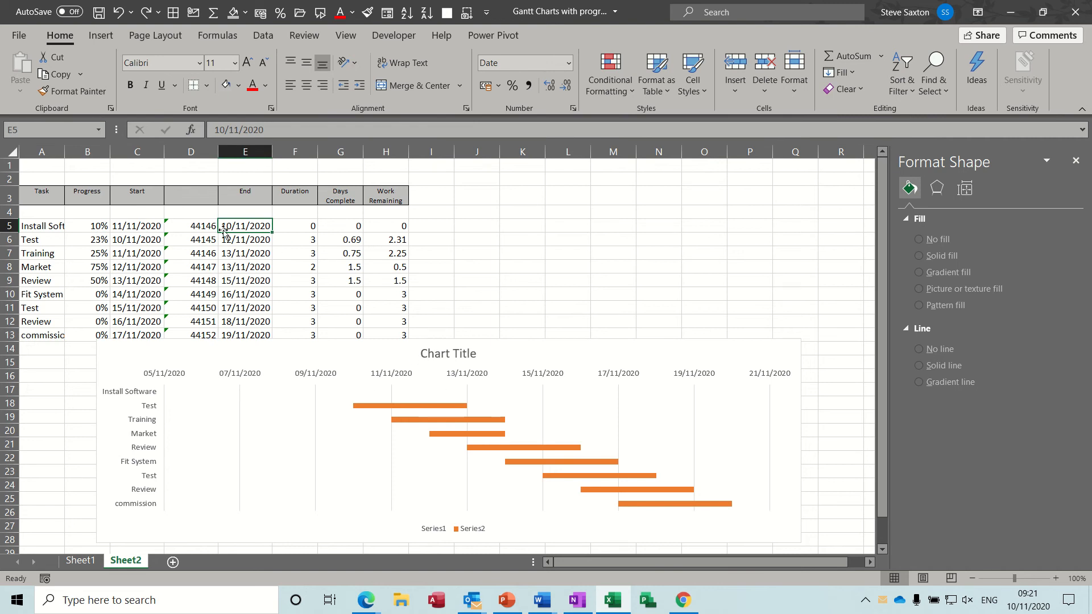
{"action": "mouse_move", "coordinate": [220, 148]}
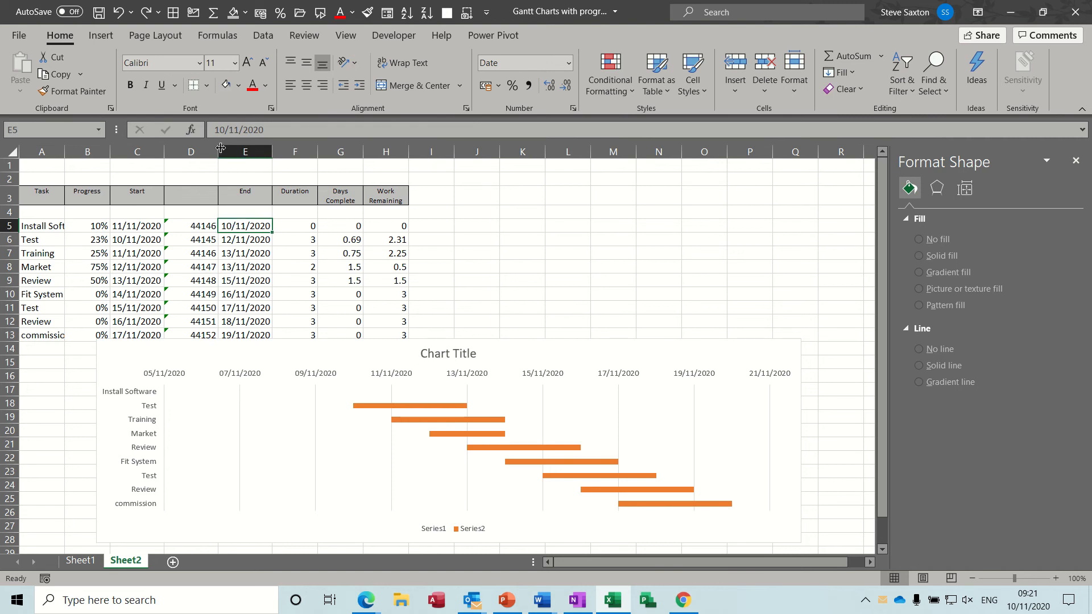
{"action": "double_click", "coordinate": [245, 225]}
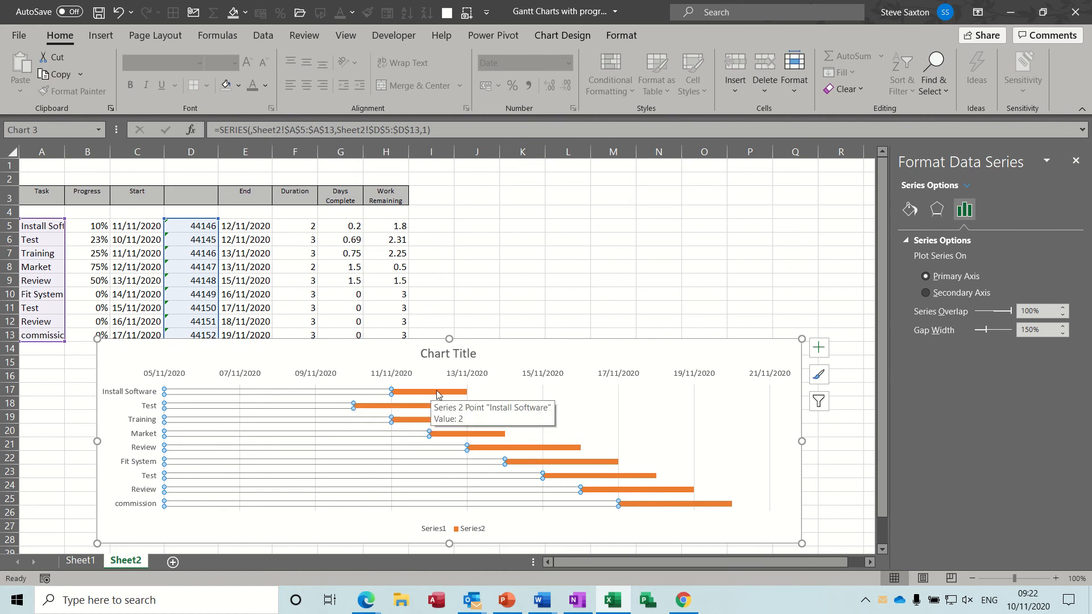
{"action": "mouse_move", "coordinate": [374, 398]}
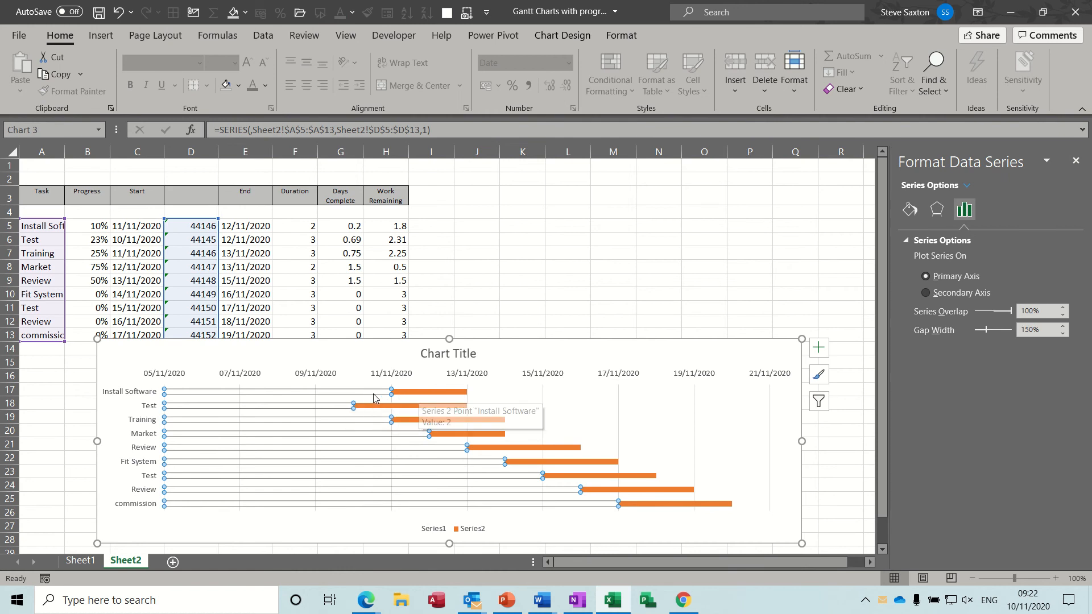
{"action": "mouse_move", "coordinate": [412, 397]}
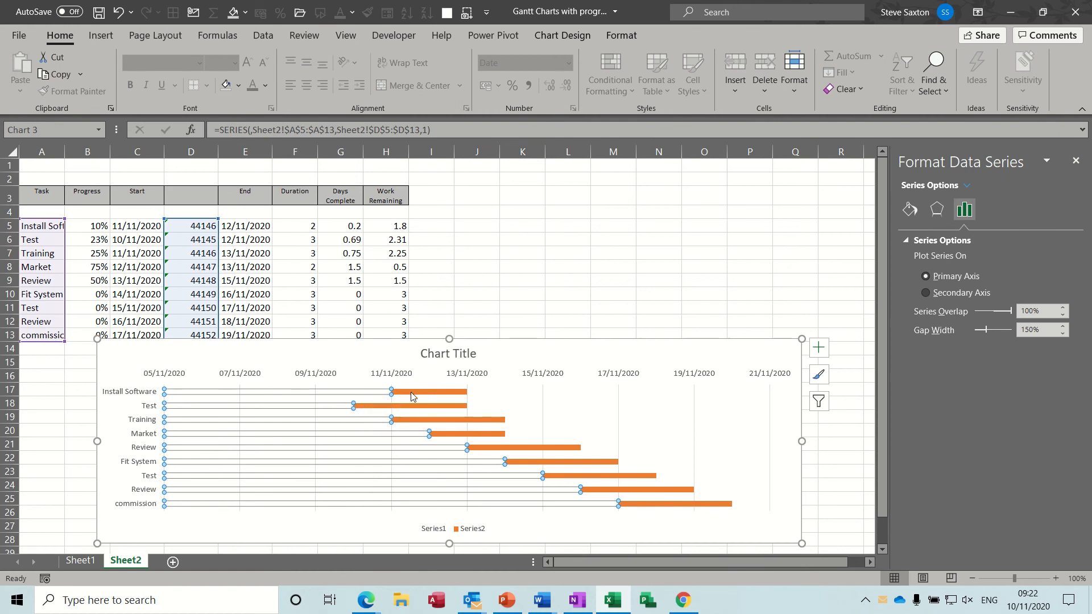
{"action": "mouse_move", "coordinate": [390, 391]}
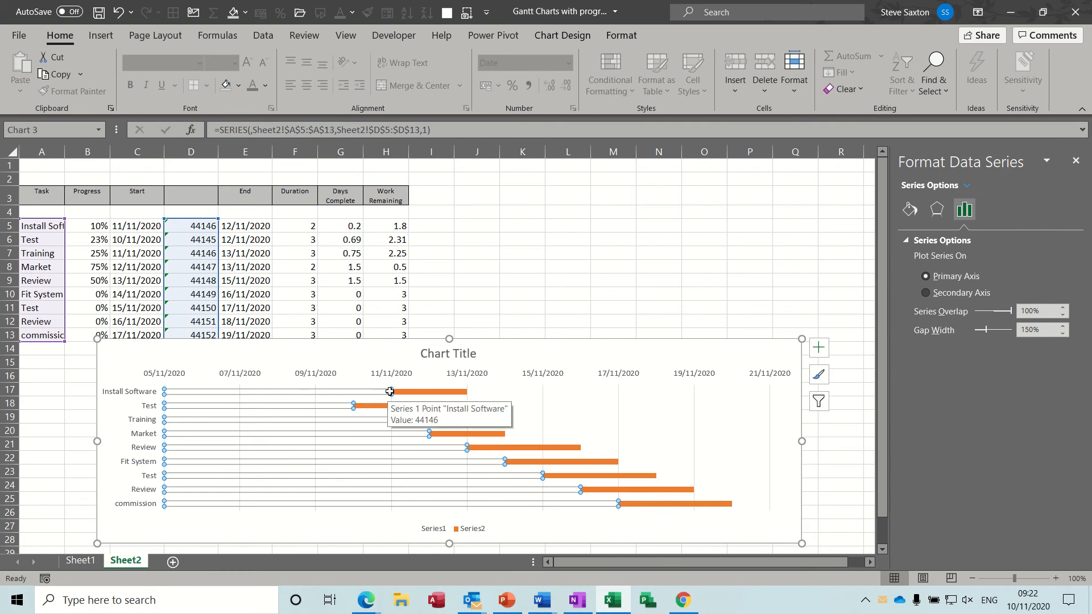
{"action": "mouse_move", "coordinate": [410, 394]}
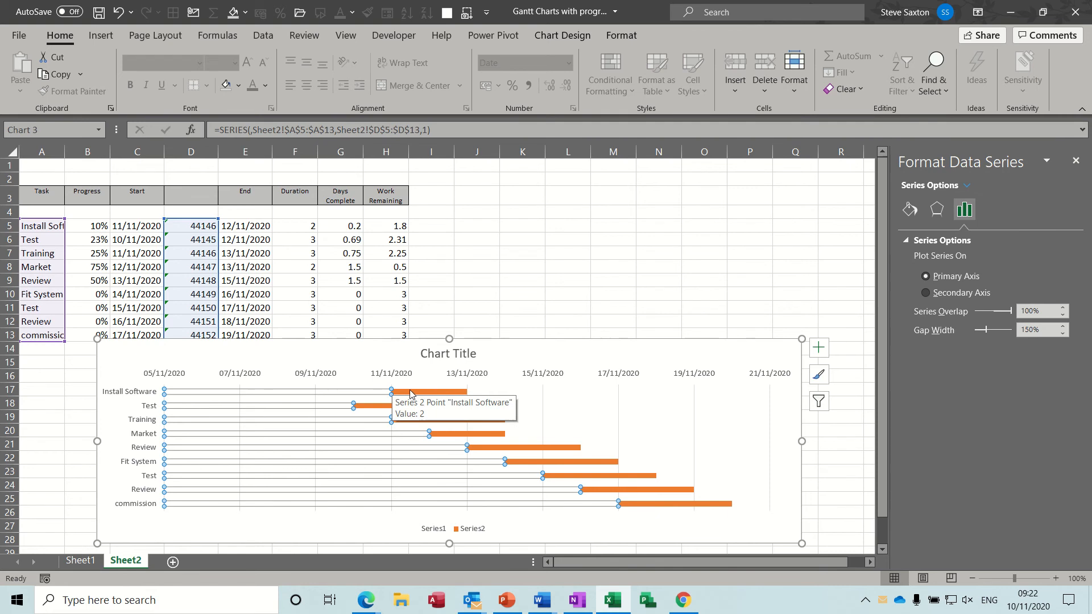
{"action": "mouse_move", "coordinate": [369, 396]}
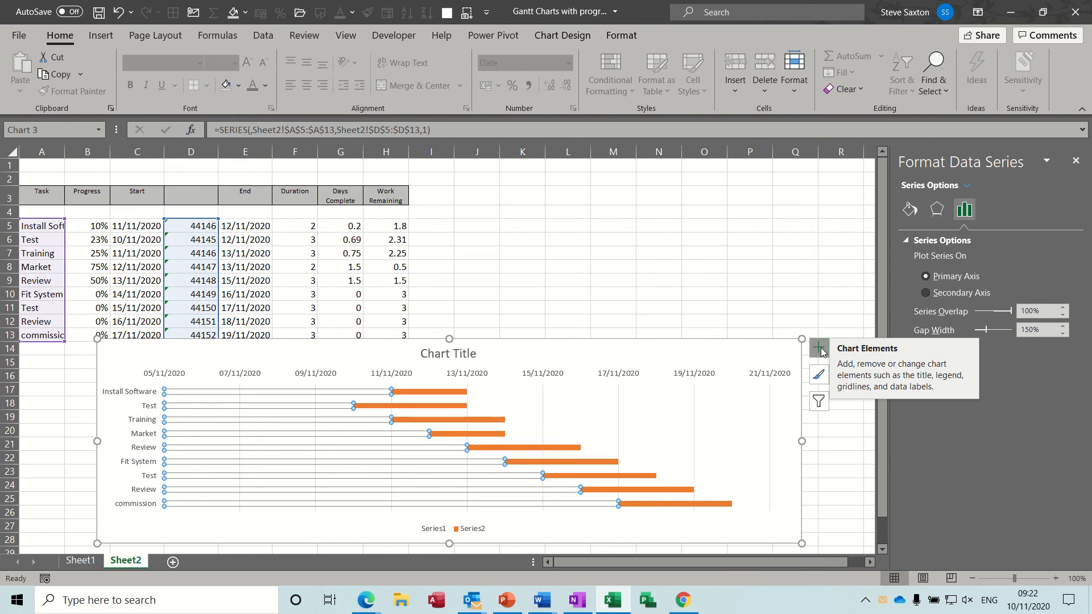
Step: Add Error Bars to the chart through the Chart Elements list
{"action": "left_click", "coordinate": [819, 348]}
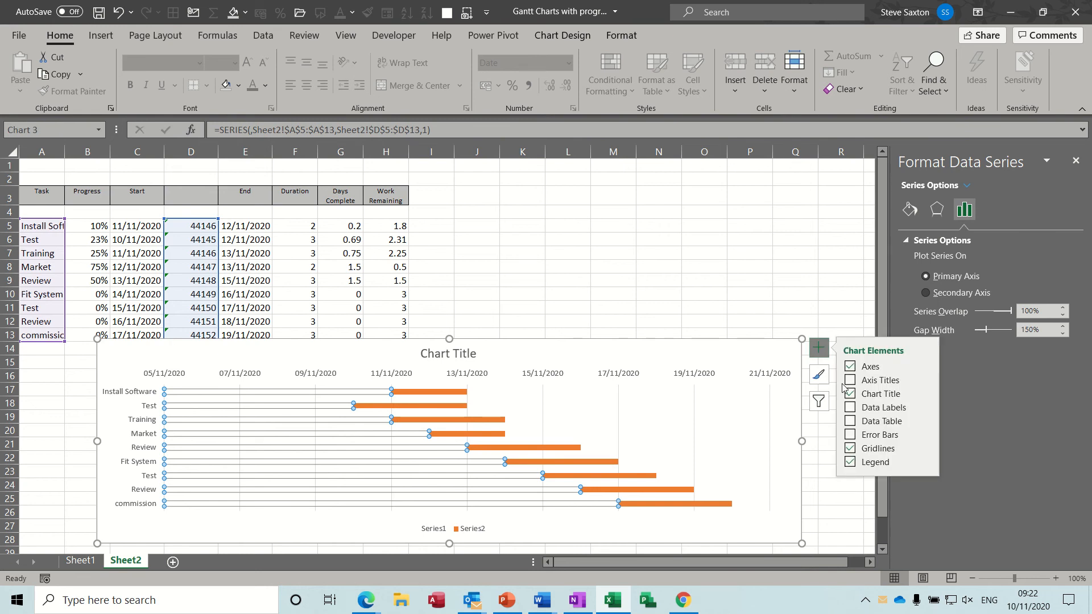
{"action": "left_click", "coordinate": [849, 434]}
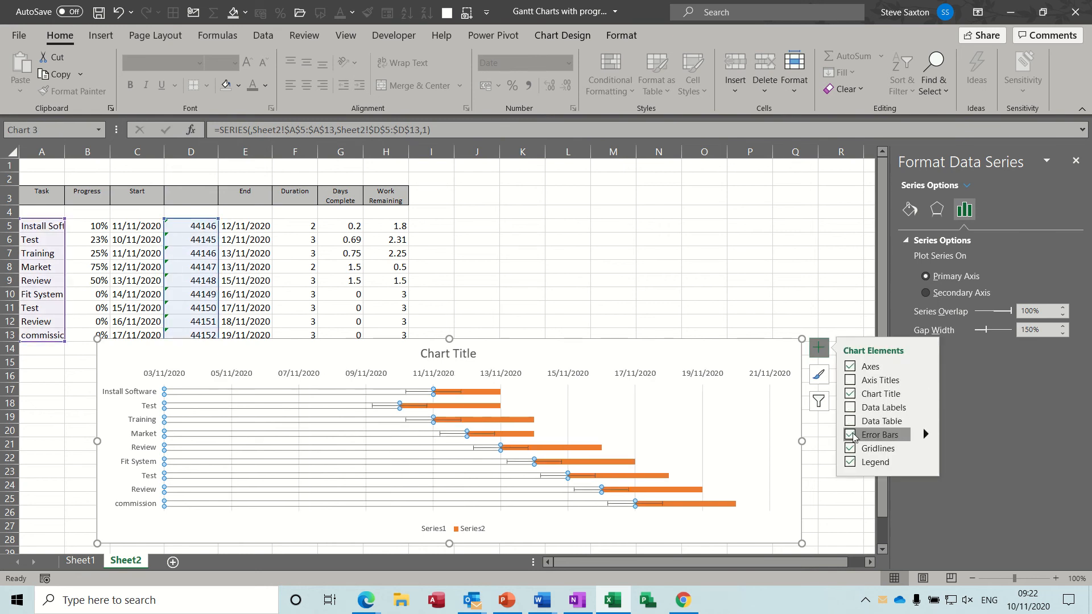
{"action": "left_click", "coordinate": [850, 435]}
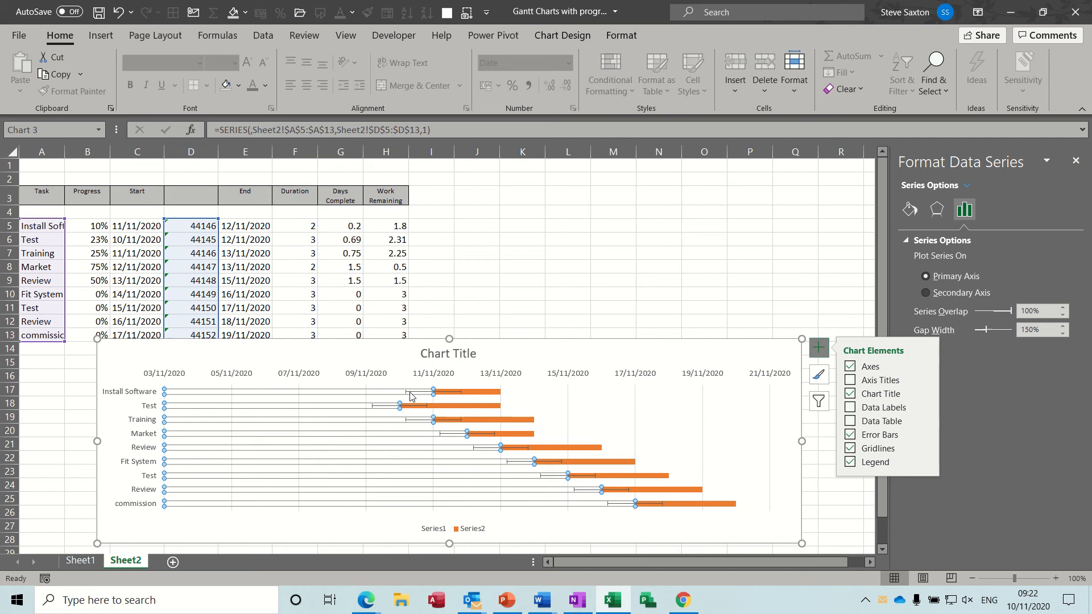
{"action": "mouse_move", "coordinate": [457, 400]}
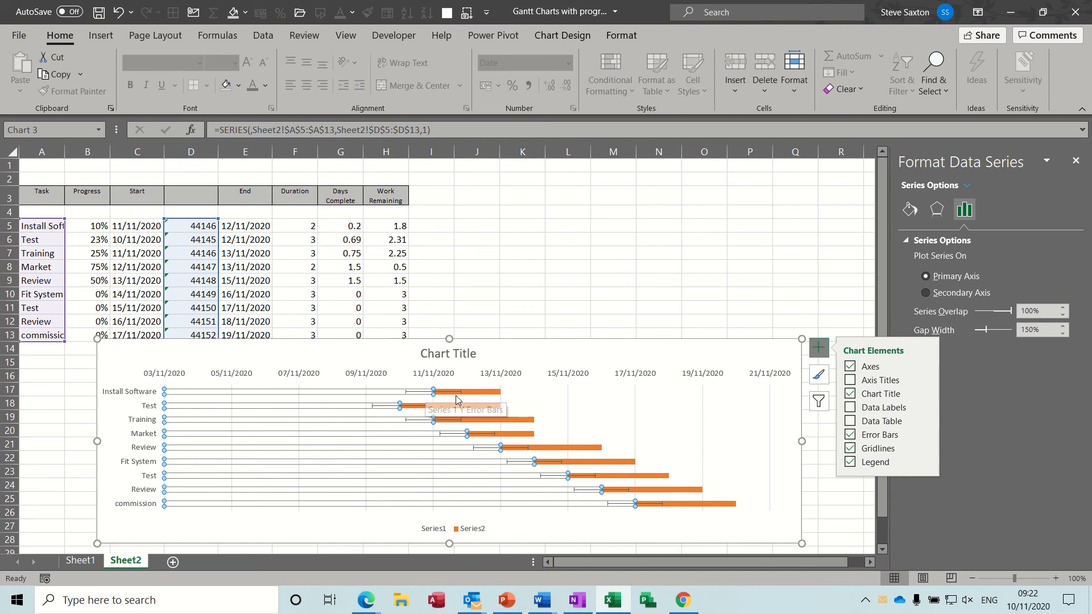
{"action": "mouse_move", "coordinate": [927, 435]}
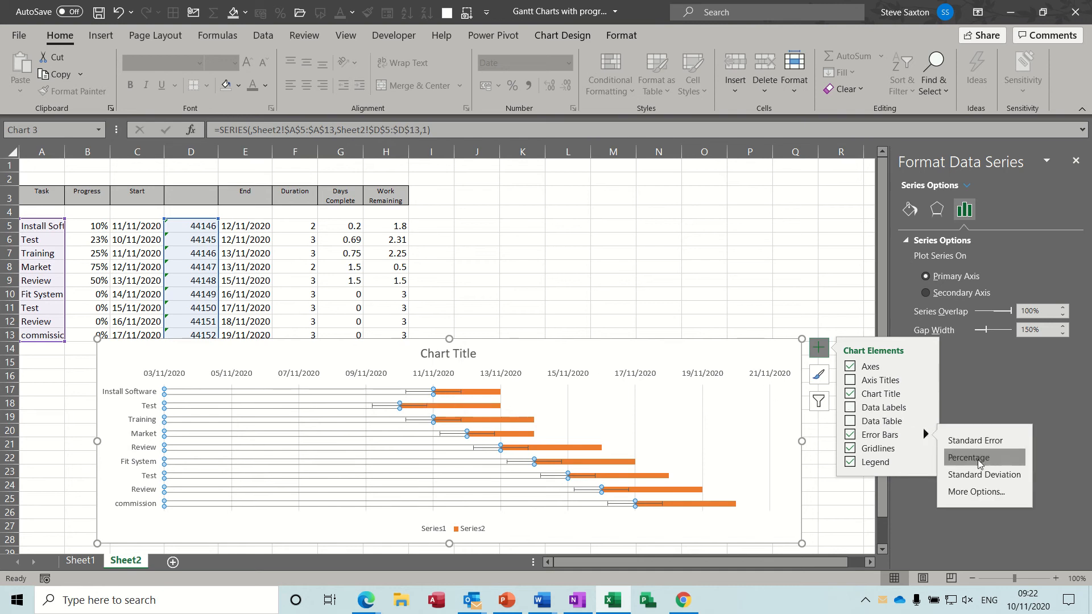
Step: Set the error bars to Plus direction, No Cap end style and Custom error amount
{"action": "left_click", "coordinate": [966, 458]}
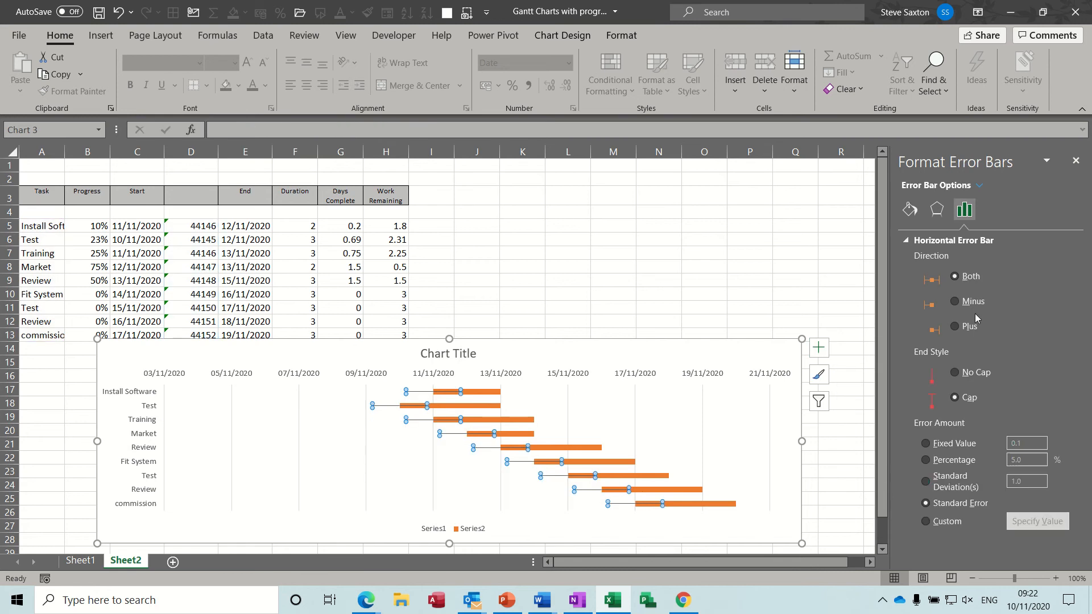
{"action": "left_click", "coordinate": [954, 326]}
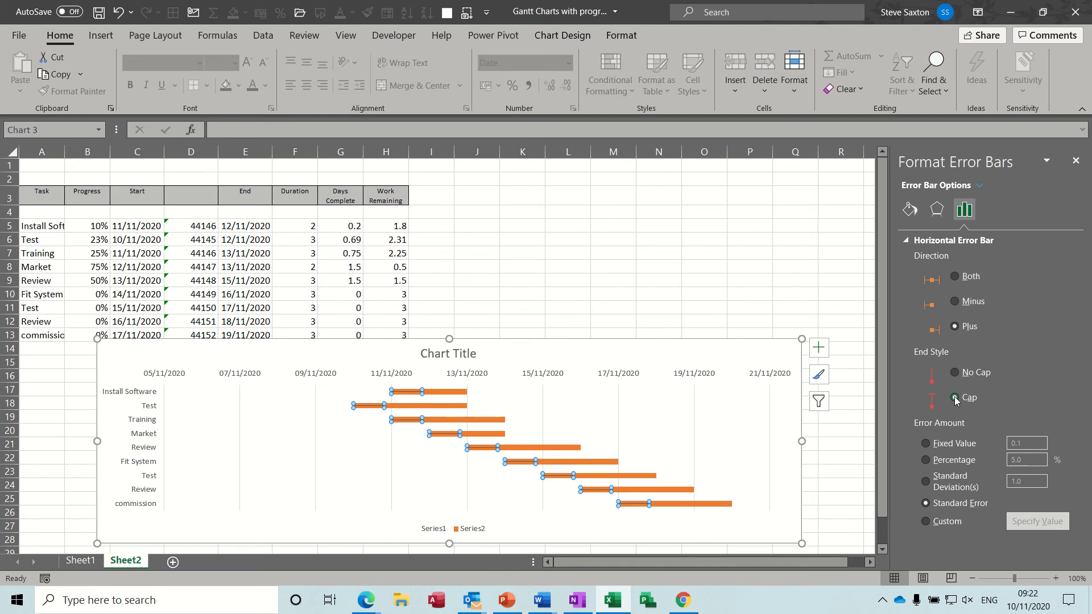
{"action": "left_click", "coordinate": [954, 371]}
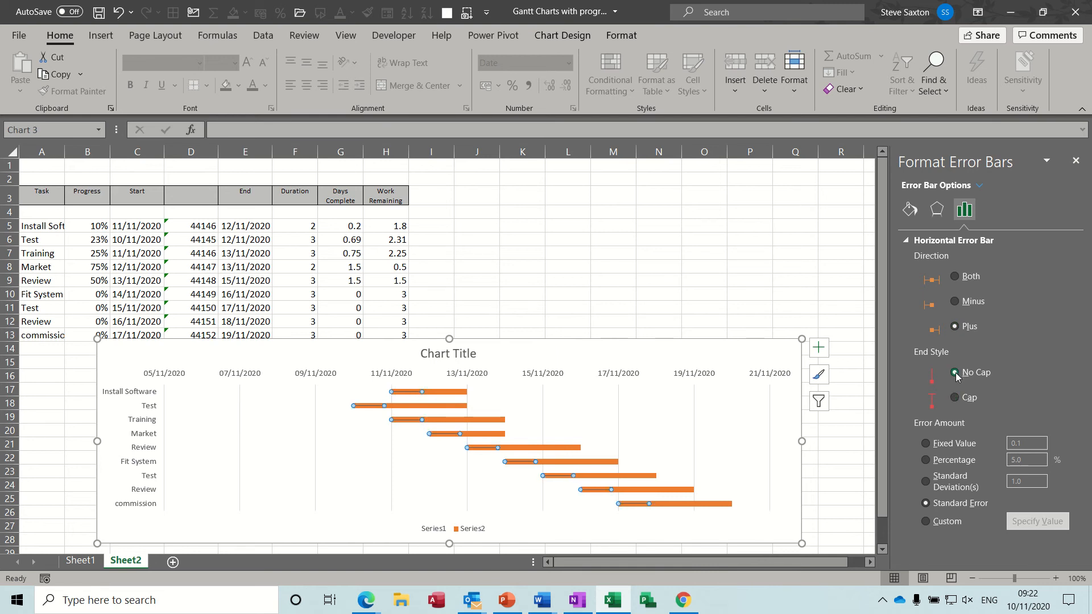
{"action": "left_click", "coordinate": [926, 521]}
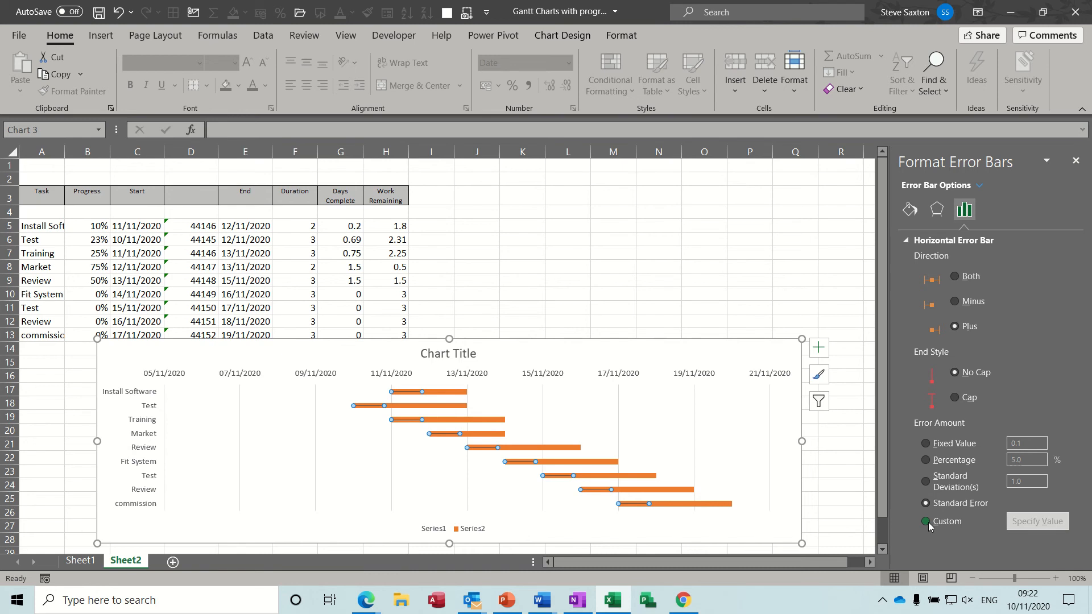
{"action": "left_click", "coordinate": [926, 520]}
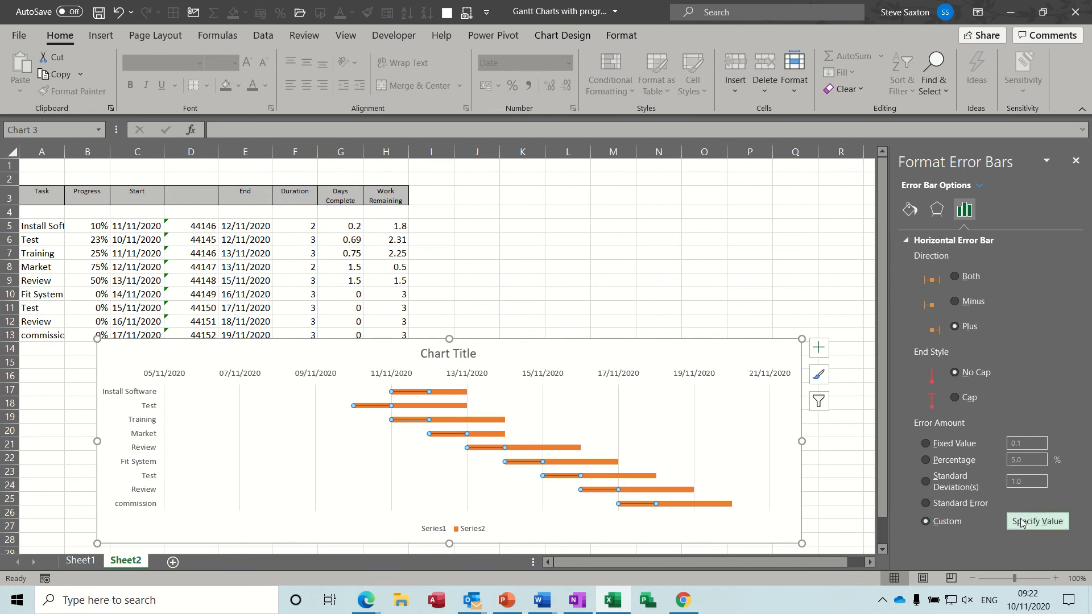
Step: Use G5:G13 Days Complete values as the positive error amounts and confirm
{"action": "left_click", "coordinate": [1036, 521]}
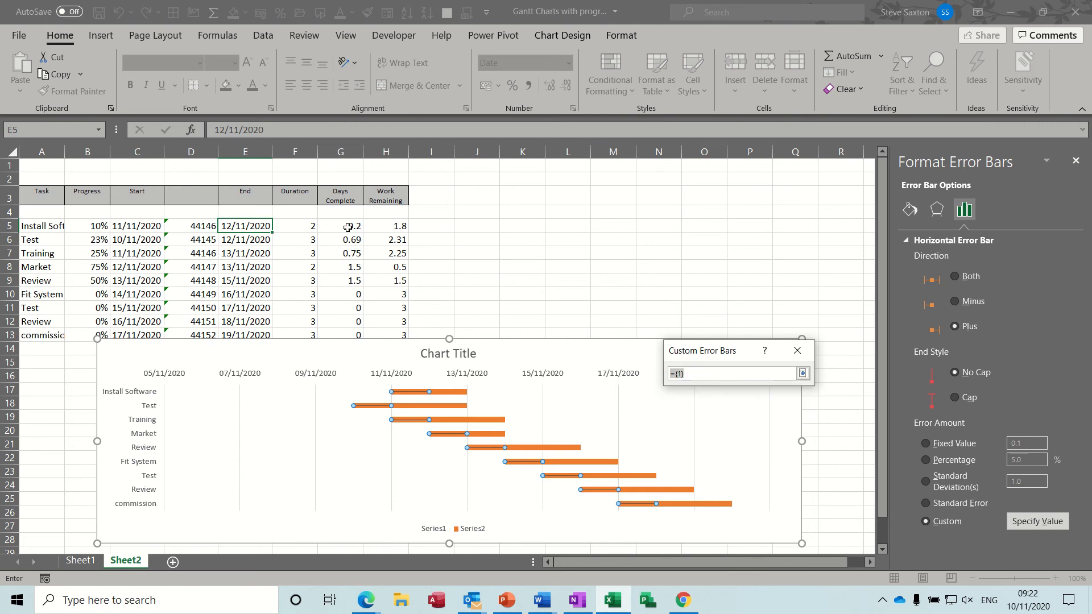
{"action": "left_click_drag", "start_coordinate": [340, 225], "coordinate": [340, 308]}
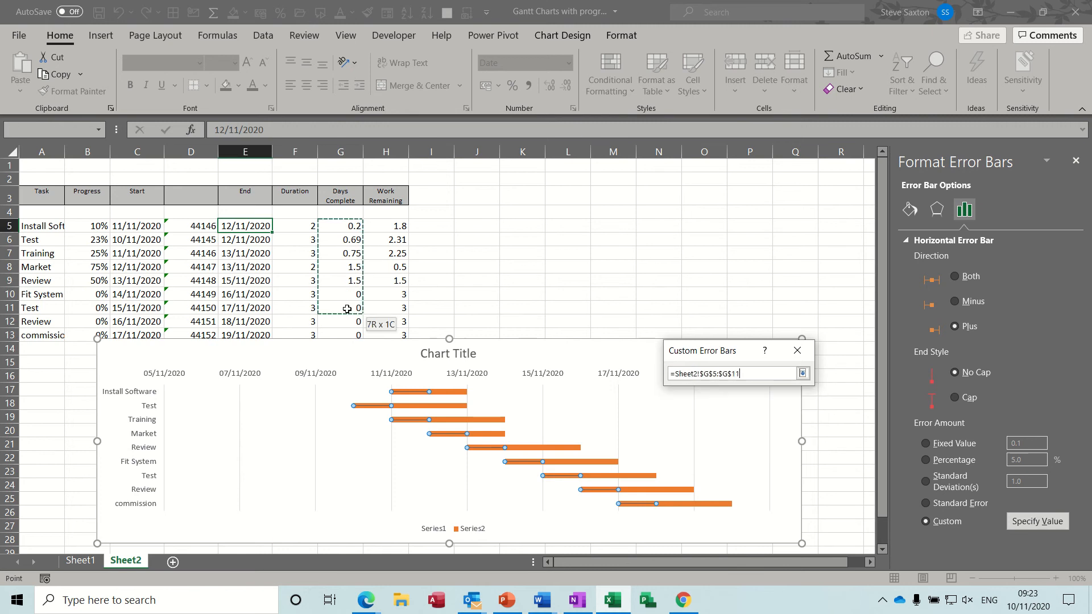
{"action": "left_click_drag", "start_coordinate": [346, 308], "coordinate": [345, 332]}
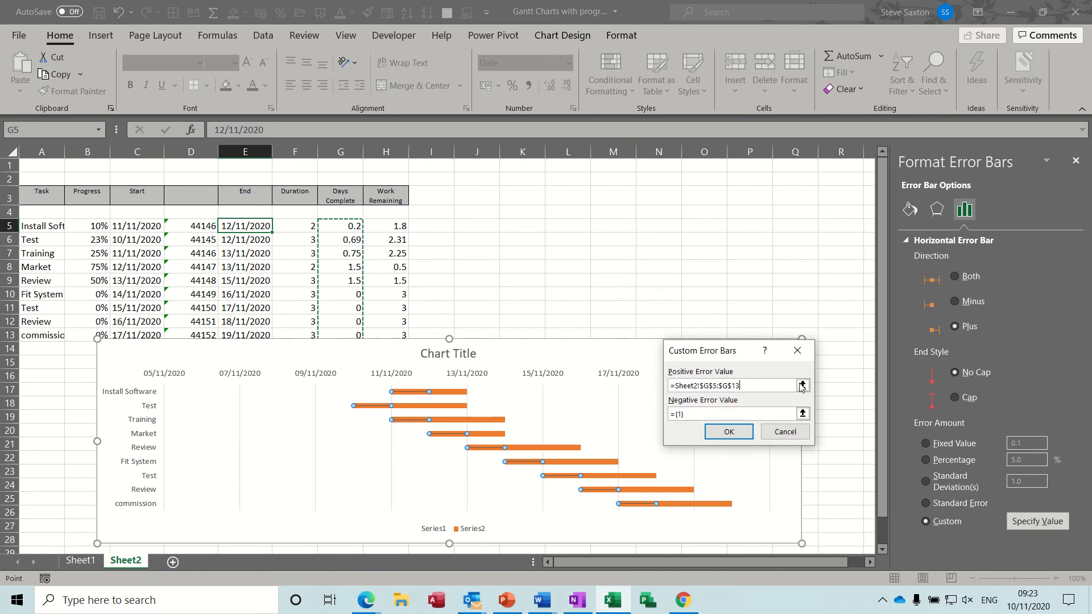
{"action": "left_click", "coordinate": [728, 432]}
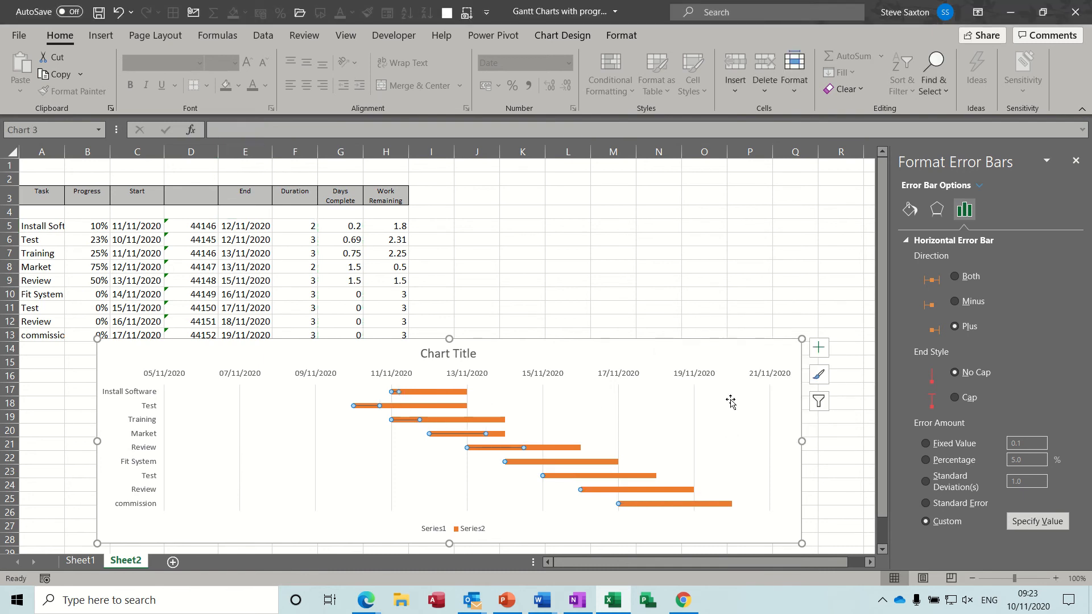
{"action": "mouse_move", "coordinate": [912, 237]}
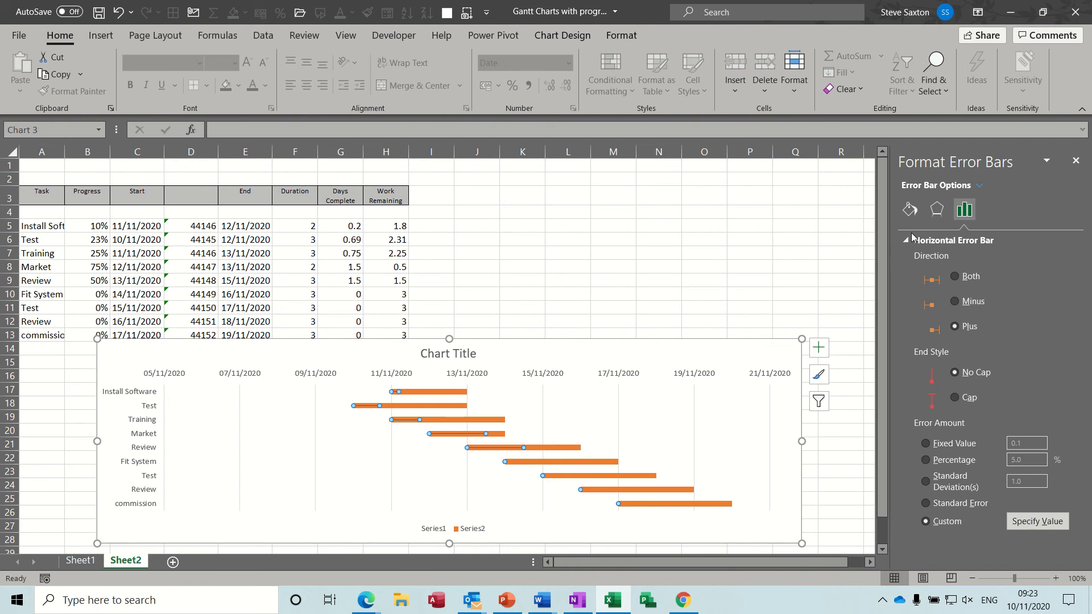
Step: Make the error bars solid blue lines 3.75 pt wide so they read as progress bars
{"action": "left_click", "coordinate": [908, 209]}
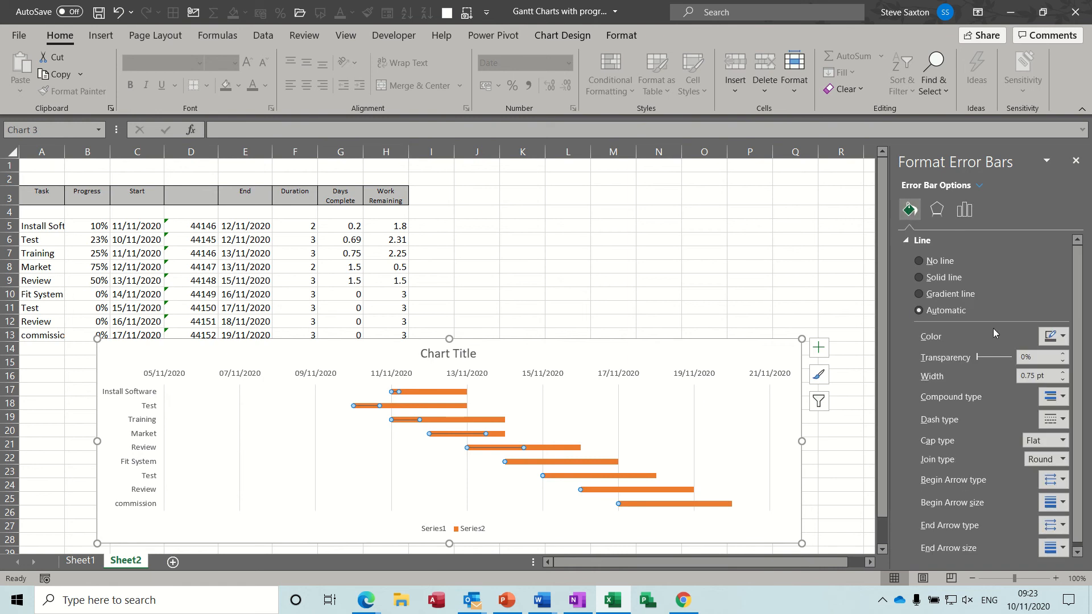
{"action": "left_click", "coordinate": [1063, 373]}
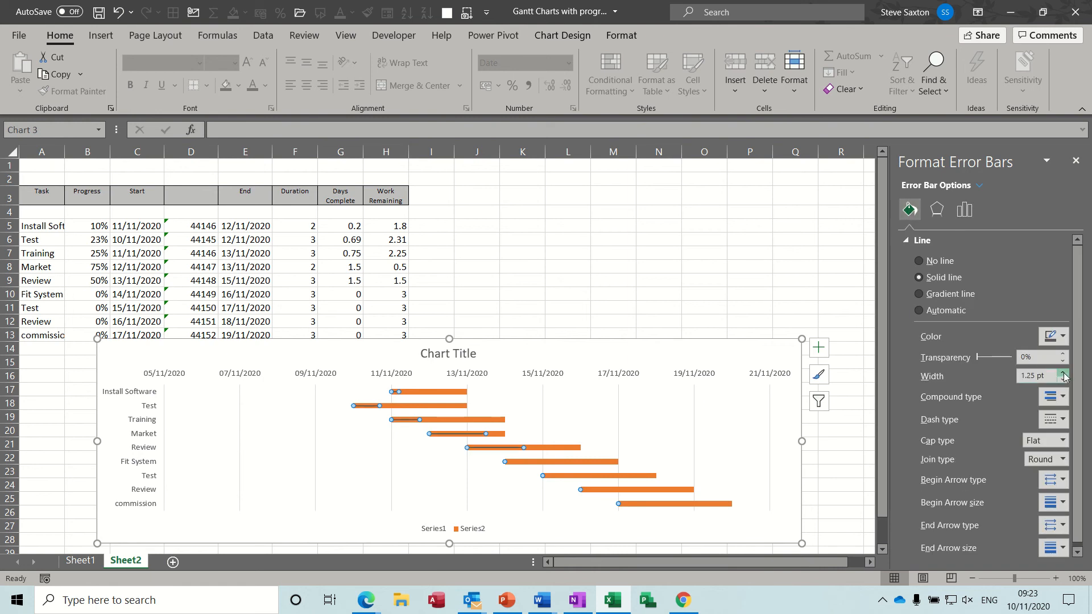
{"action": "left_click", "coordinate": [1063, 373]}
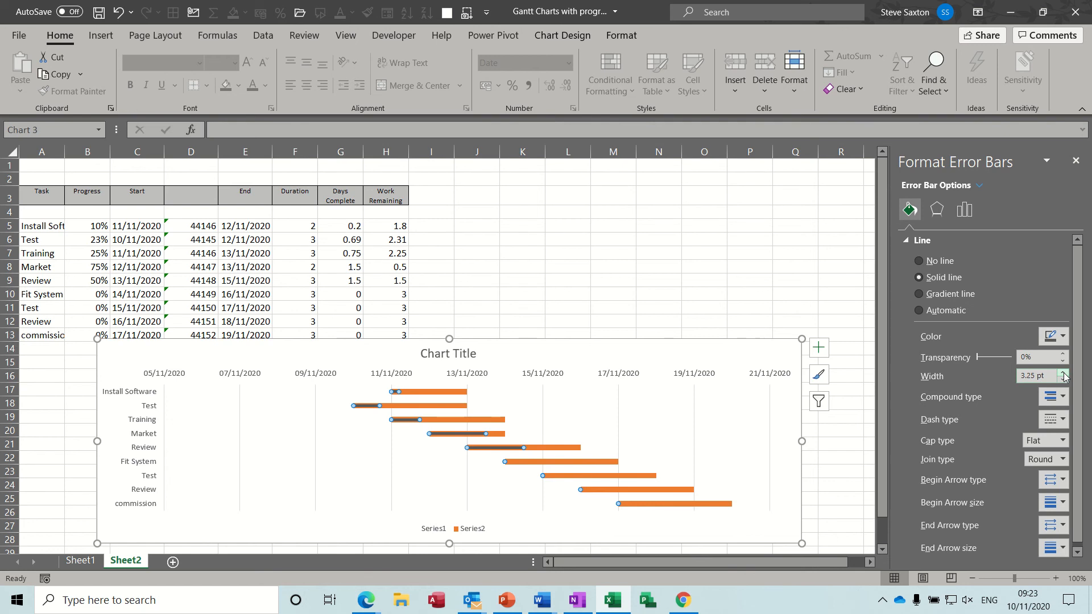
{"action": "left_click", "coordinate": [1064, 373]}
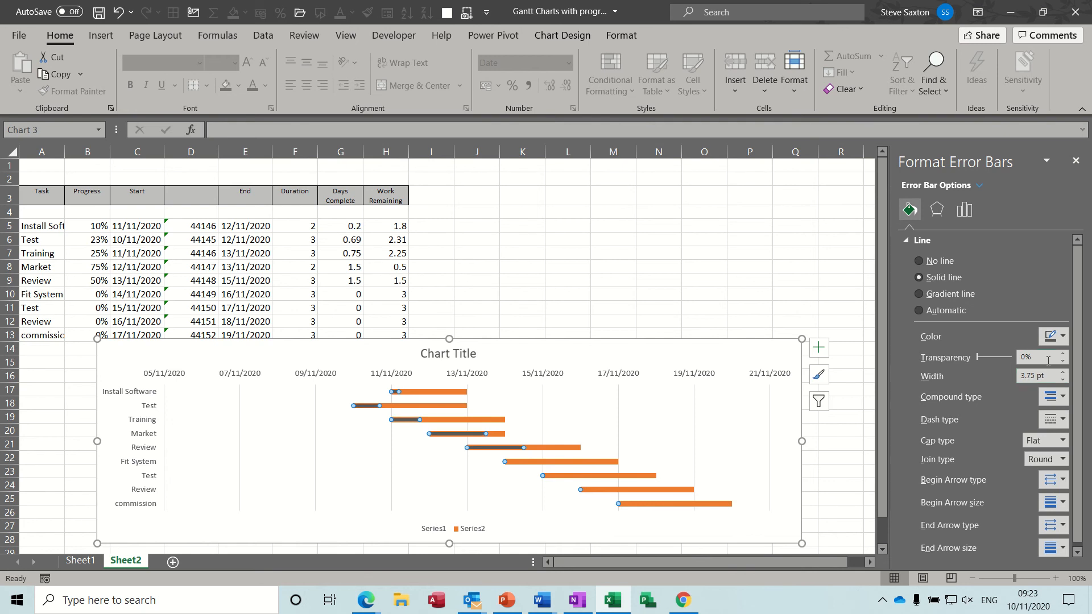
{"action": "left_click", "coordinate": [1063, 336]}
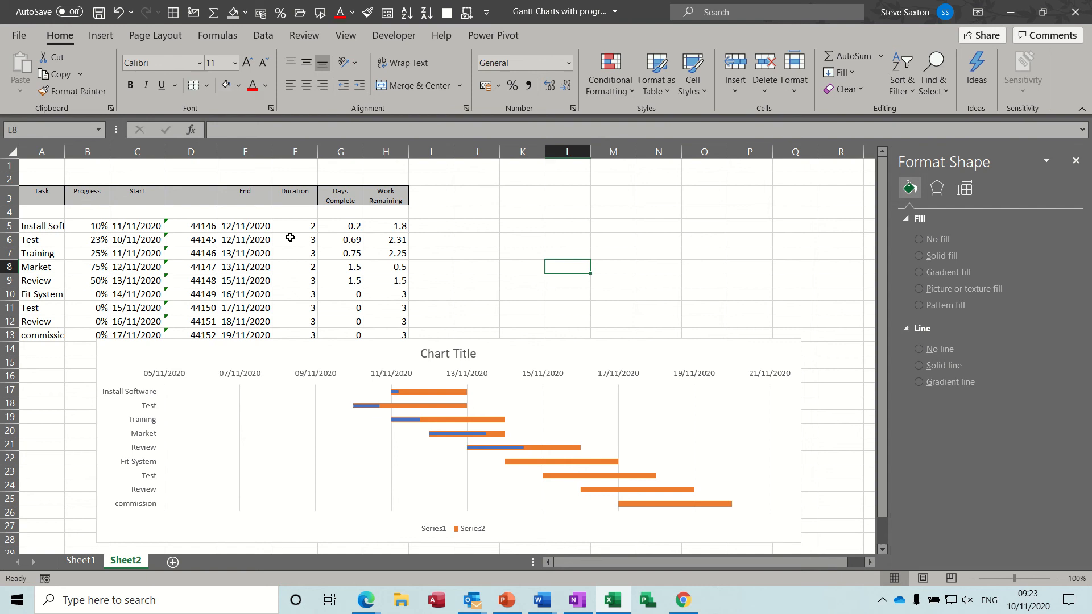
Step: Set Install Software's progress to 30% and check its Duration and Days Complete formulas
{"action": "left_click", "coordinate": [86, 225]}
{"action": "type", "text": "30"}
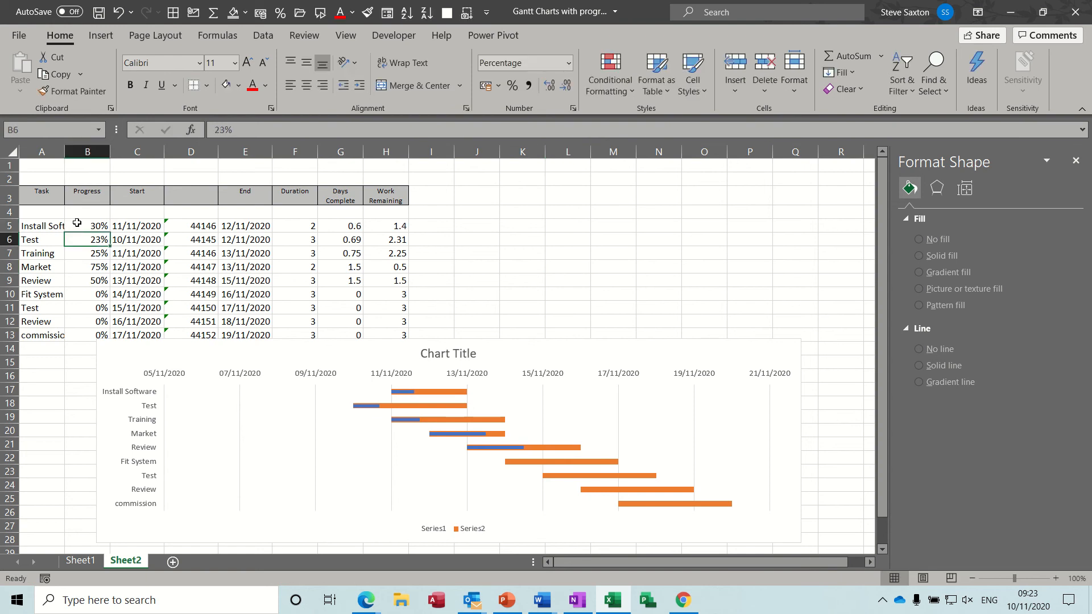
{"action": "mouse_move", "coordinate": [447, 401]}
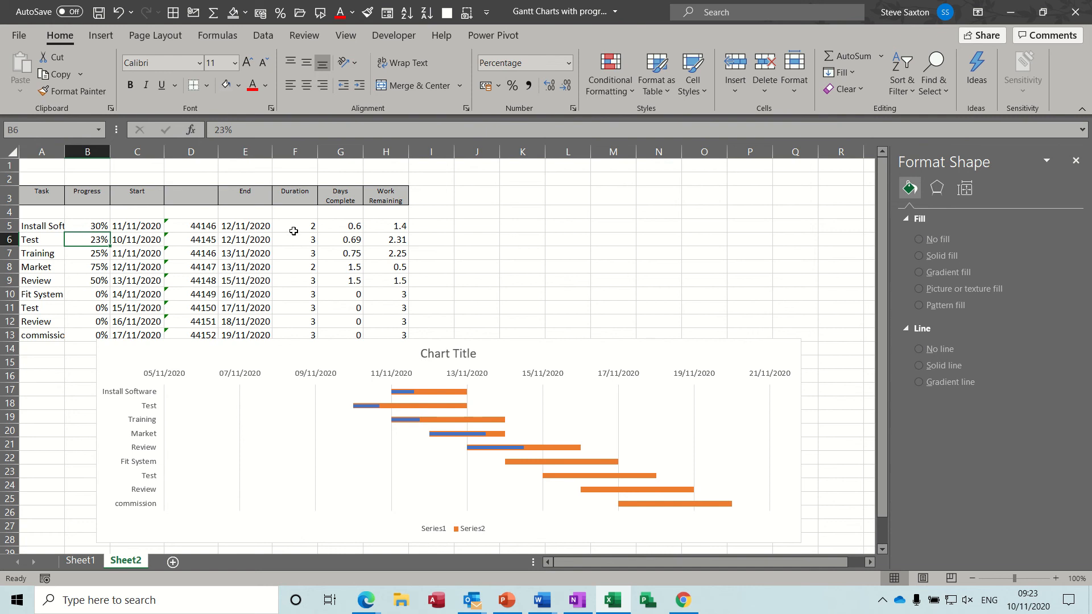
{"action": "left_click", "coordinate": [293, 225]}
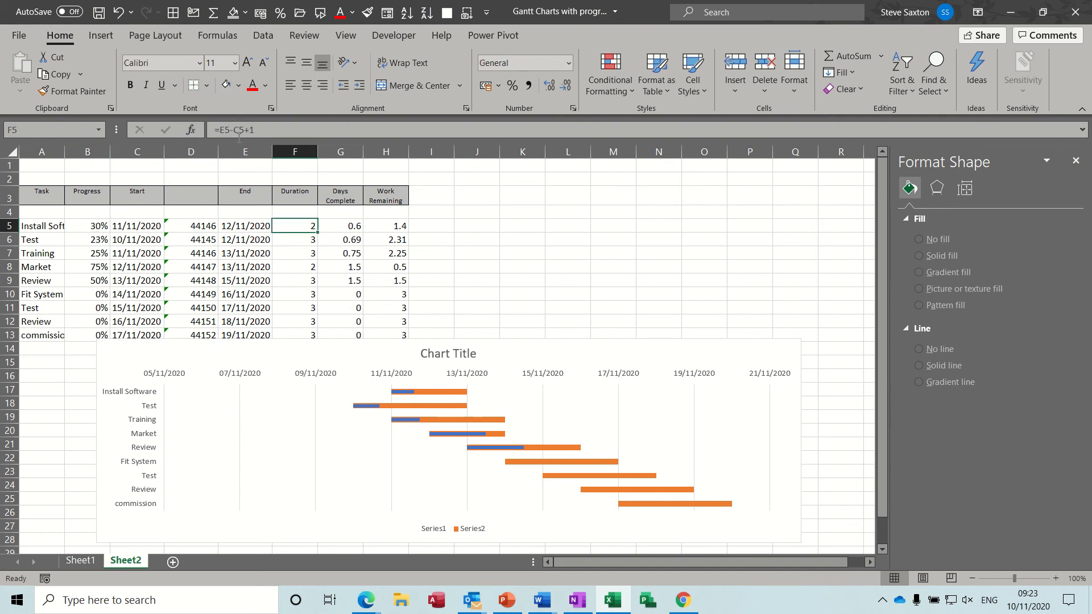
{"action": "mouse_move", "coordinate": [239, 139]}
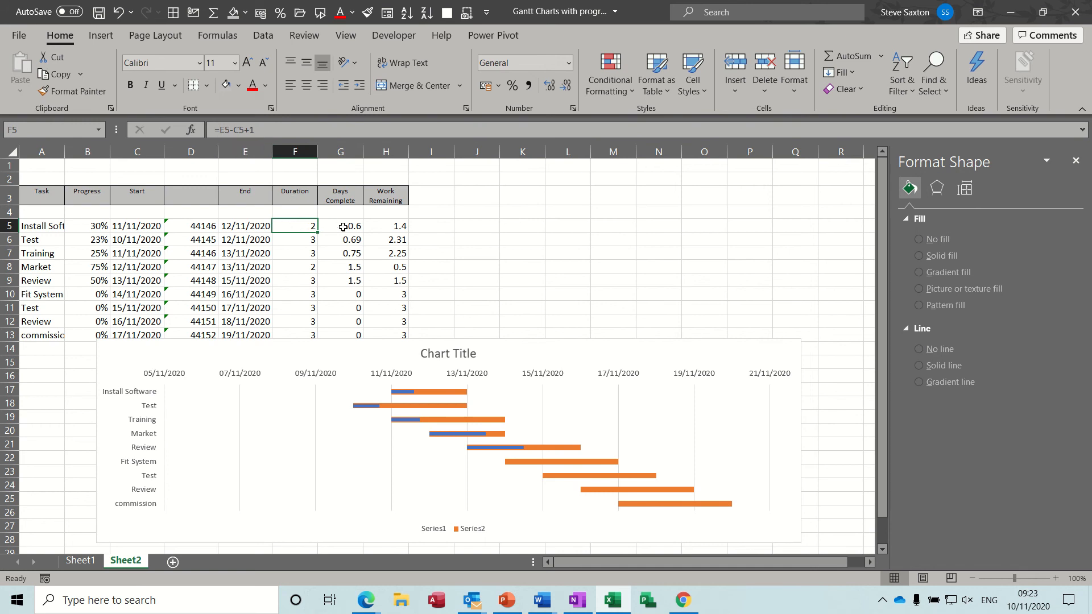
{"action": "left_click", "coordinate": [341, 225]}
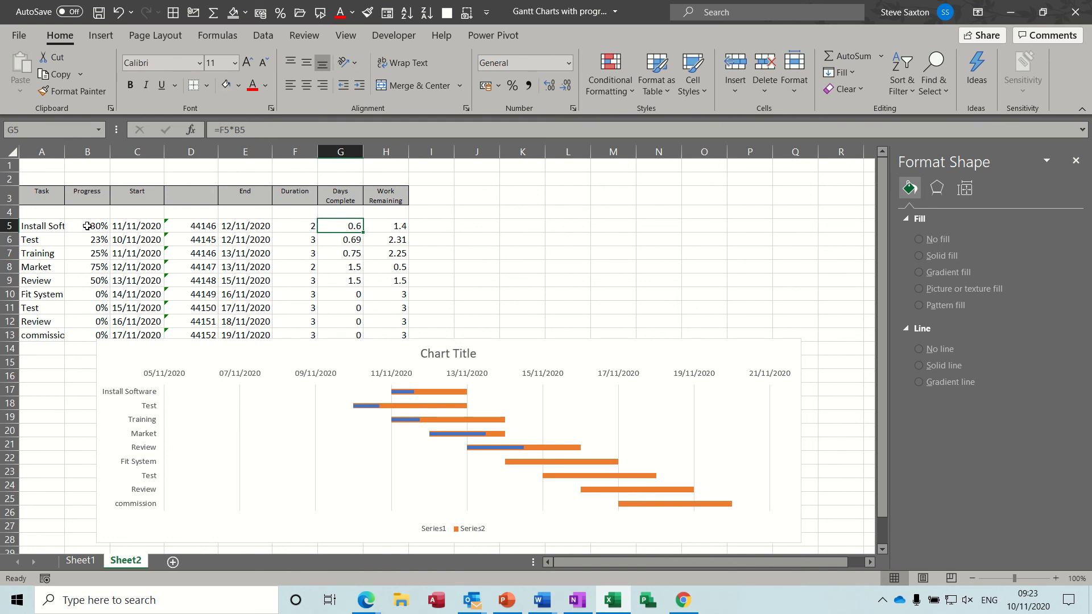
Step: Check the Work Remaining formula, then select the Progress percentages B5:B13 for data bars
{"action": "left_click", "coordinate": [385, 225]}
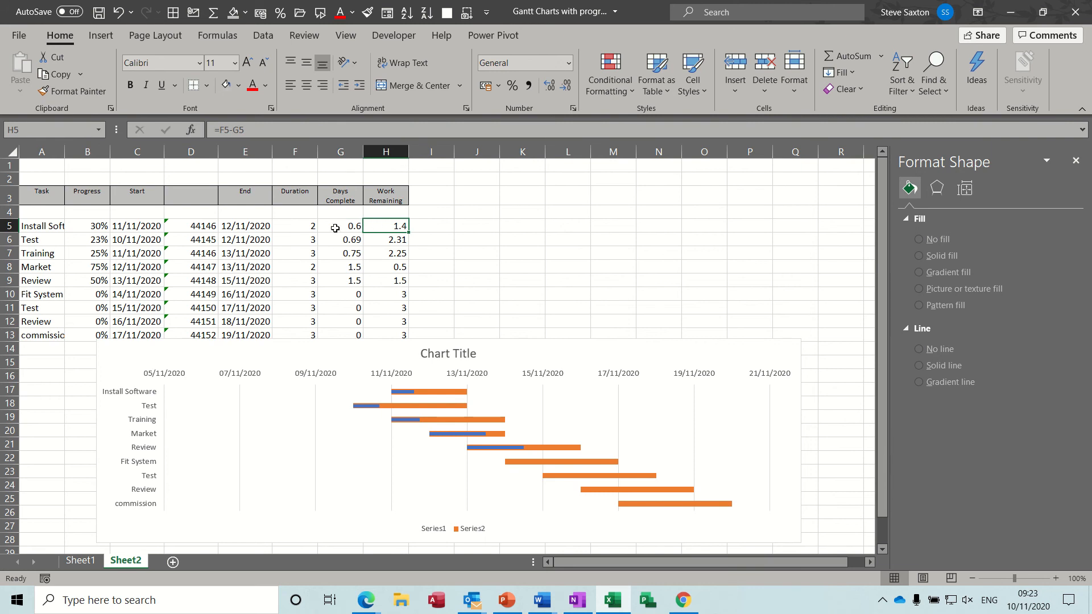
{"action": "mouse_move", "coordinate": [351, 227]}
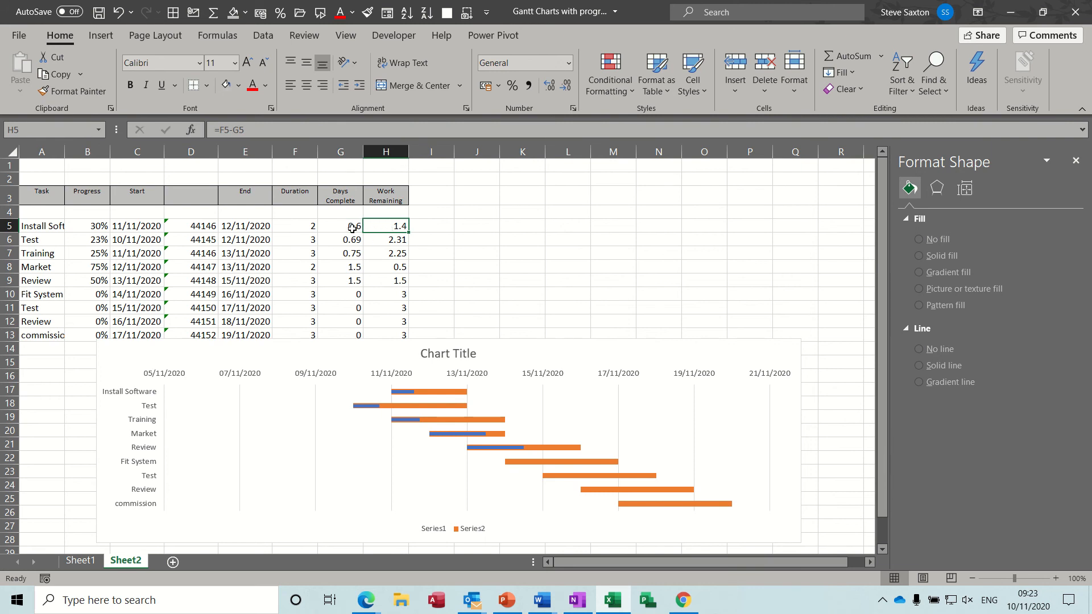
{"action": "left_click_drag", "start_coordinate": [340, 226], "coordinate": [340, 334]}
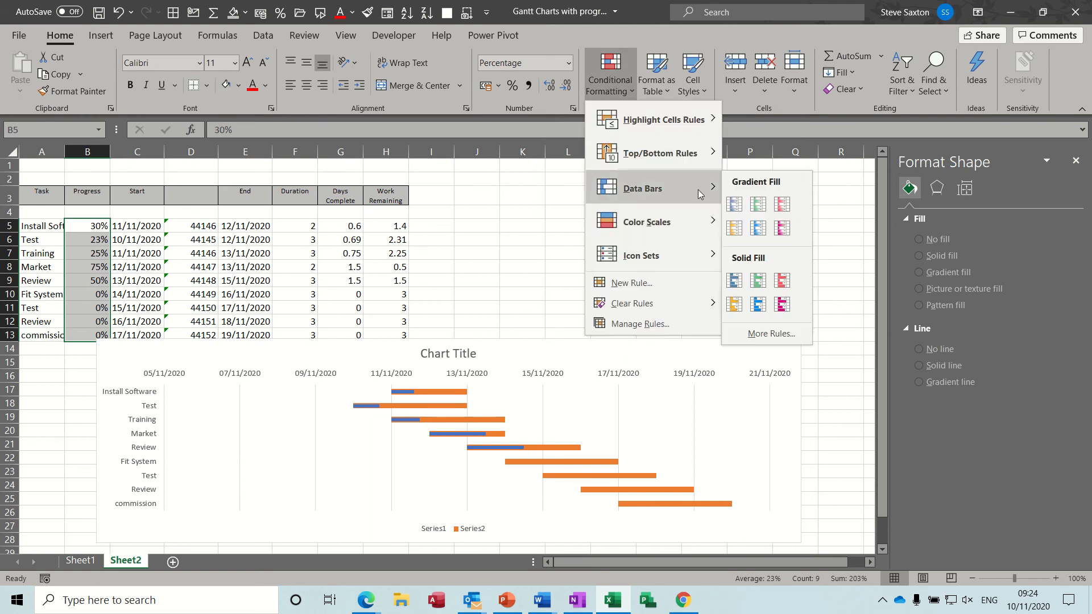
Step: Apply solid blue data bars to the Progress cells and bring up their rule list
{"action": "left_click", "coordinate": [757, 303]}
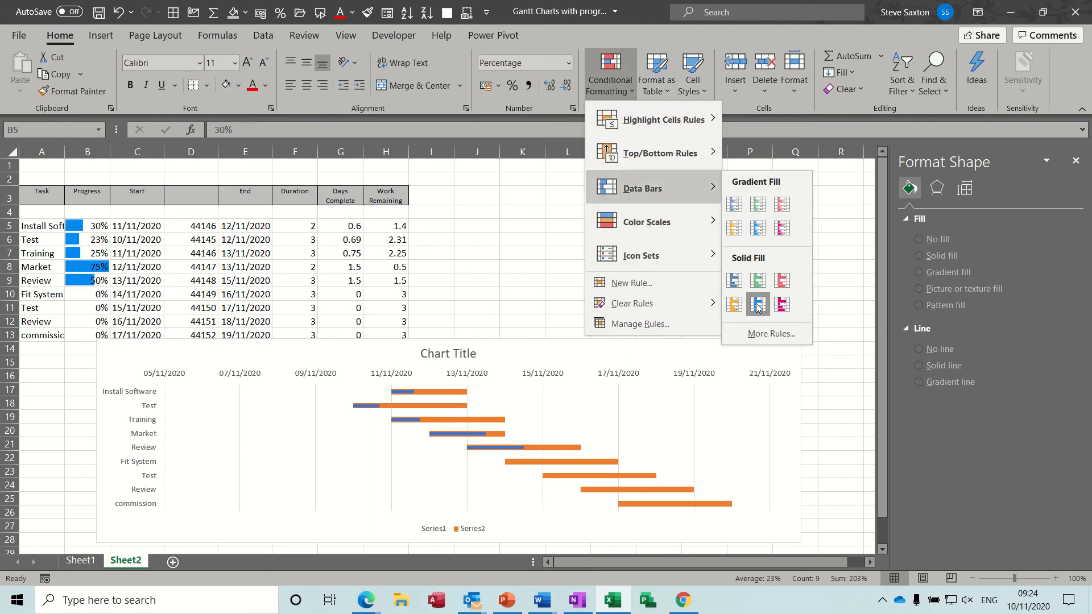
{"action": "left_click", "coordinate": [757, 306]}
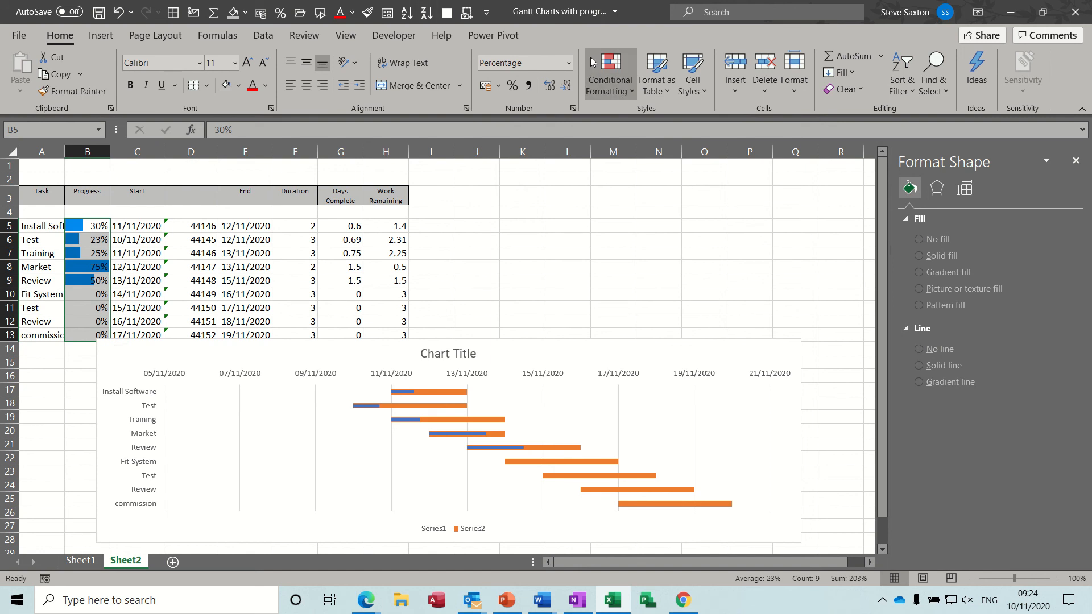
{"action": "left_click", "coordinate": [607, 73]}
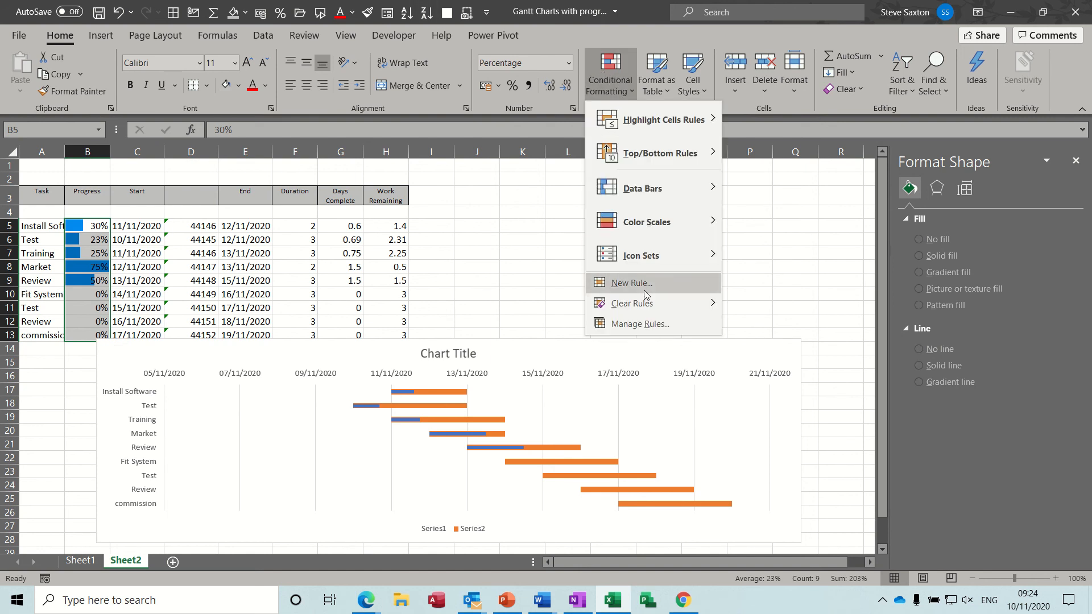
{"action": "left_click", "coordinate": [637, 323]}
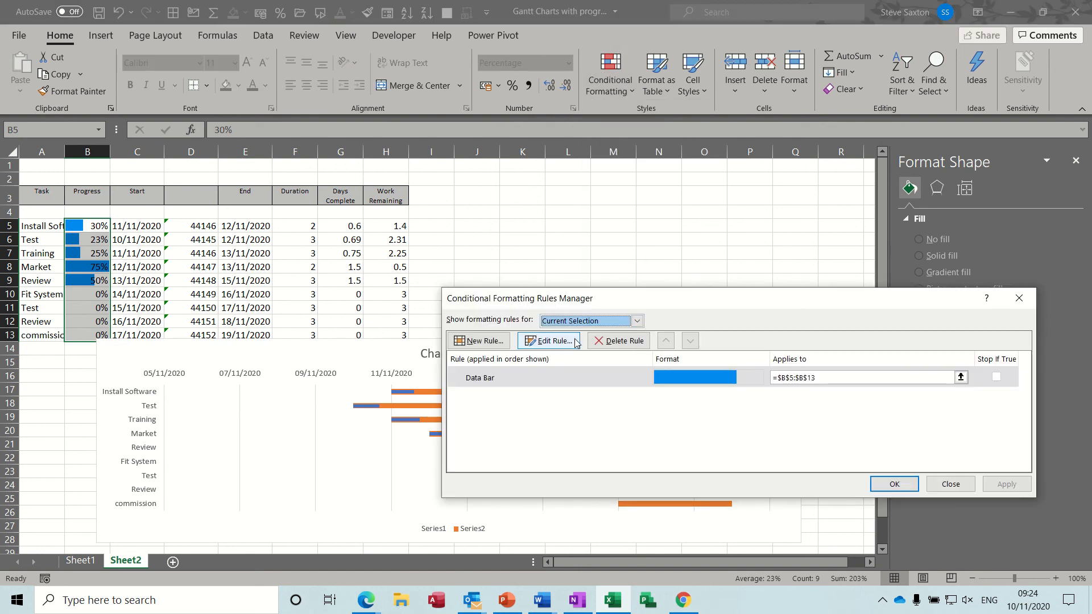
Step: Edit the data bar rule so its maximum is a fixed number and apply it
{"action": "left_click", "coordinate": [551, 340]}
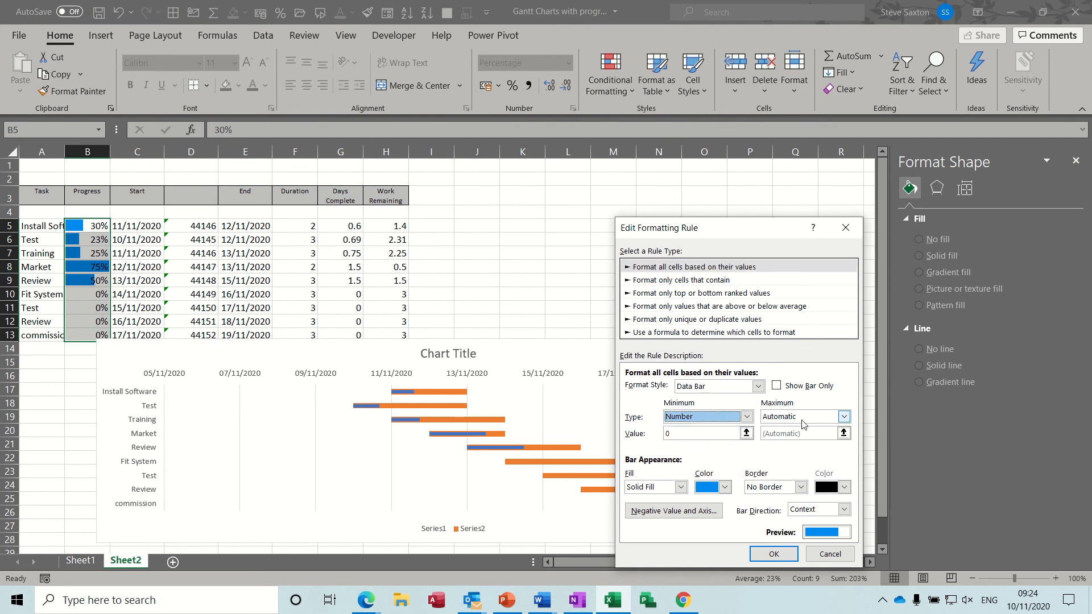
{"action": "left_click", "coordinate": [842, 417]}
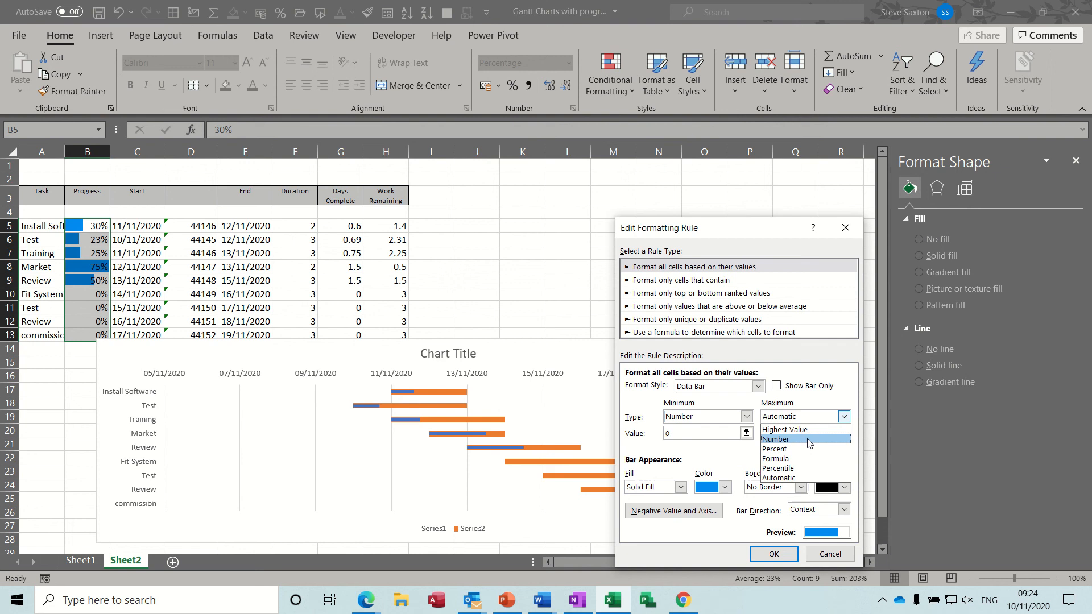
{"action": "left_click", "coordinate": [776, 439]}
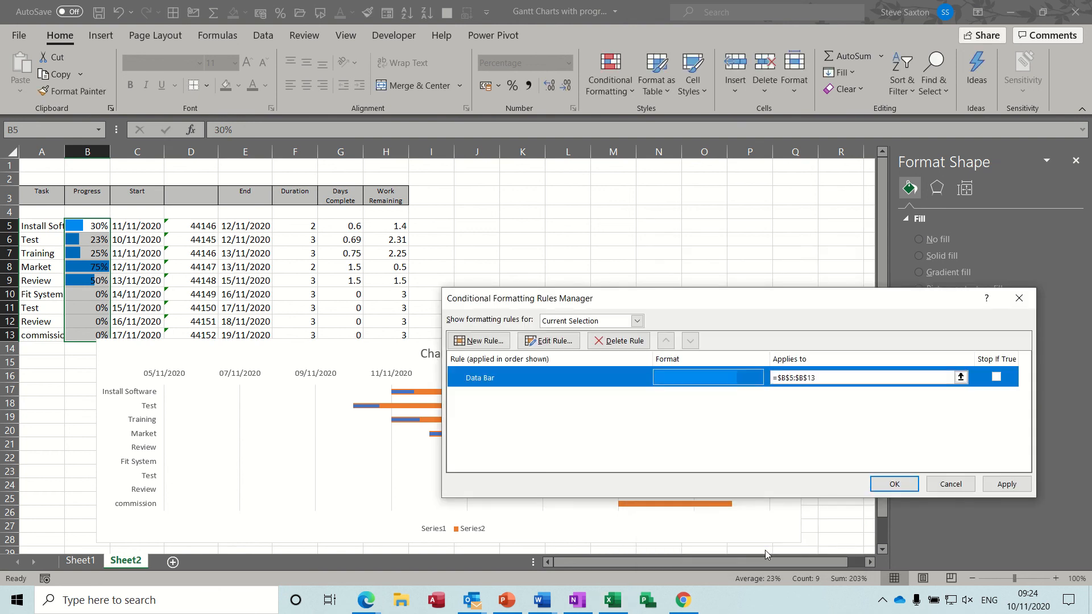
{"action": "left_click", "coordinate": [894, 484]}
{"action": "type", "text": "100"}
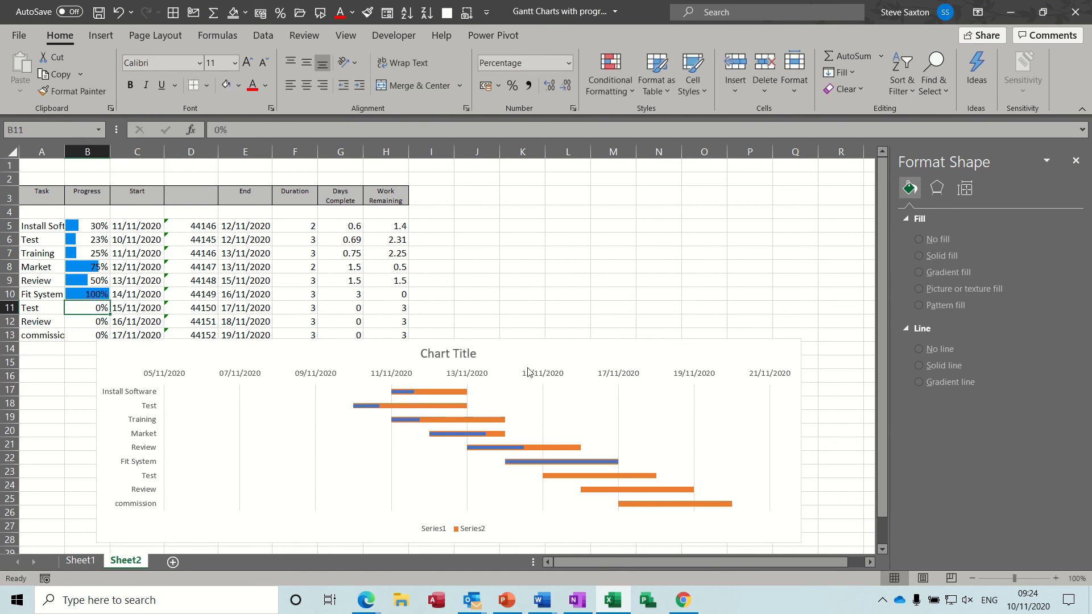
{"action": "mouse_move", "coordinate": [446, 361]}
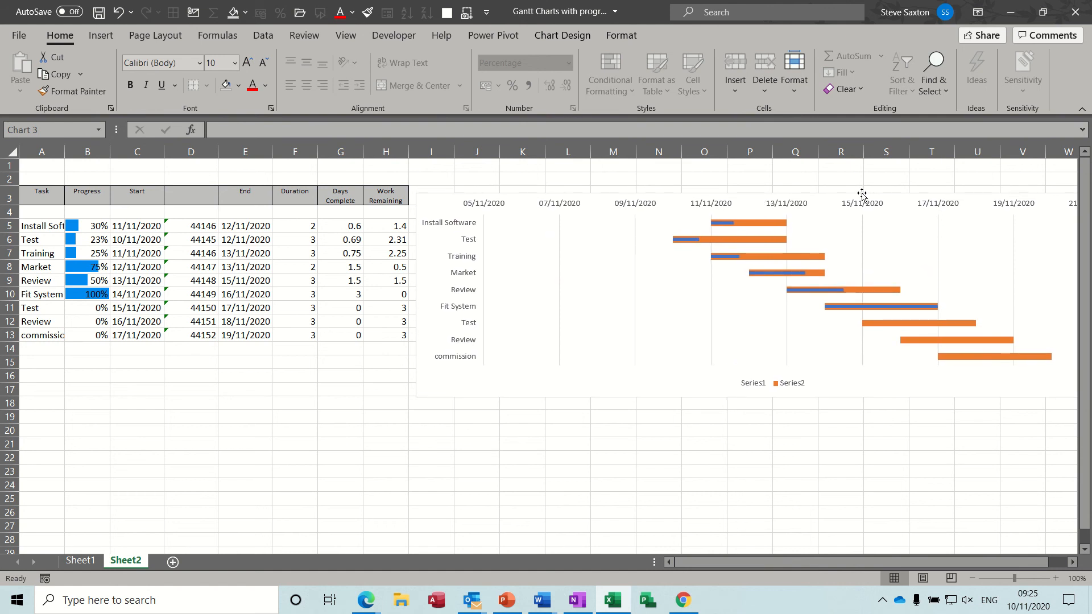
Step: Delete the chart legend, fit the chart to rows 4–14, and set its Shape Outline to No Outline
{"action": "left_click", "coordinate": [773, 383]}
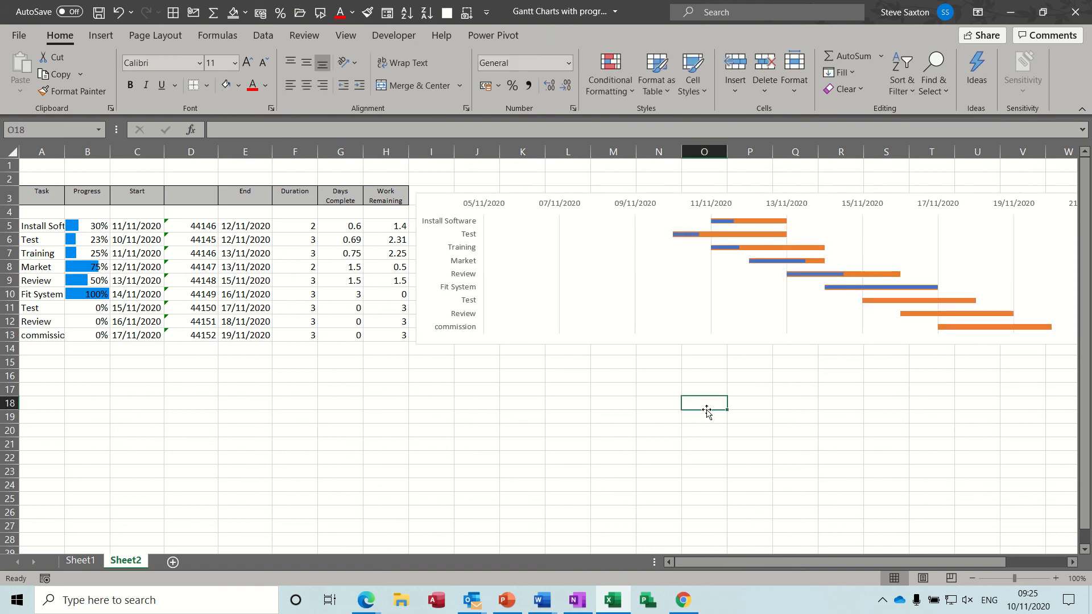
{"action": "left_click", "coordinate": [731, 279]}
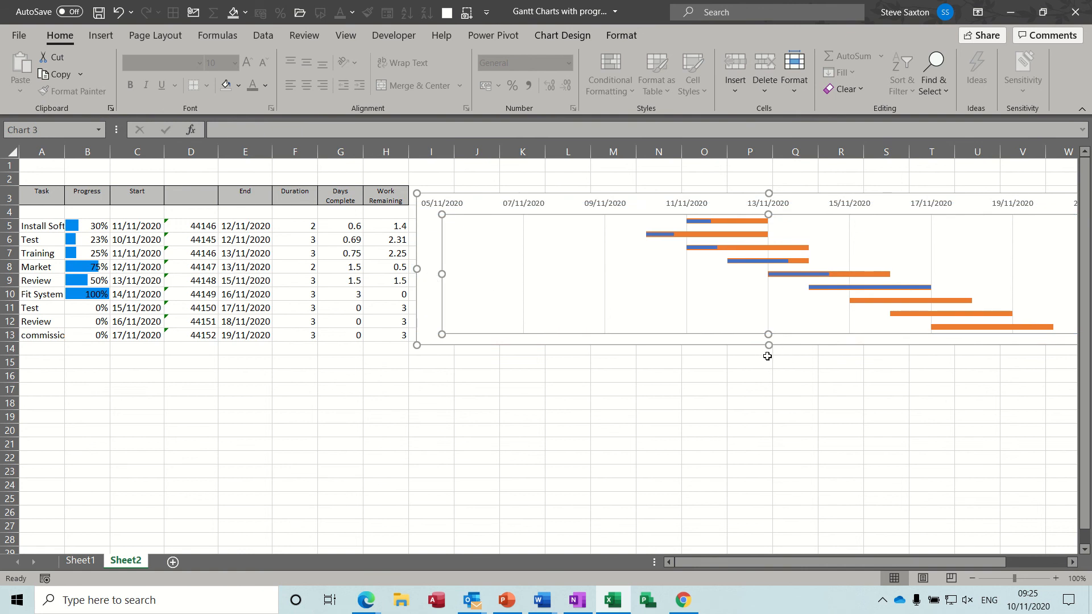
{"action": "mouse_move", "coordinate": [768, 352]}
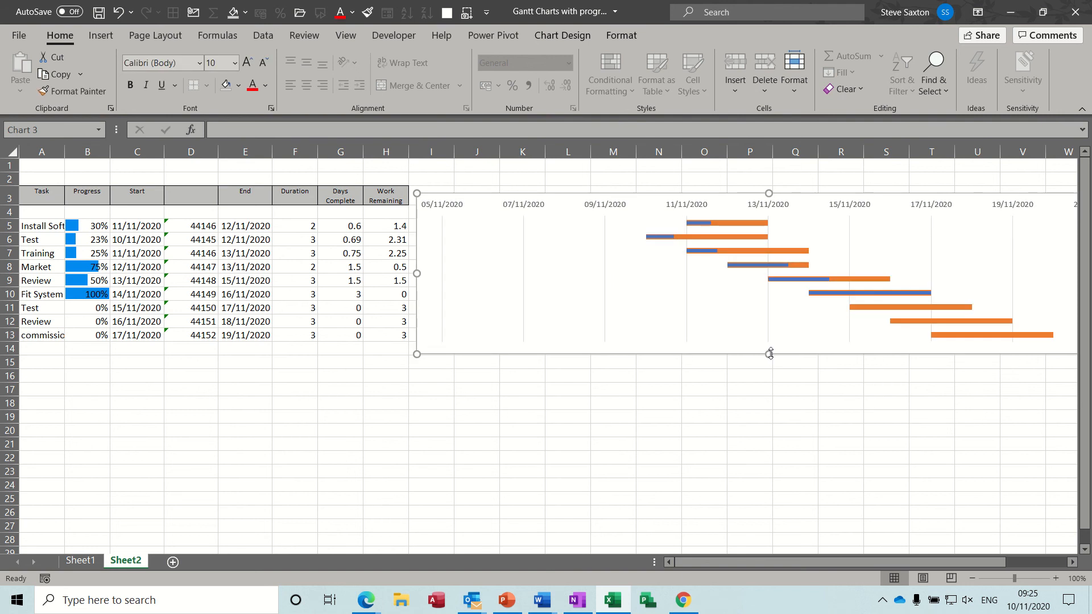
{"action": "left_click", "coordinate": [620, 35]}
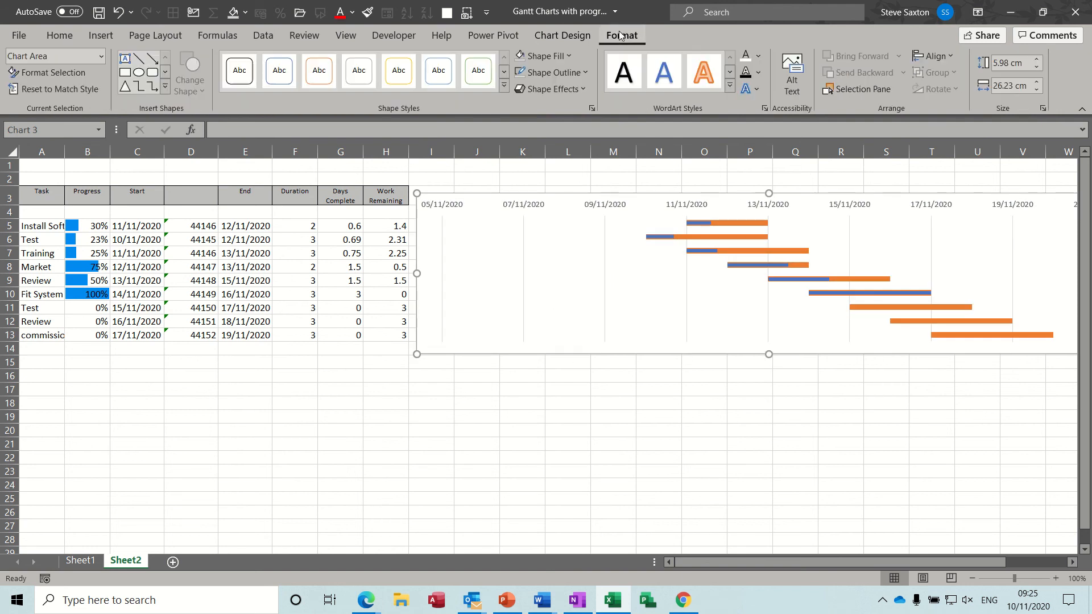
{"action": "left_click", "coordinate": [552, 72]}
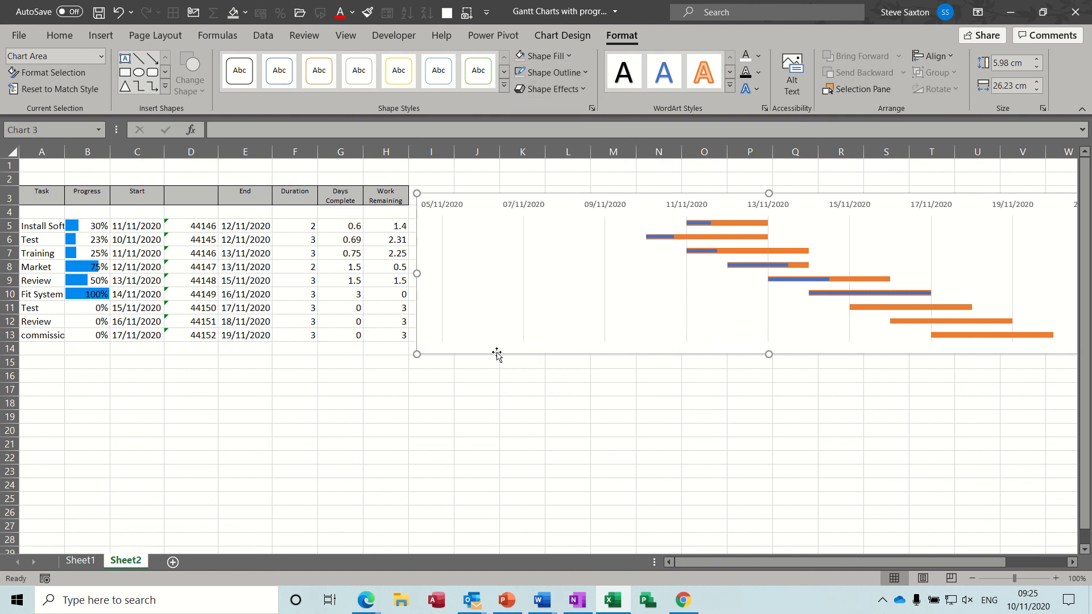
{"action": "left_click", "coordinate": [476, 389]}
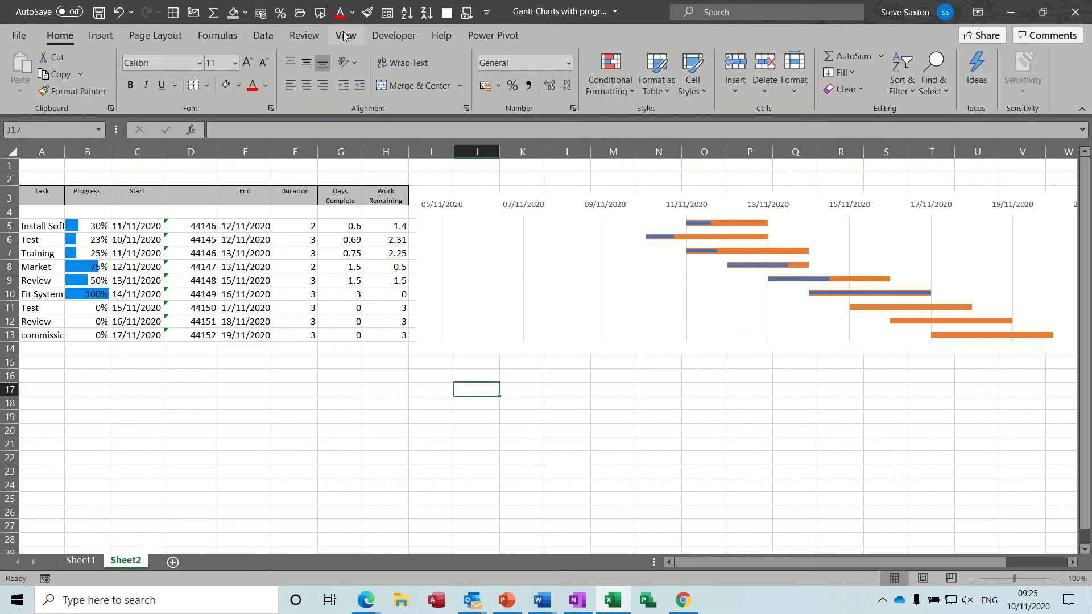
Step: Hide the worksheet gridlines from the View tab
{"action": "left_click", "coordinate": [346, 35]}
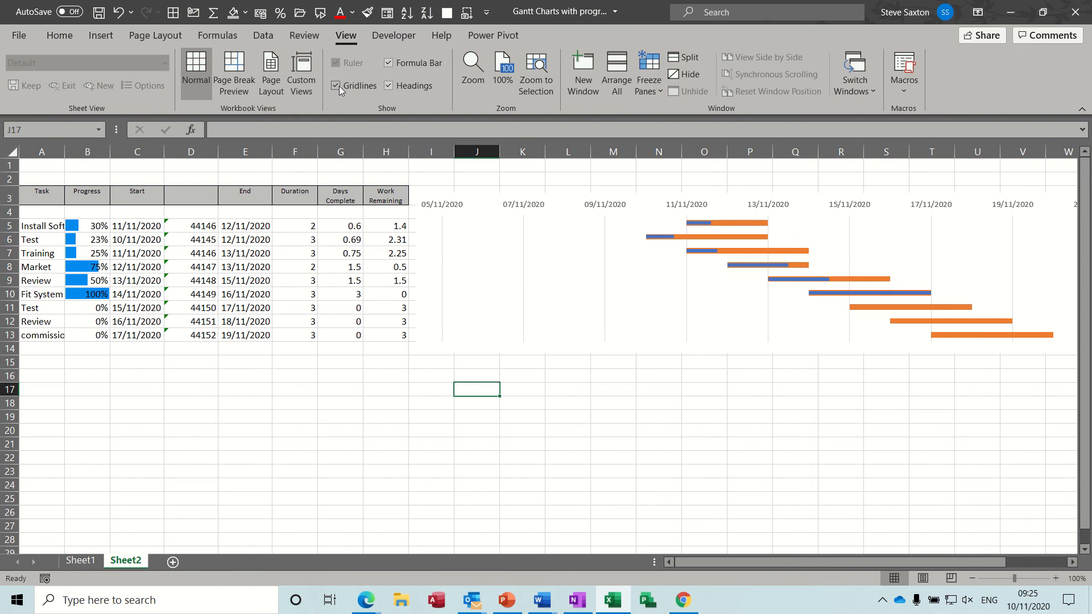
{"action": "left_click", "coordinate": [334, 85]}
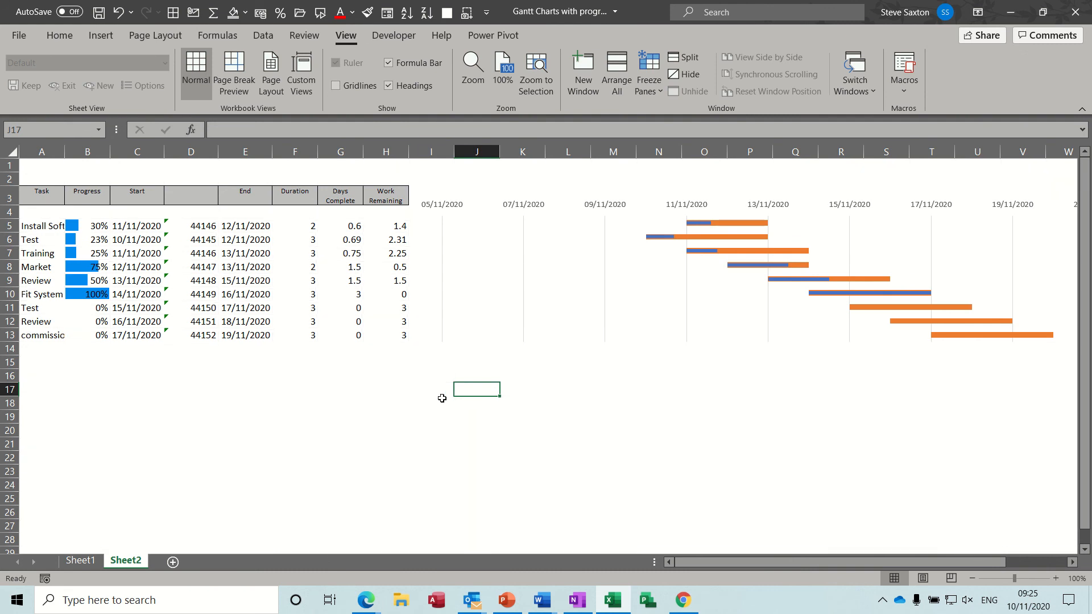
{"action": "mouse_move", "coordinate": [612, 244]}
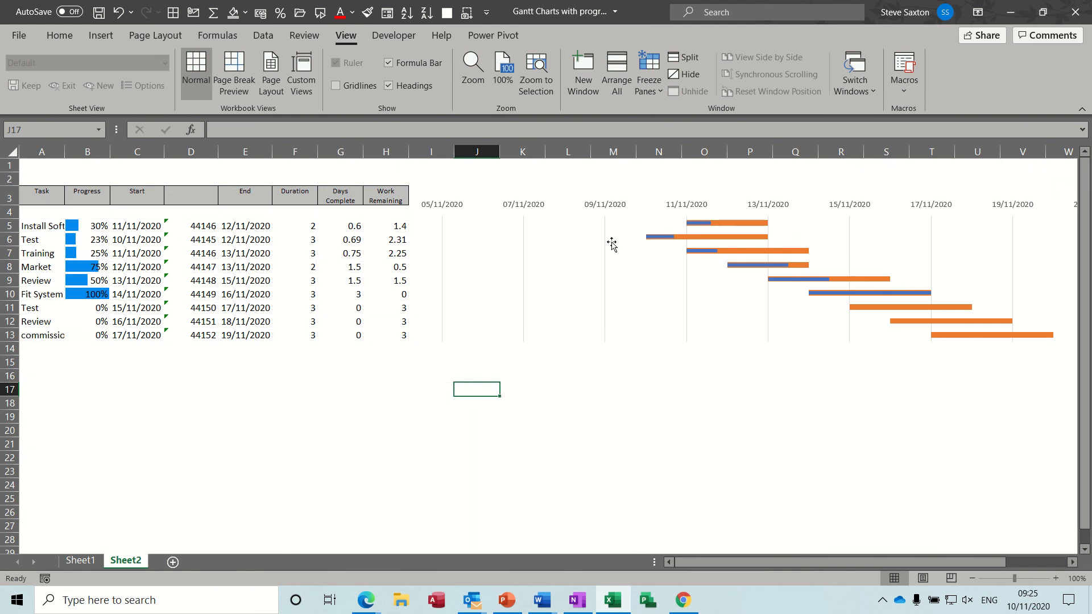
{"action": "mouse_move", "coordinate": [58, 225]}
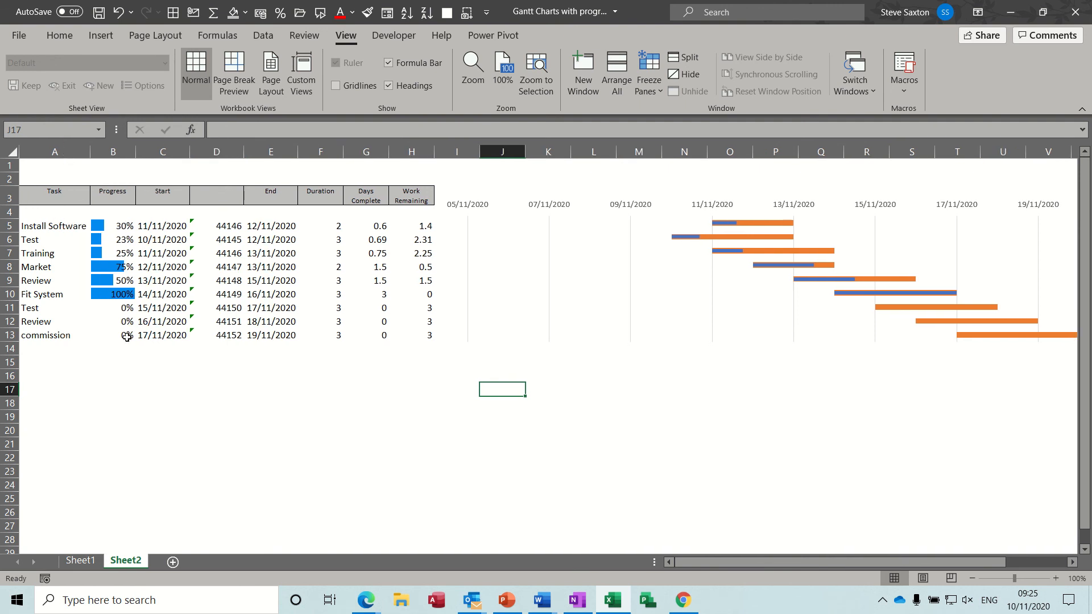
{"action": "mouse_move", "coordinate": [240, 151]}
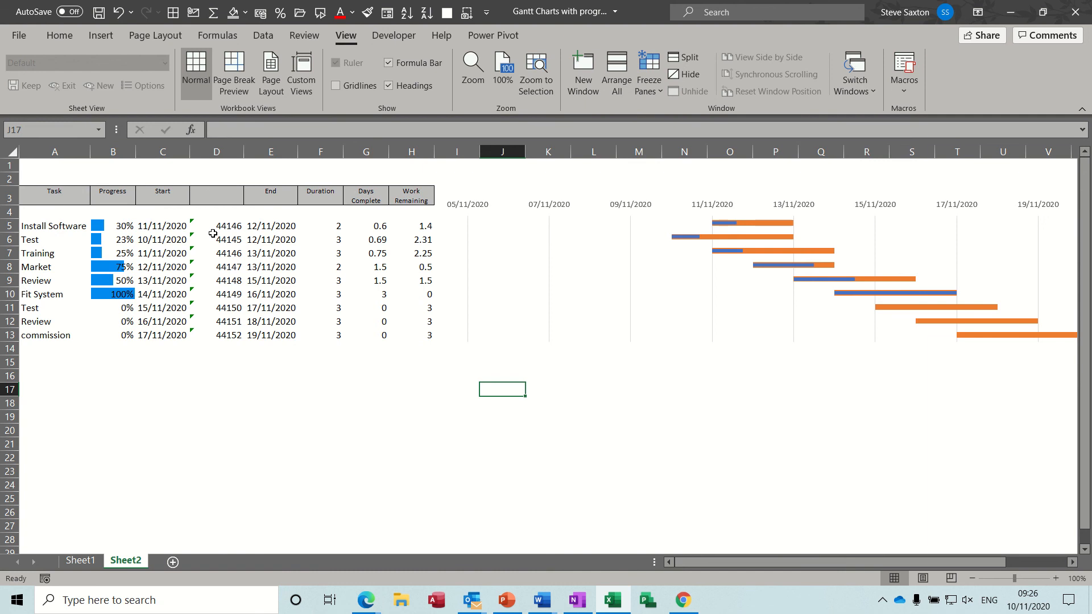
{"action": "mouse_move", "coordinate": [243, 151]}
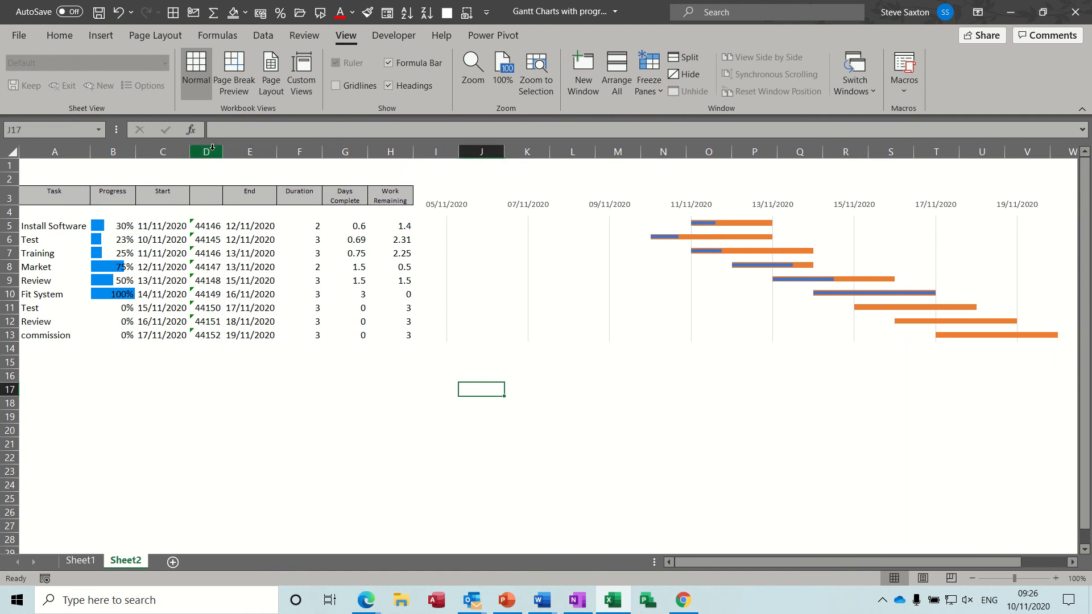
Step: Drag column D's border left until its date serial numbers collapse to # marks
{"action": "right_click", "coordinate": [206, 151]}
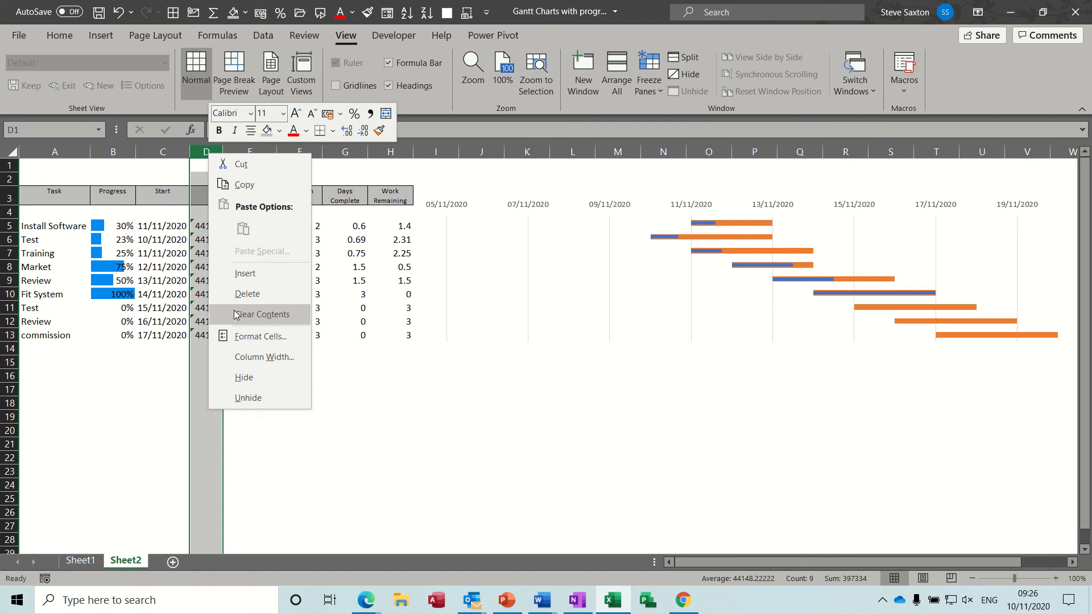
{"action": "left_click", "coordinate": [262, 314]}
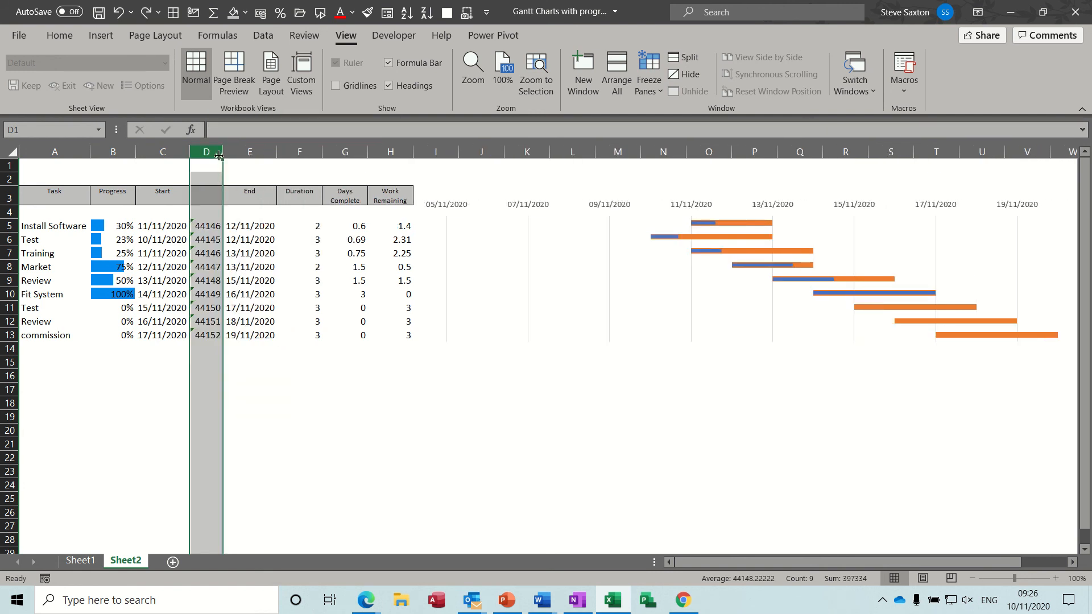
{"action": "left_click_drag", "start_coordinate": [223, 151], "coordinate": [210, 151]}
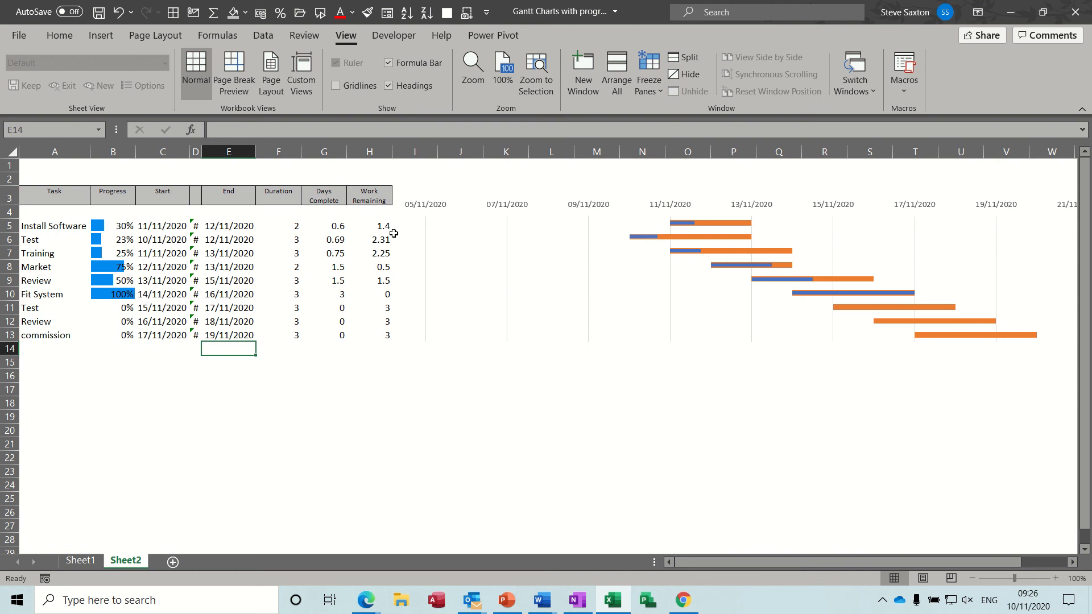
{"action": "mouse_move", "coordinate": [621, 300]}
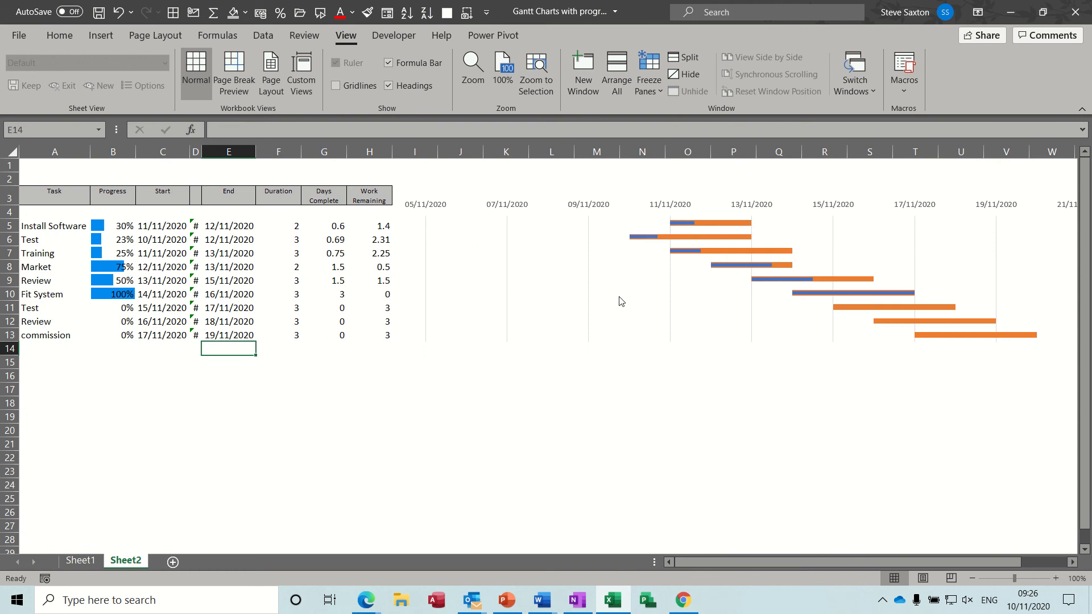
{"action": "mouse_move", "coordinate": [445, 279]}
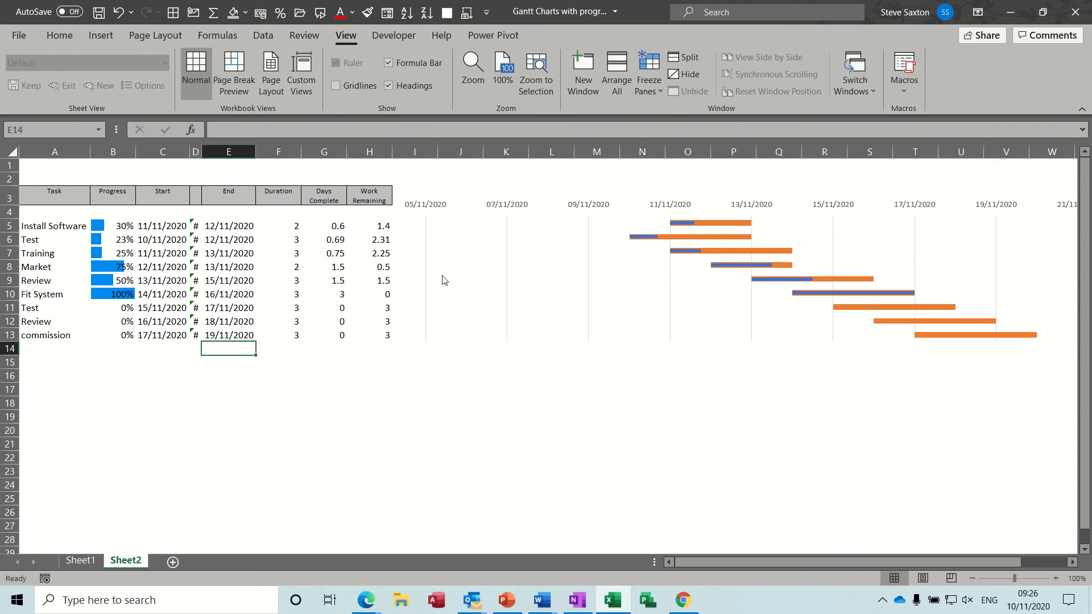
{"action": "mouse_move", "coordinate": [677, 207]}
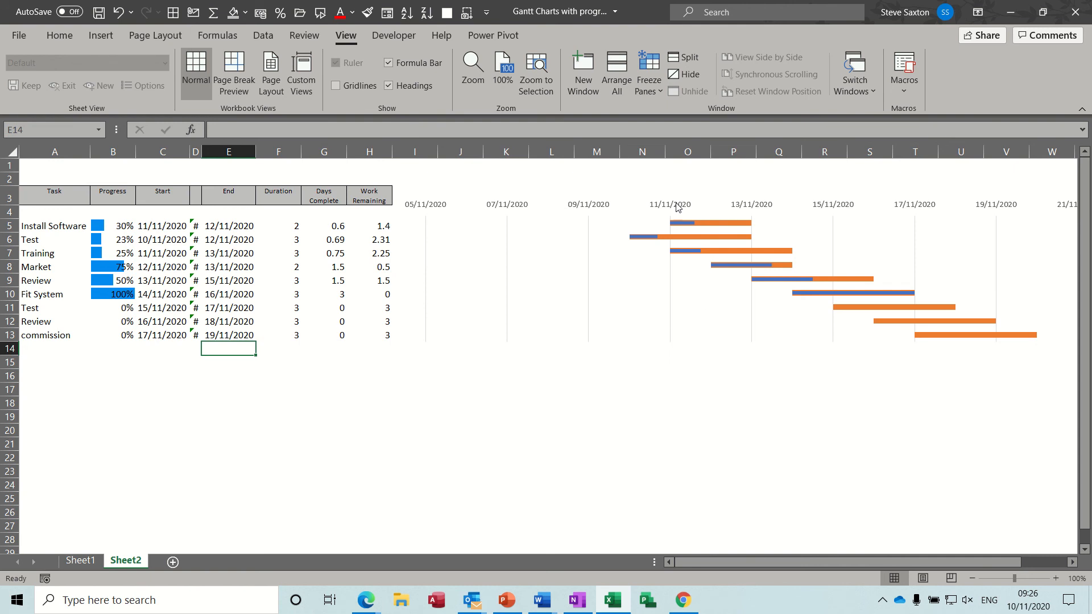
{"action": "mouse_move", "coordinate": [510, 193]}
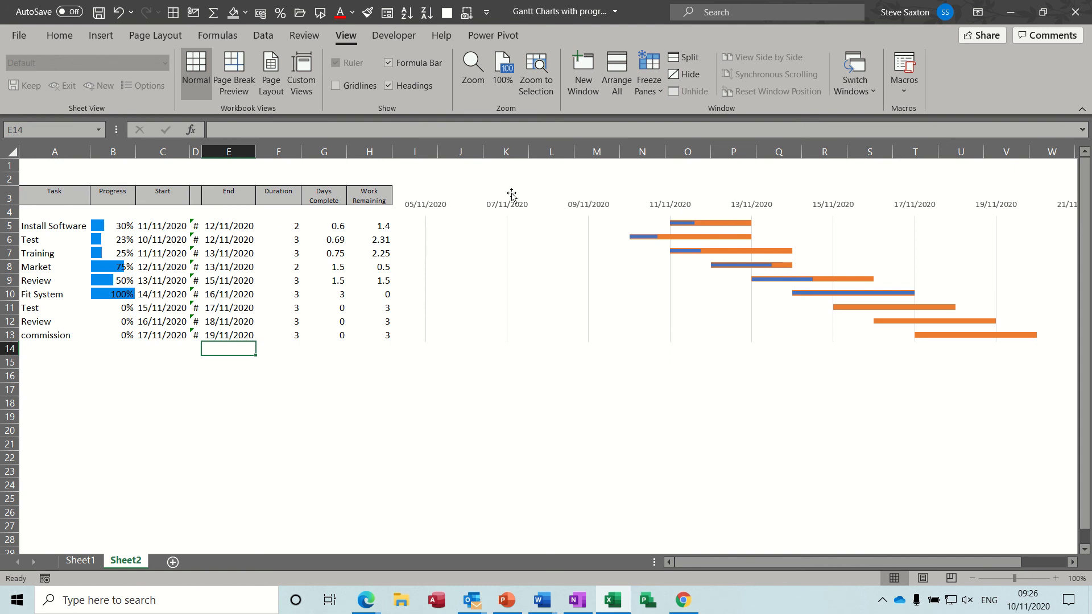
{"action": "mouse_move", "coordinate": [638, 355]}
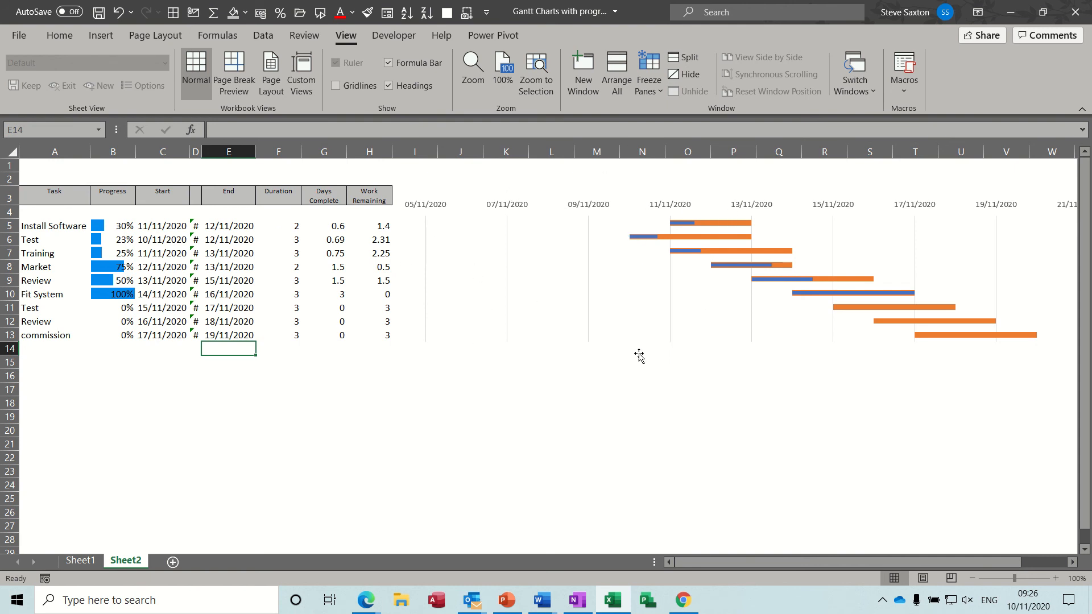
{"action": "mouse_move", "coordinate": [624, 303]}
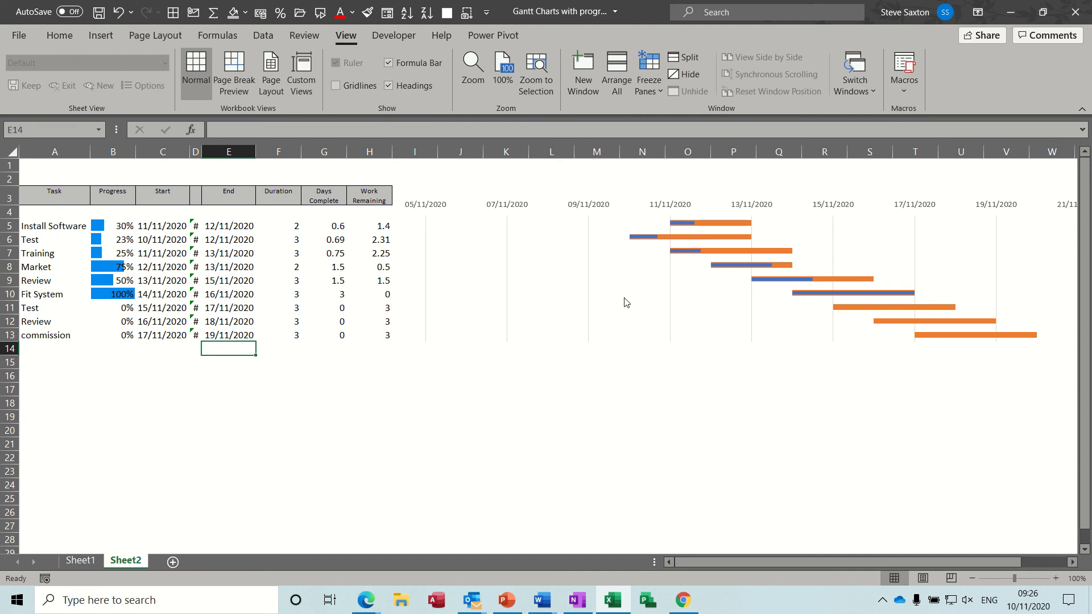
{"action": "mouse_move", "coordinate": [651, 329]}
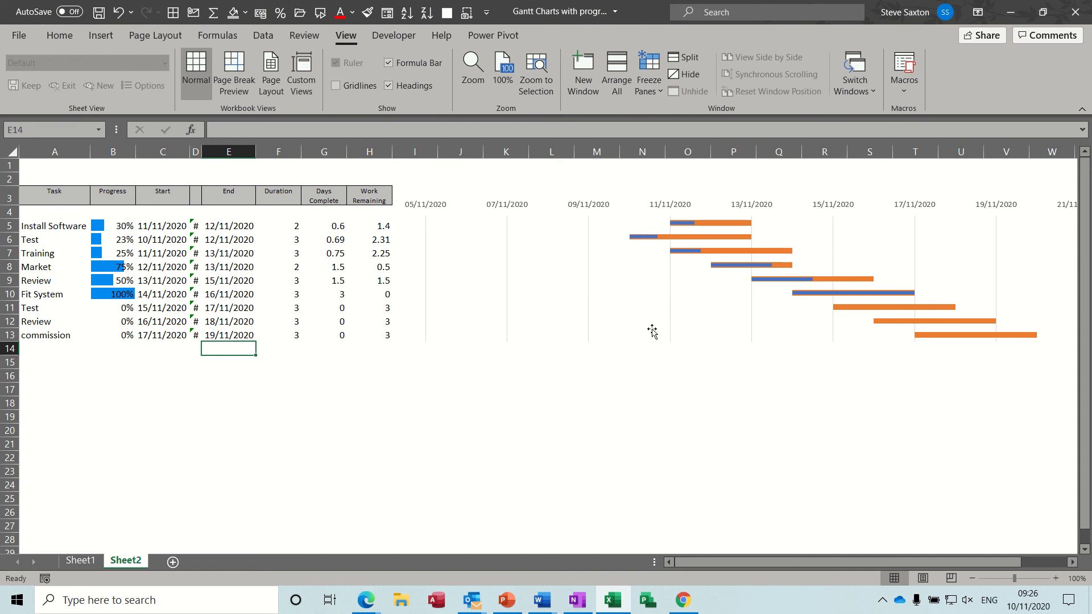
{"action": "mouse_move", "coordinate": [652, 329]}
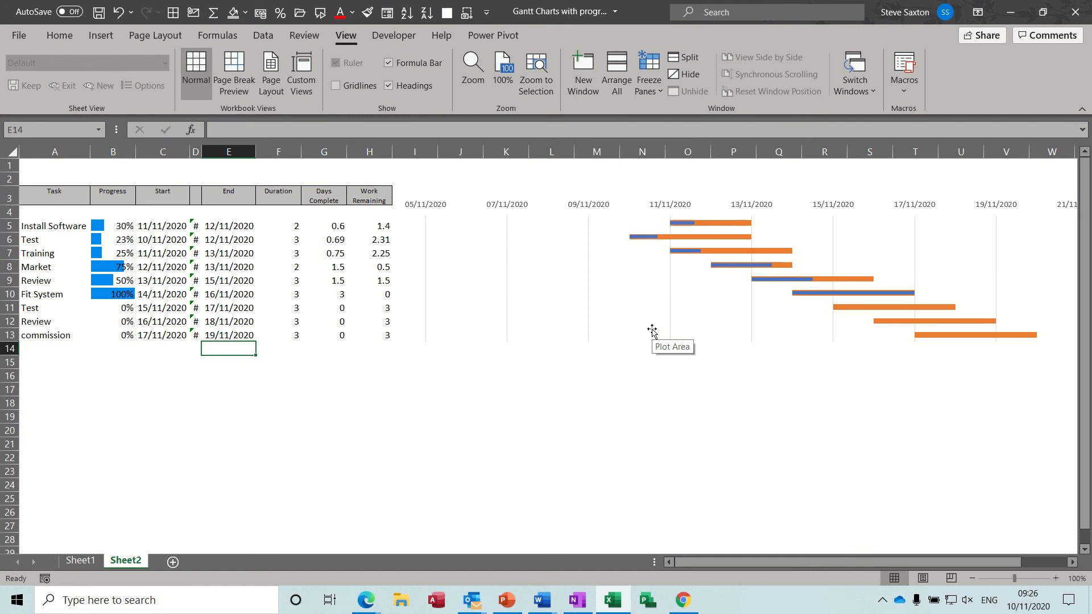
{"action": "mouse_move", "coordinate": [336, 241]}
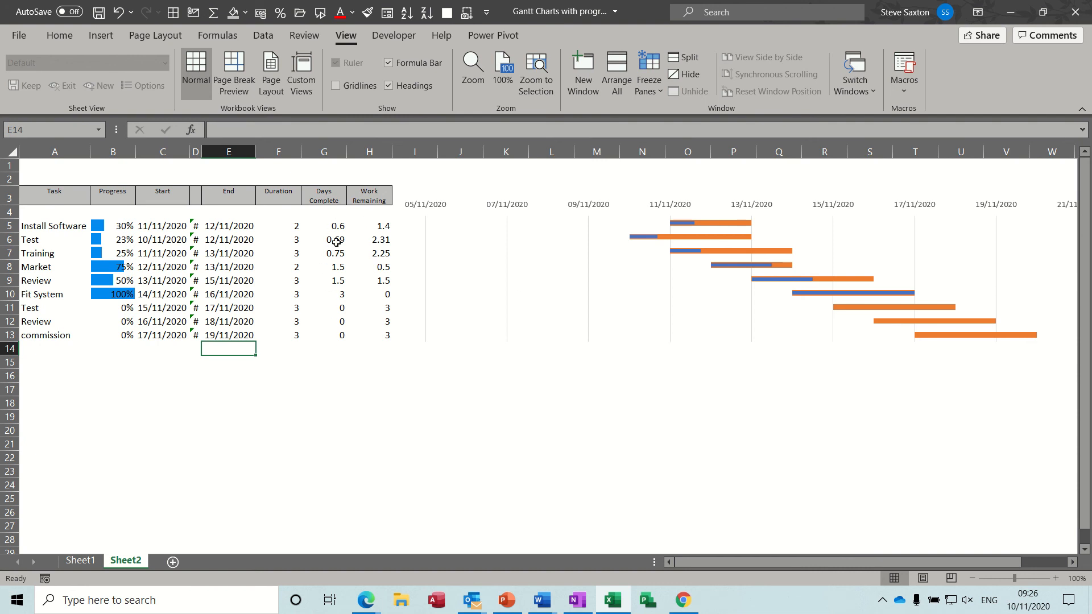
{"action": "mouse_move", "coordinate": [655, 314]}
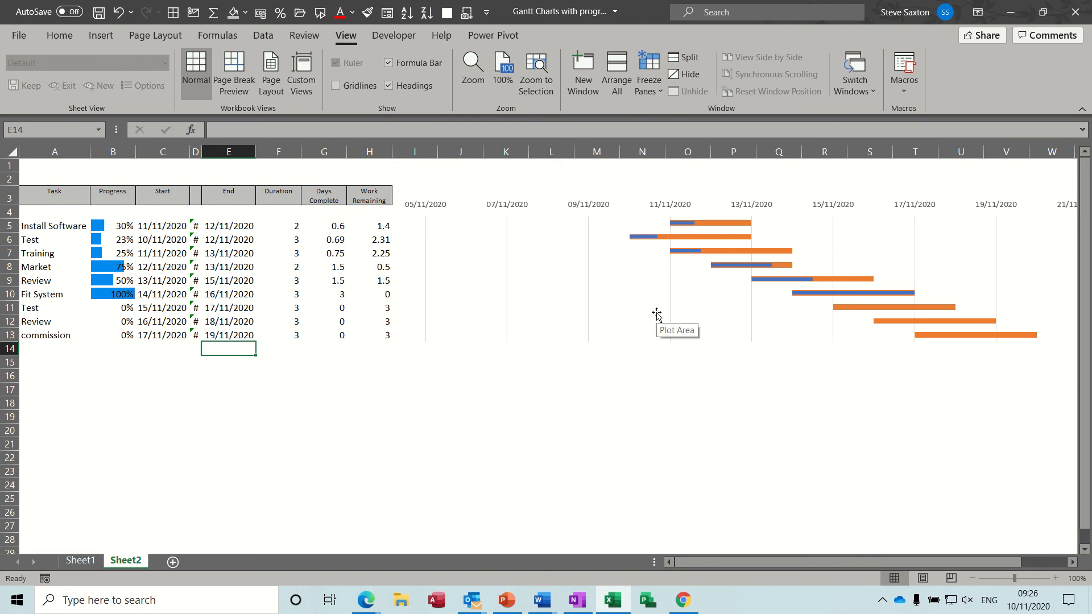